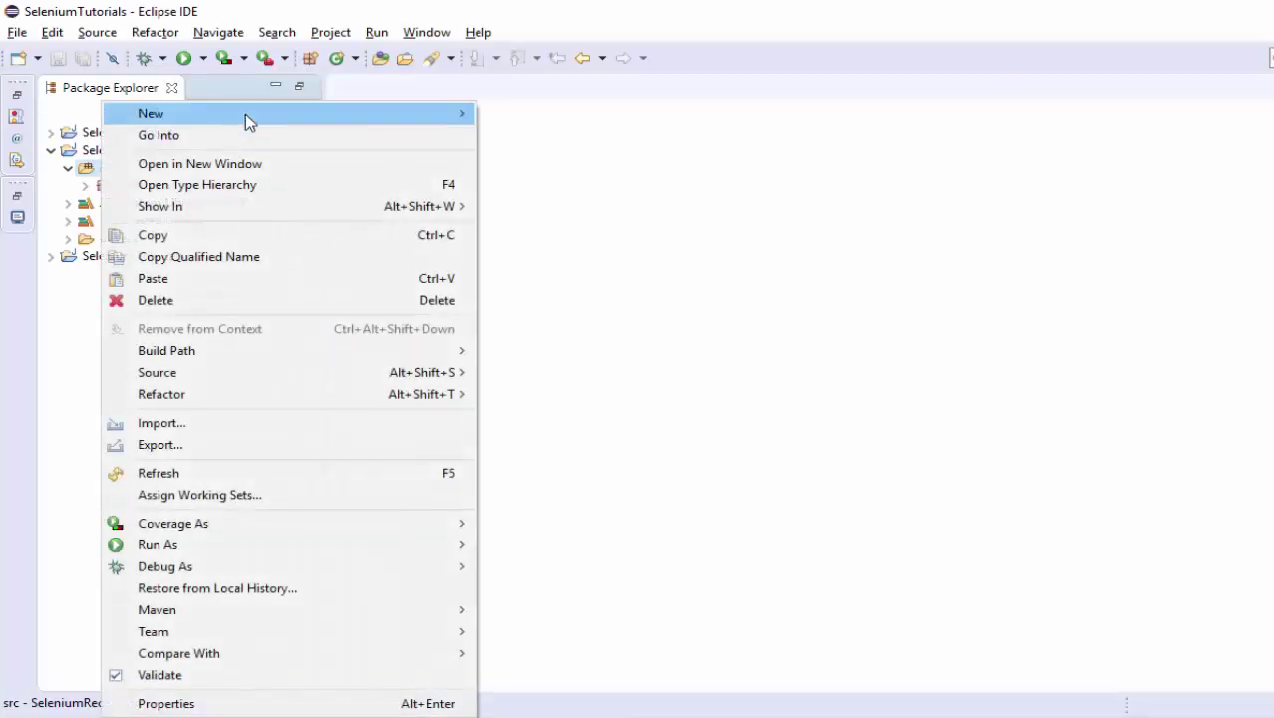
Create class BrowserCommands with a main method stub in new package handlingbrowsers under src
click(151, 112)
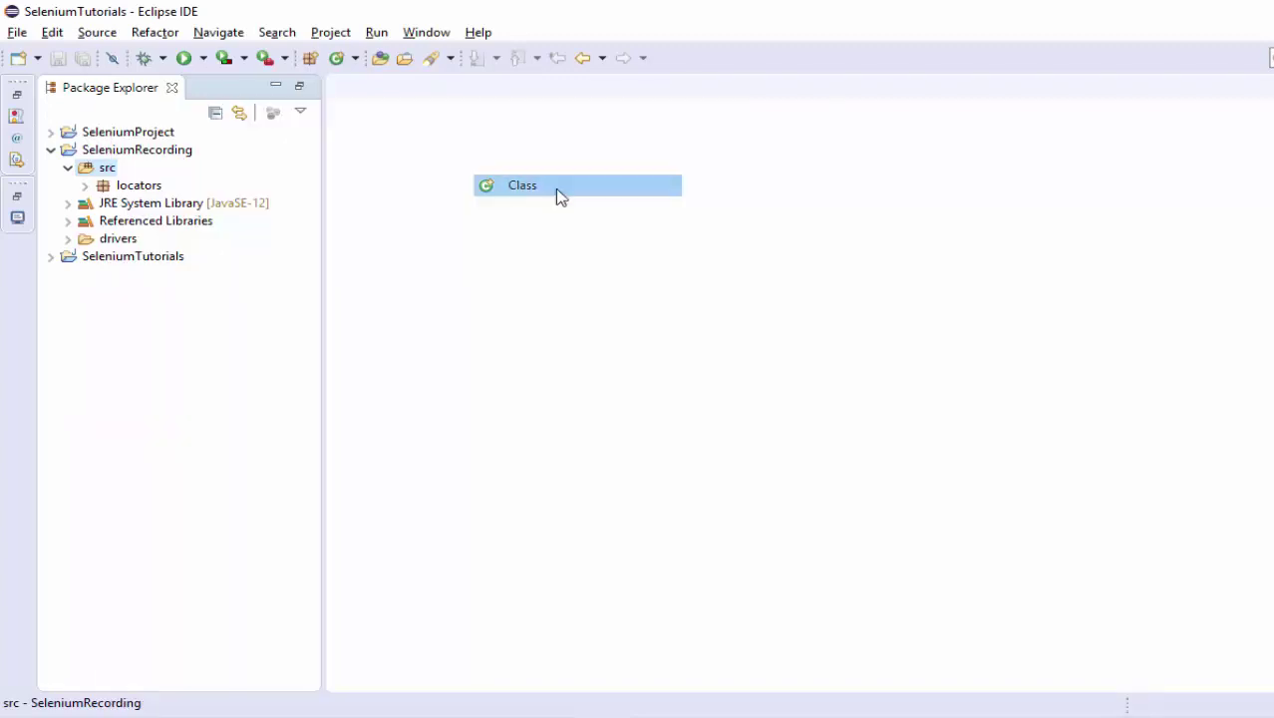
click(522, 184)
text(BrowserCommands)
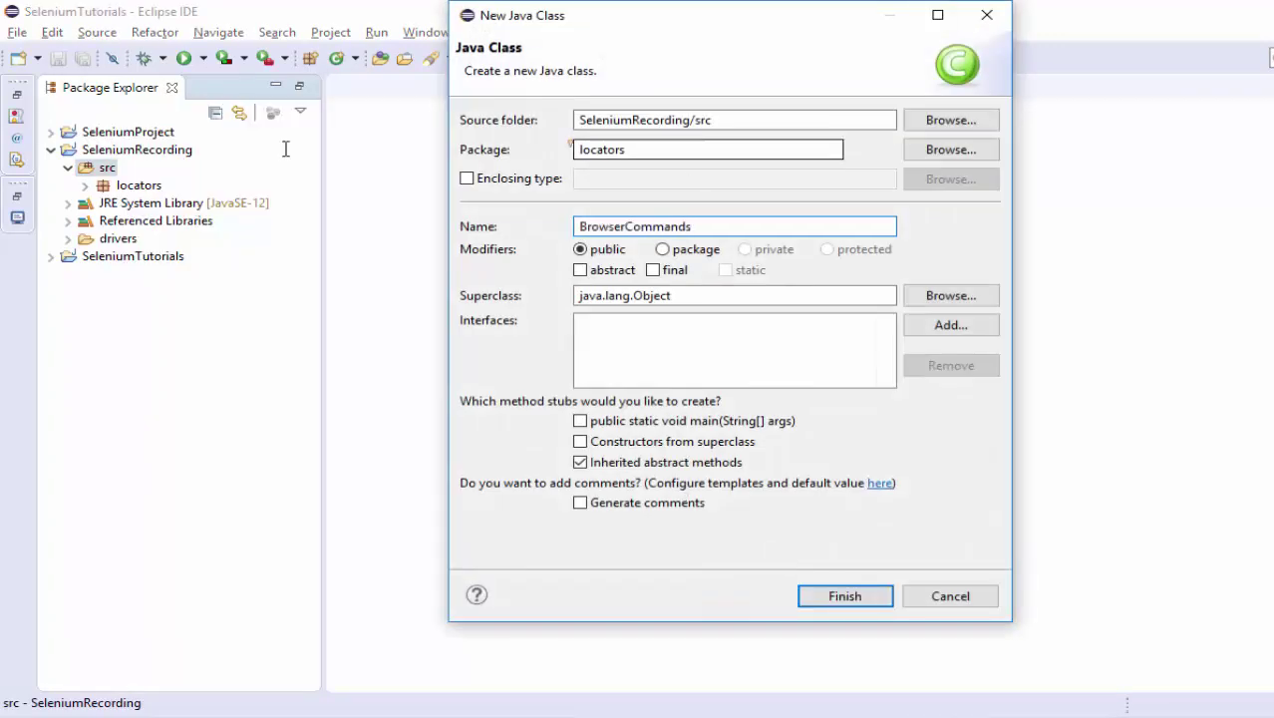
text(handlingbrowsers)
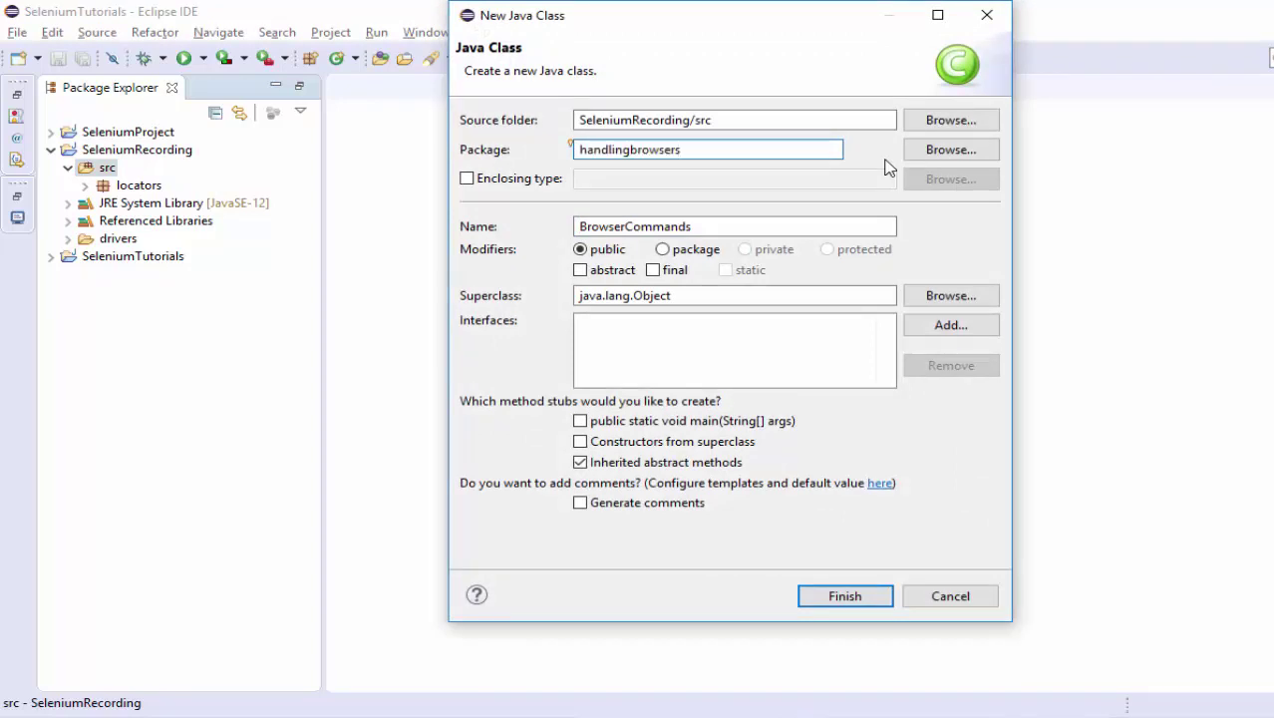
click(580, 418)
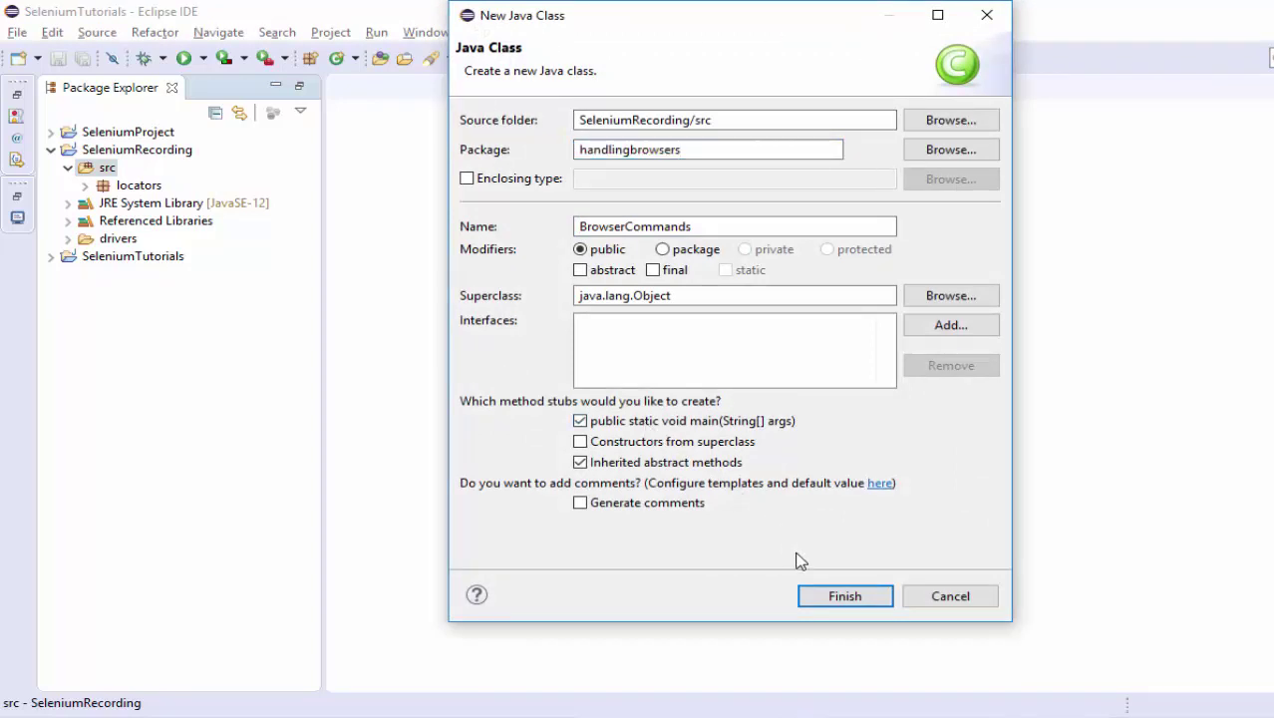
click(845, 594)
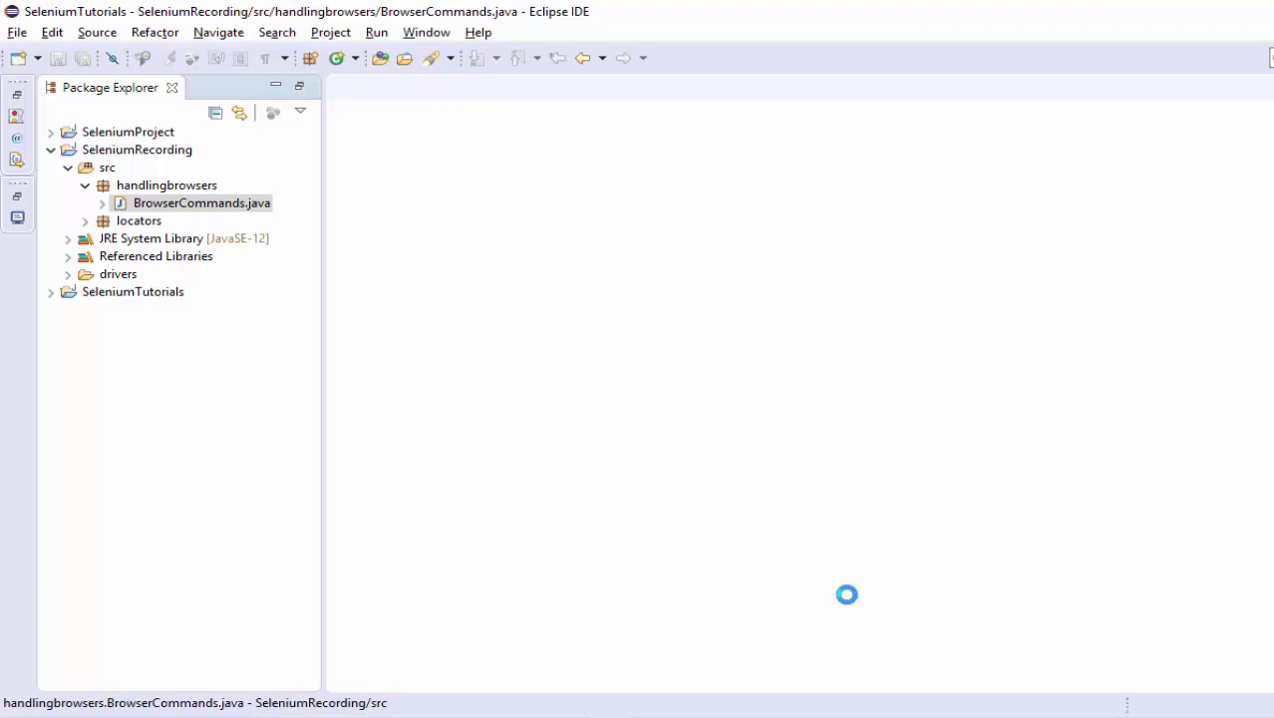
double_click(200, 203)
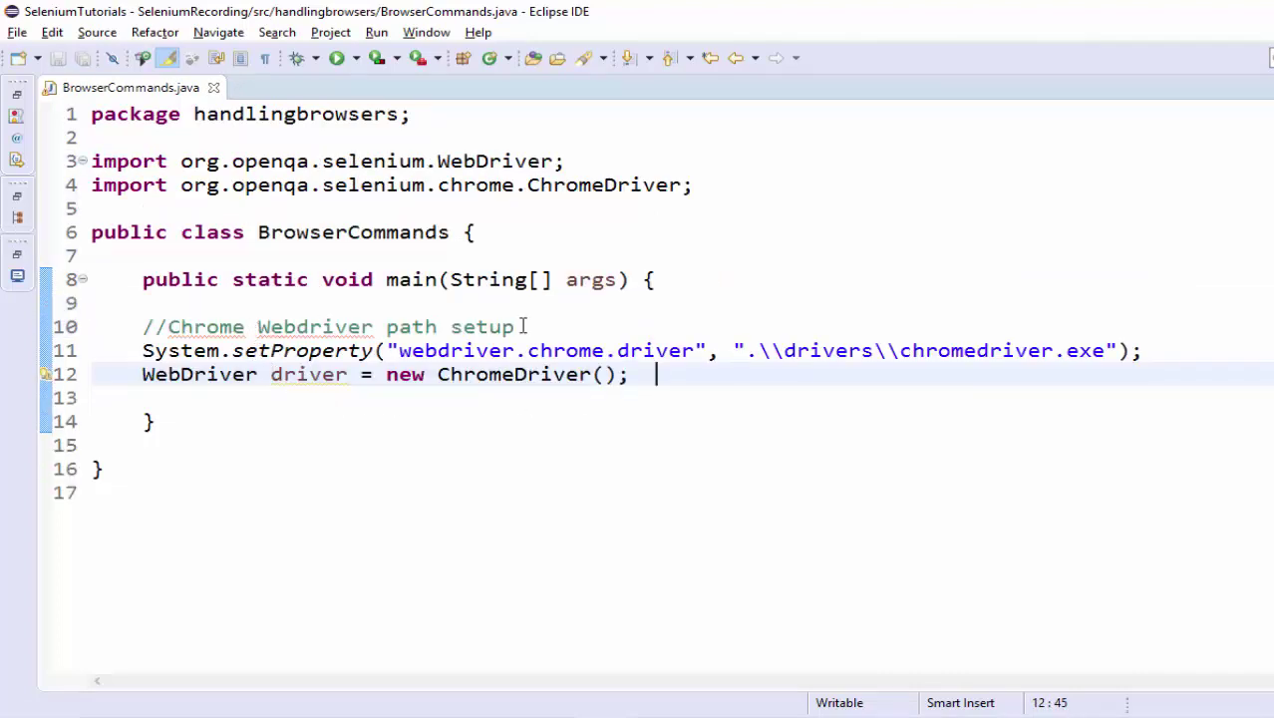
drag(143, 351, 654, 375)
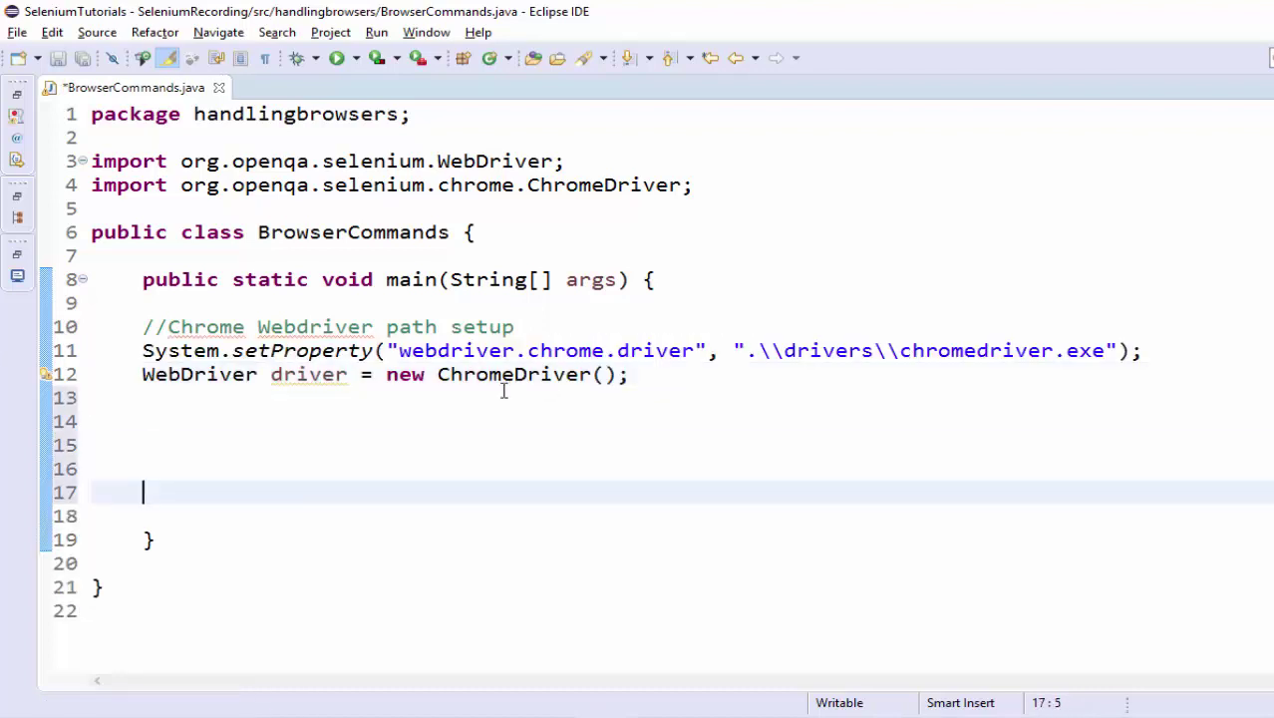
text(driver.)
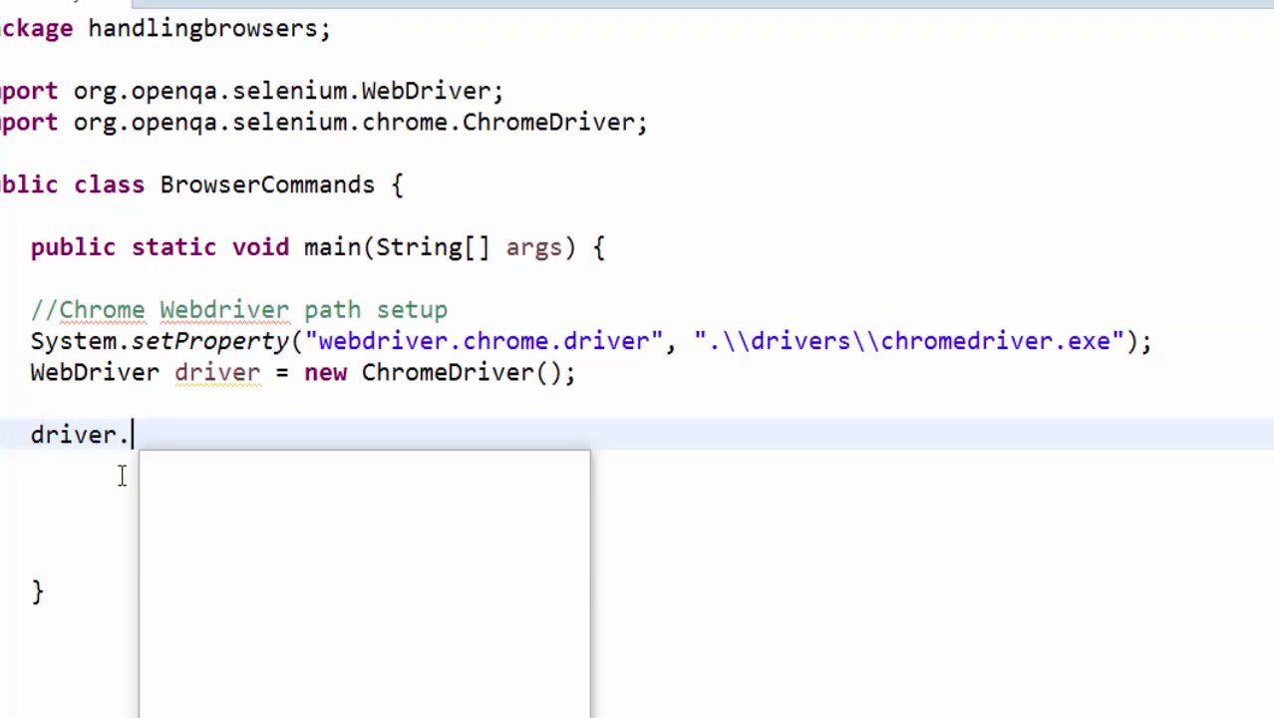
text(get("");)
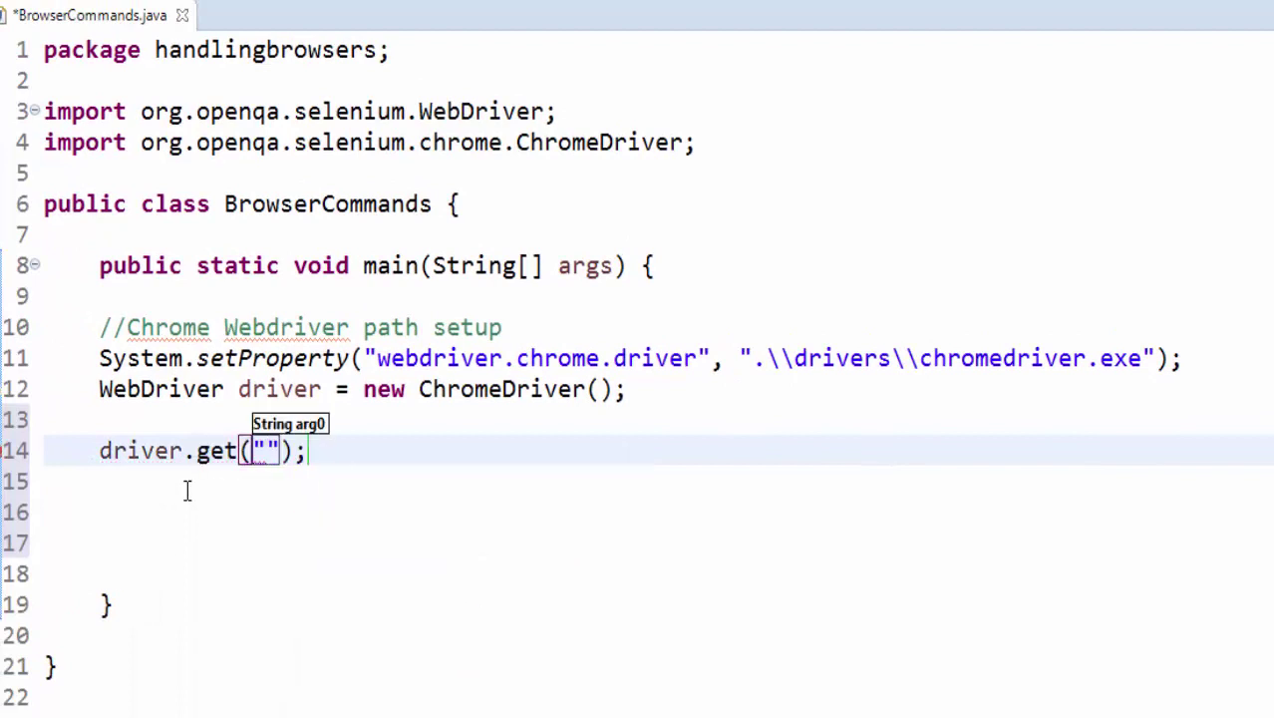
text(https://aiforevery1.com/demo-site/)
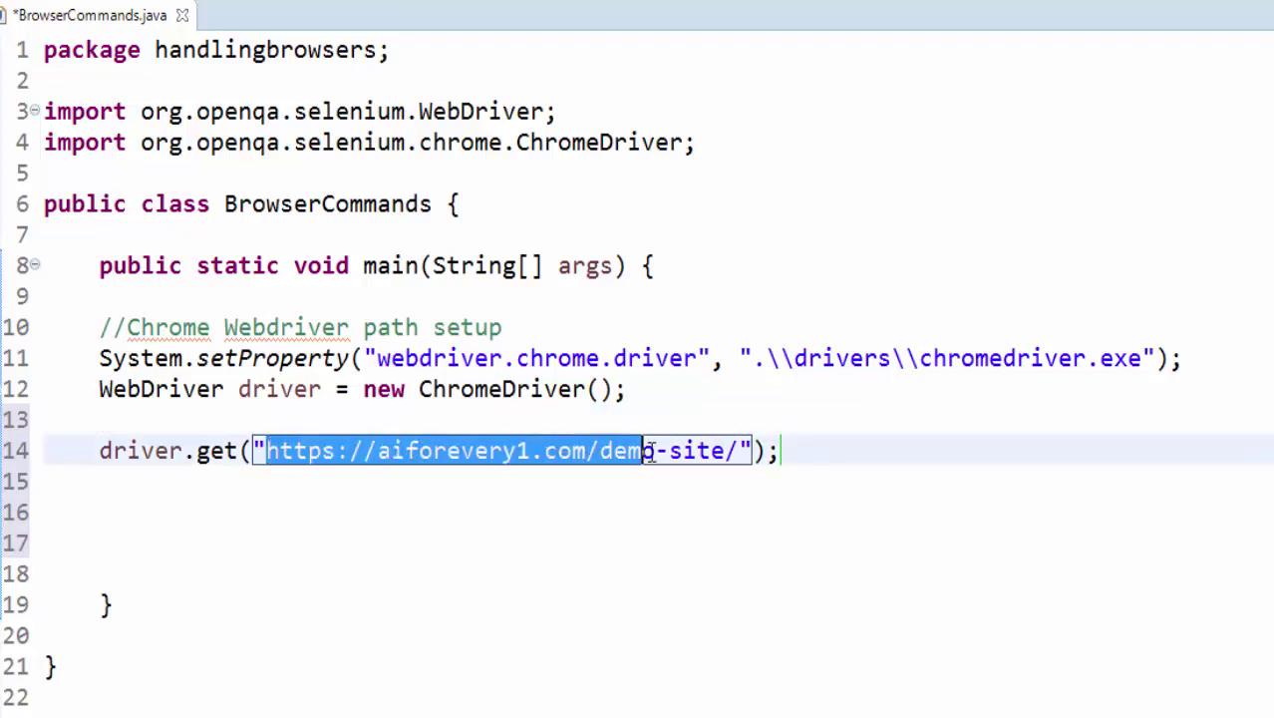
key(Return)
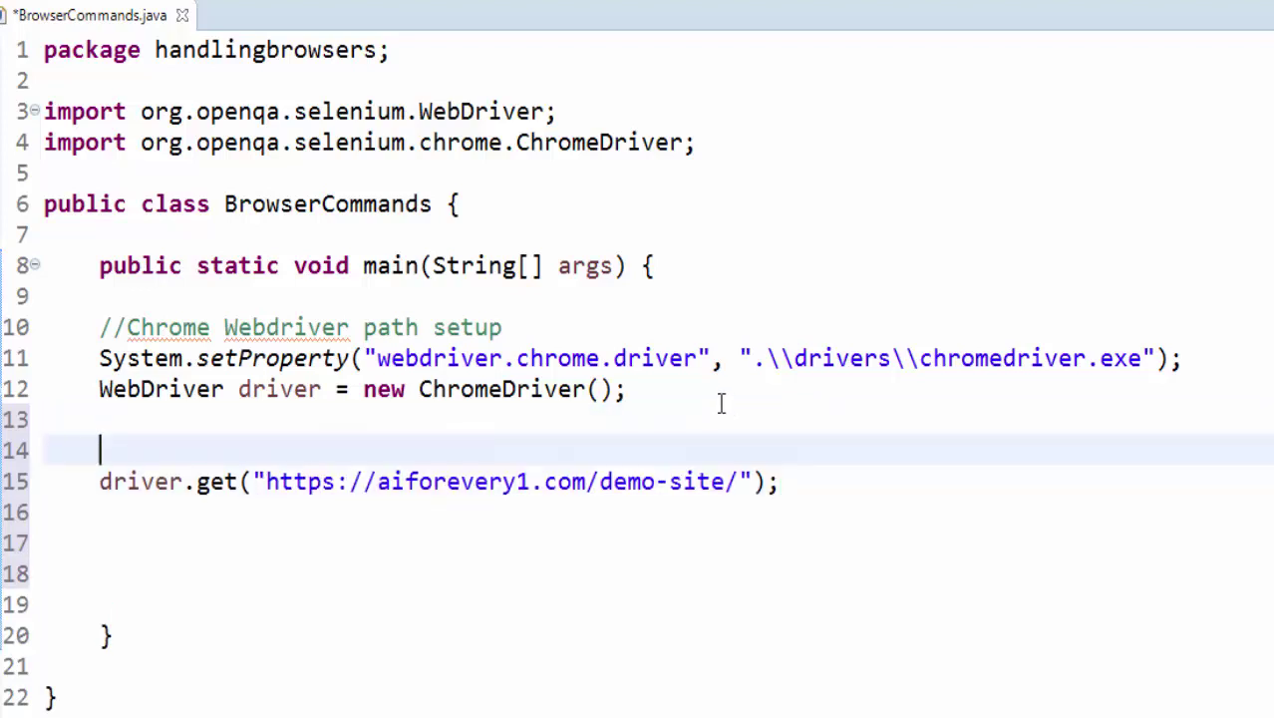
text(// Storing the url in the String variable)
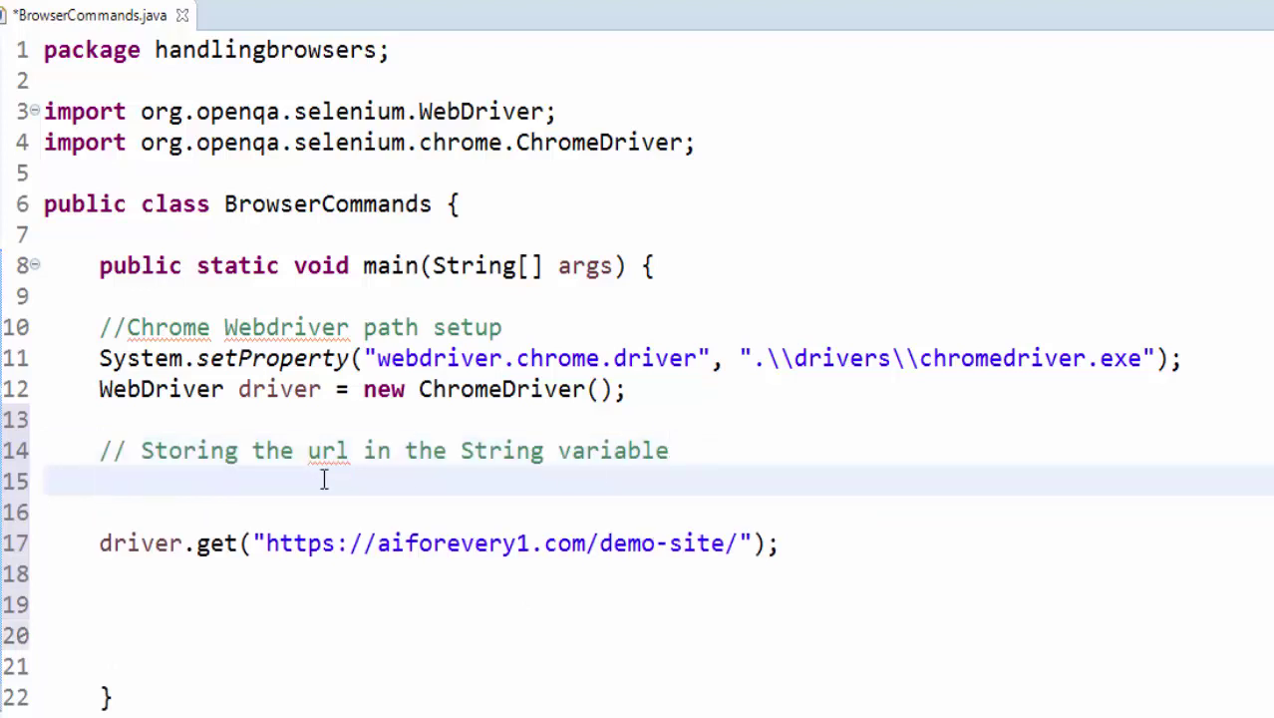
click(97, 481)
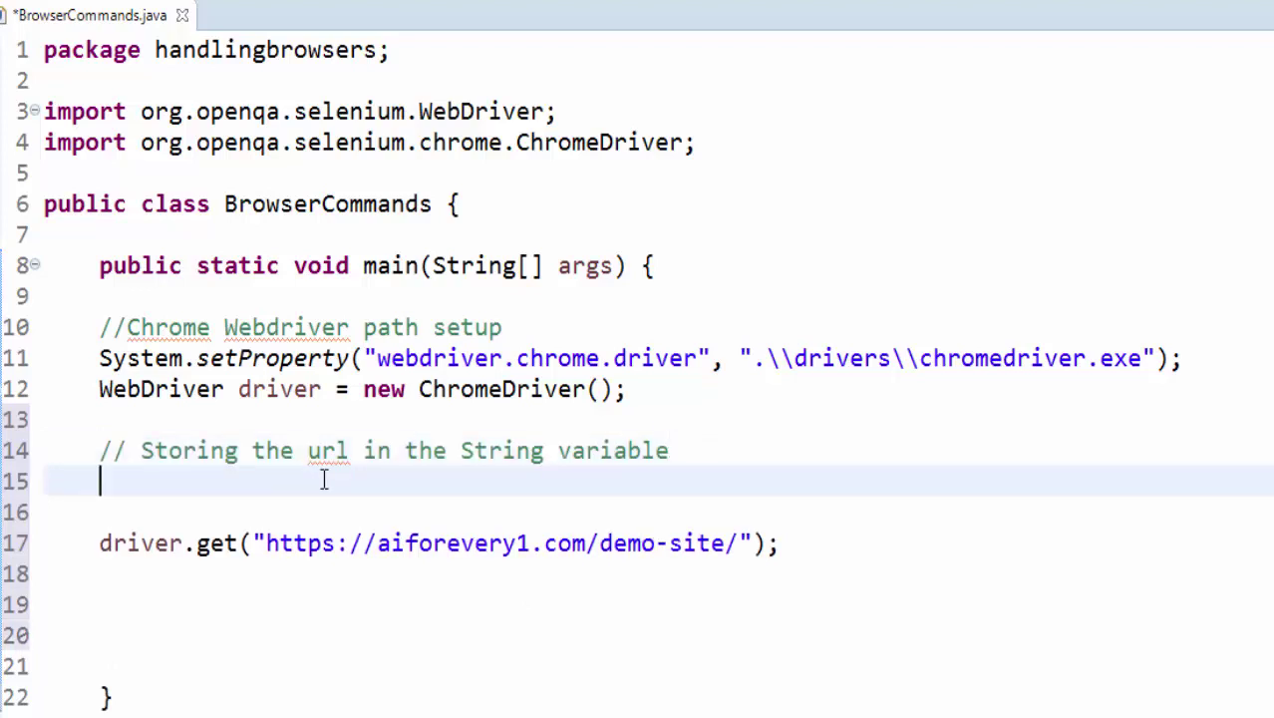
text(String)
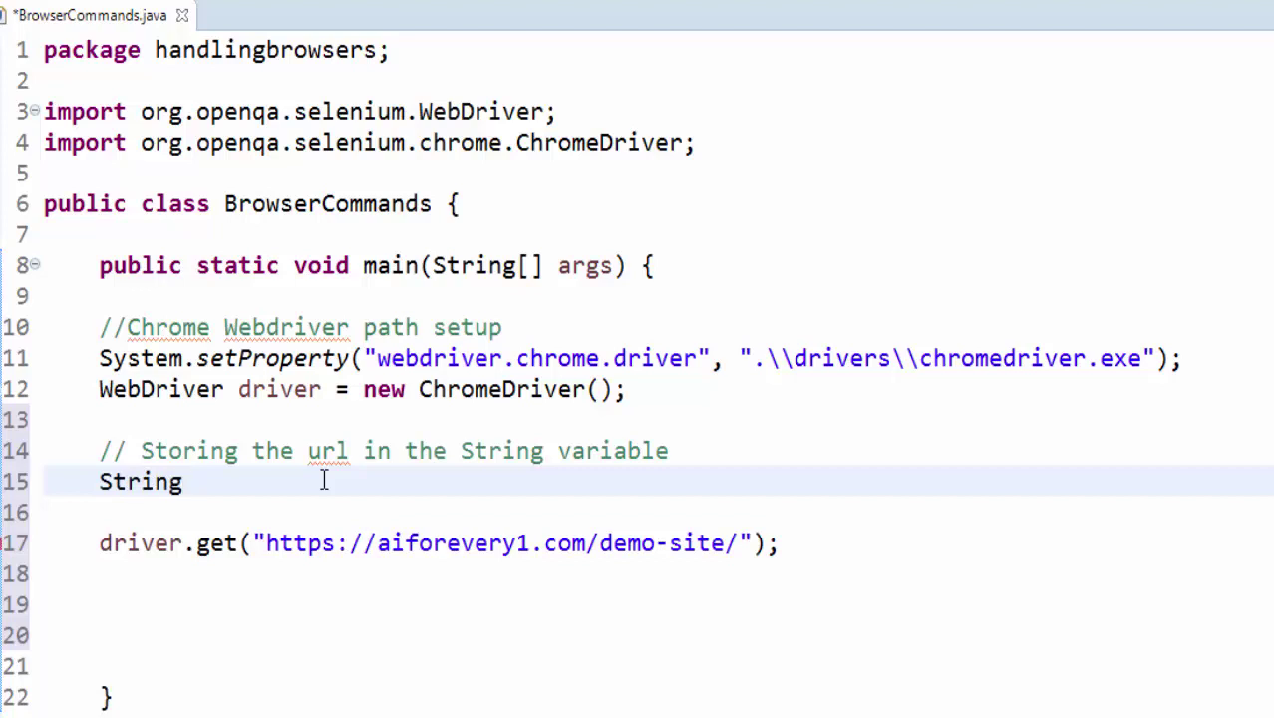
text(U)
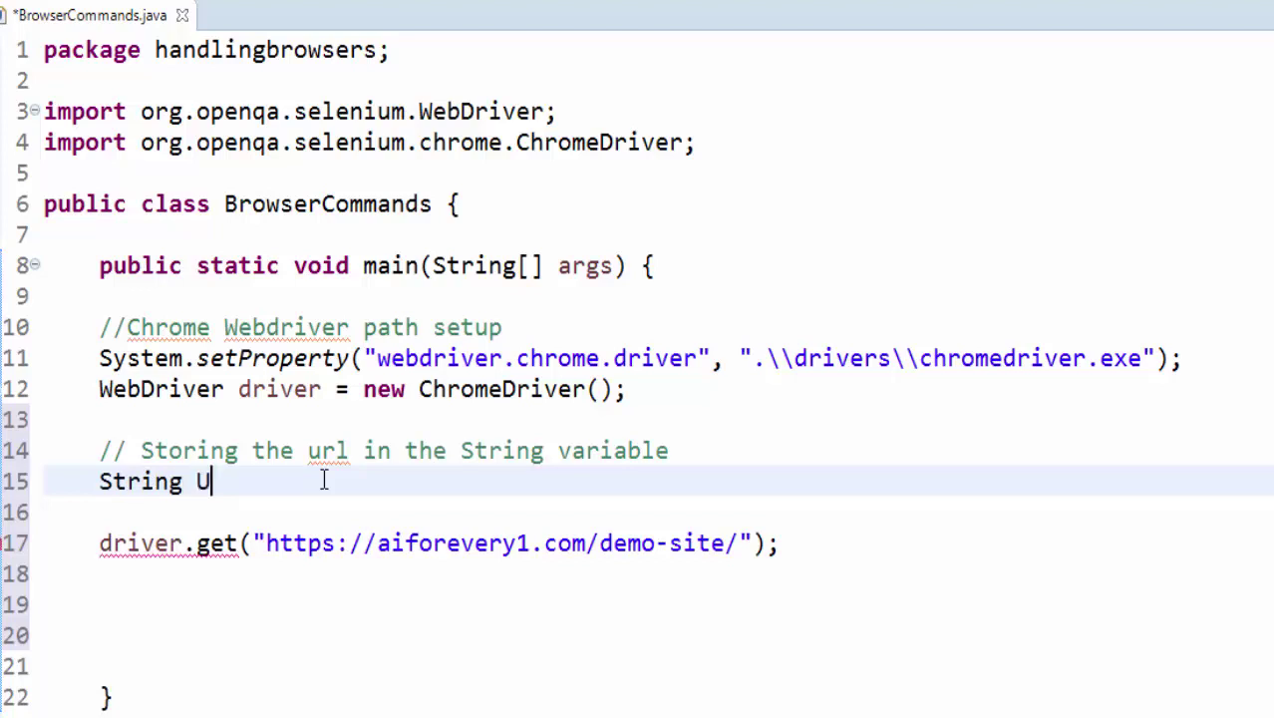
text(RL = "https://aiforevery1.com/demo-site/";)
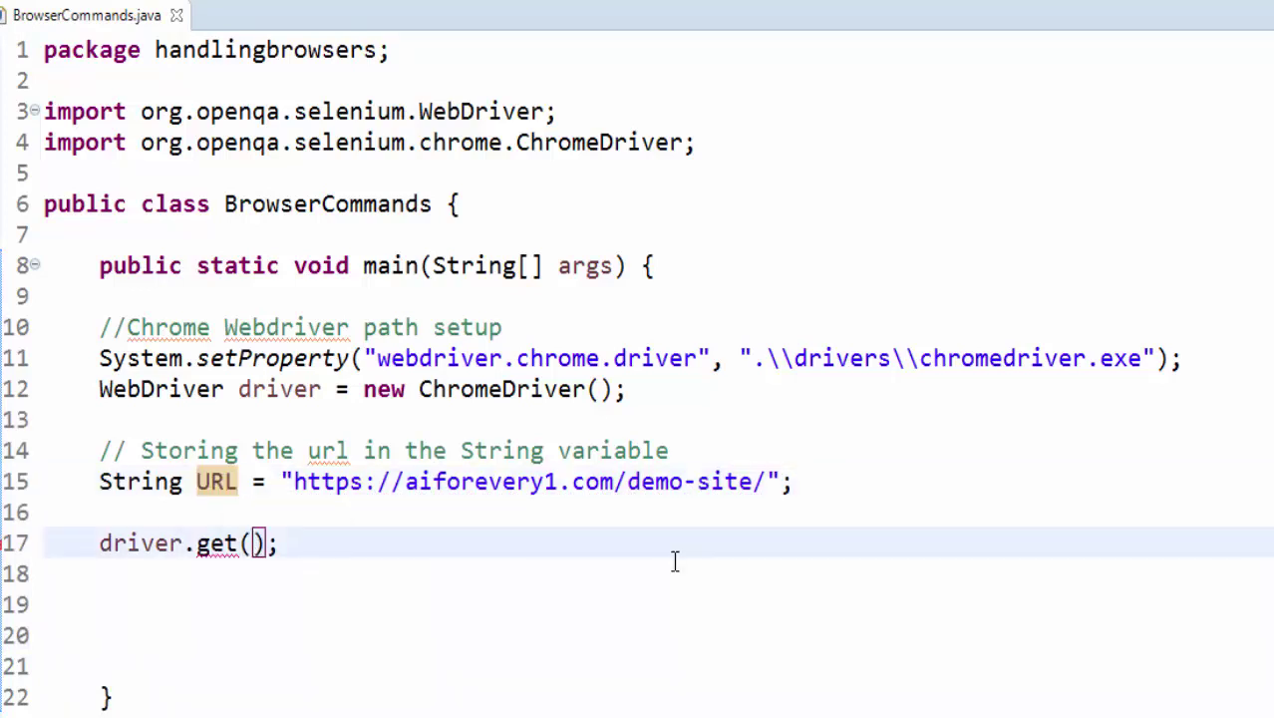
text(URL)
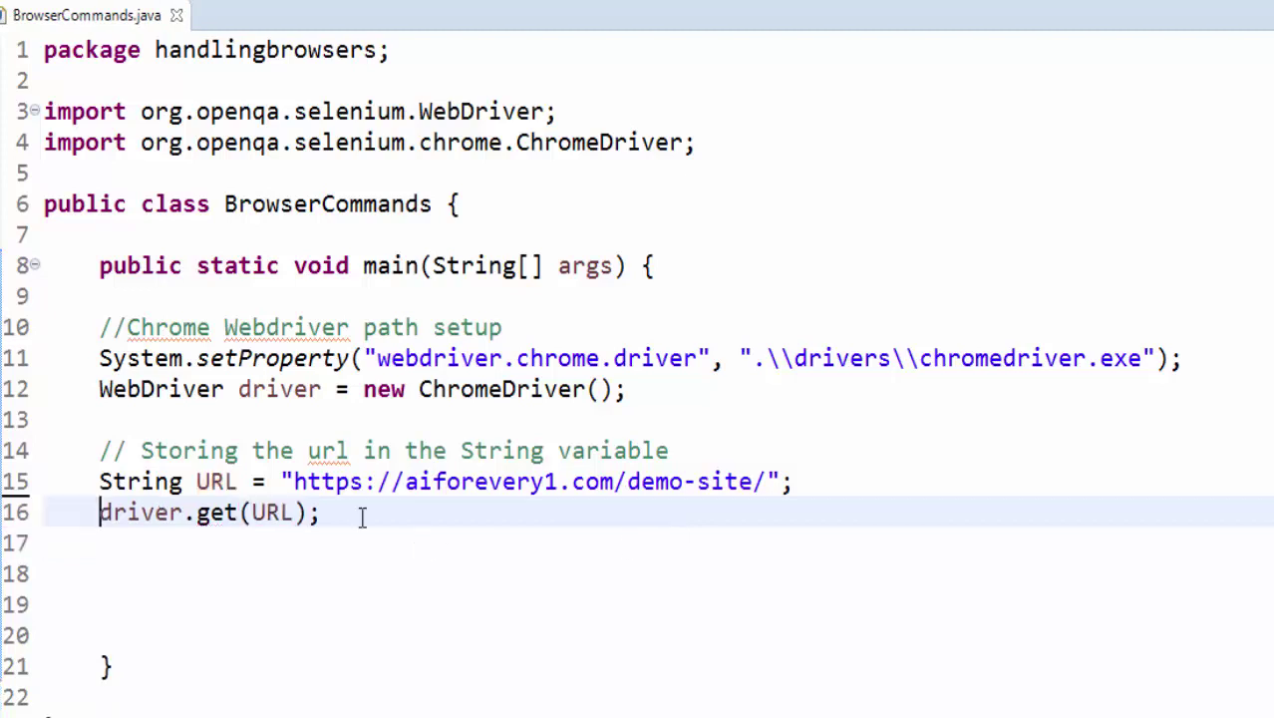
Change the page-load line to driver.get(URL) so it reads the address from the variable
click(323, 510)
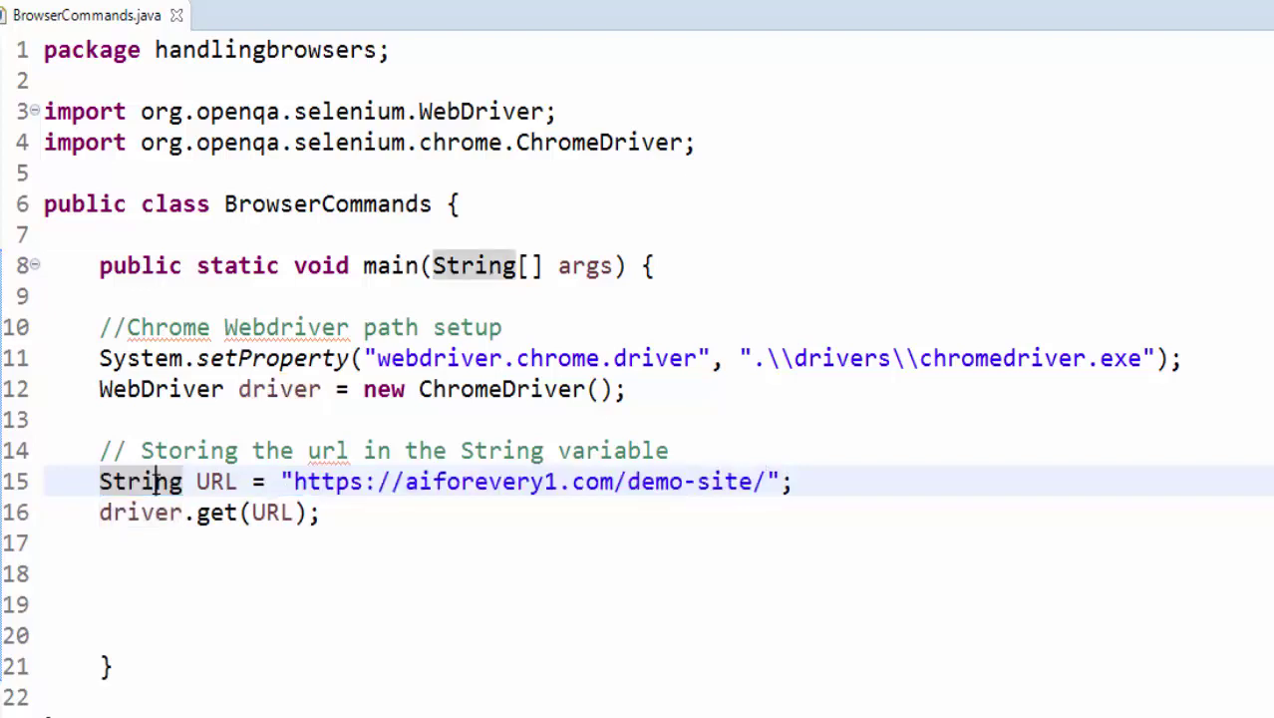
double_click(216, 480)
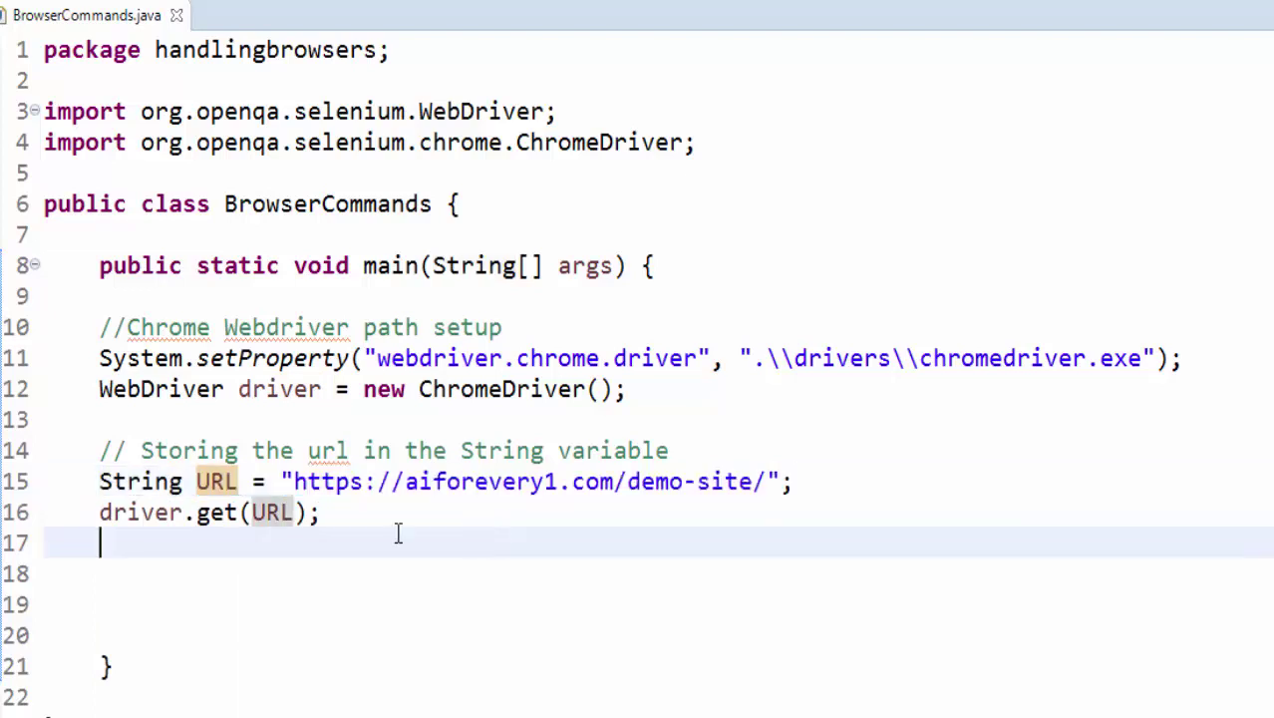
double_click(215, 480)
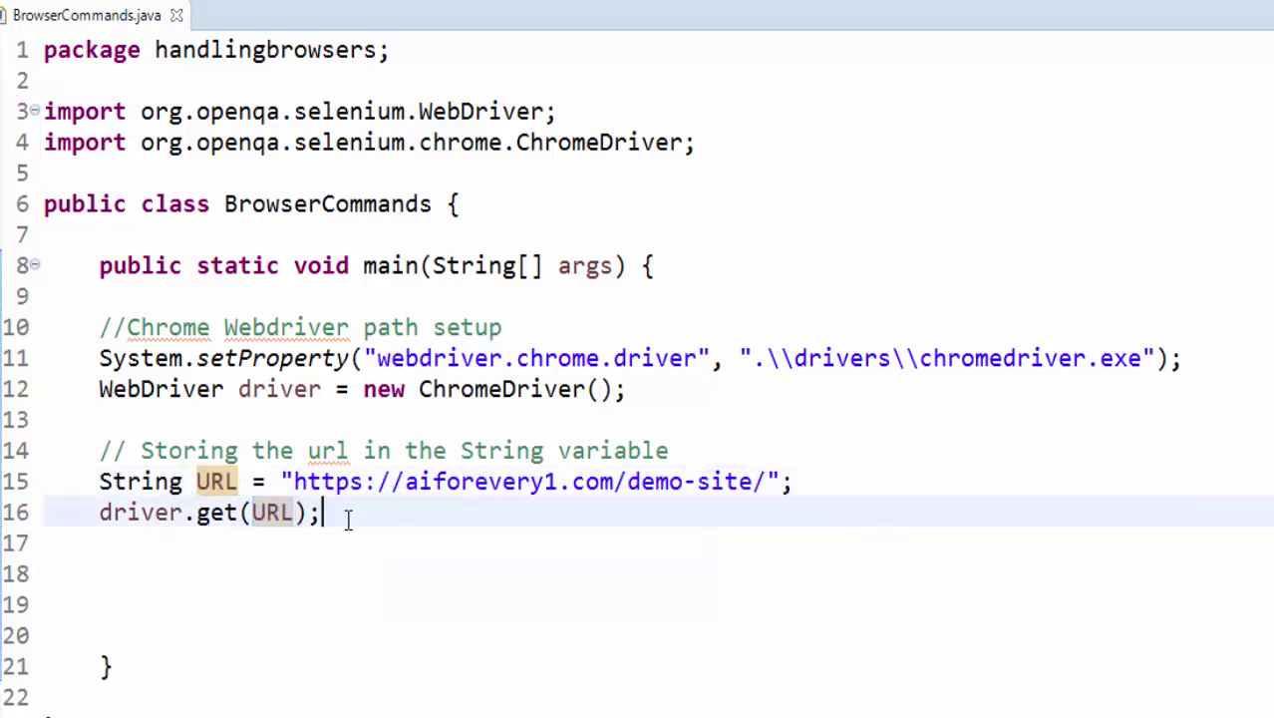
click(287, 574)
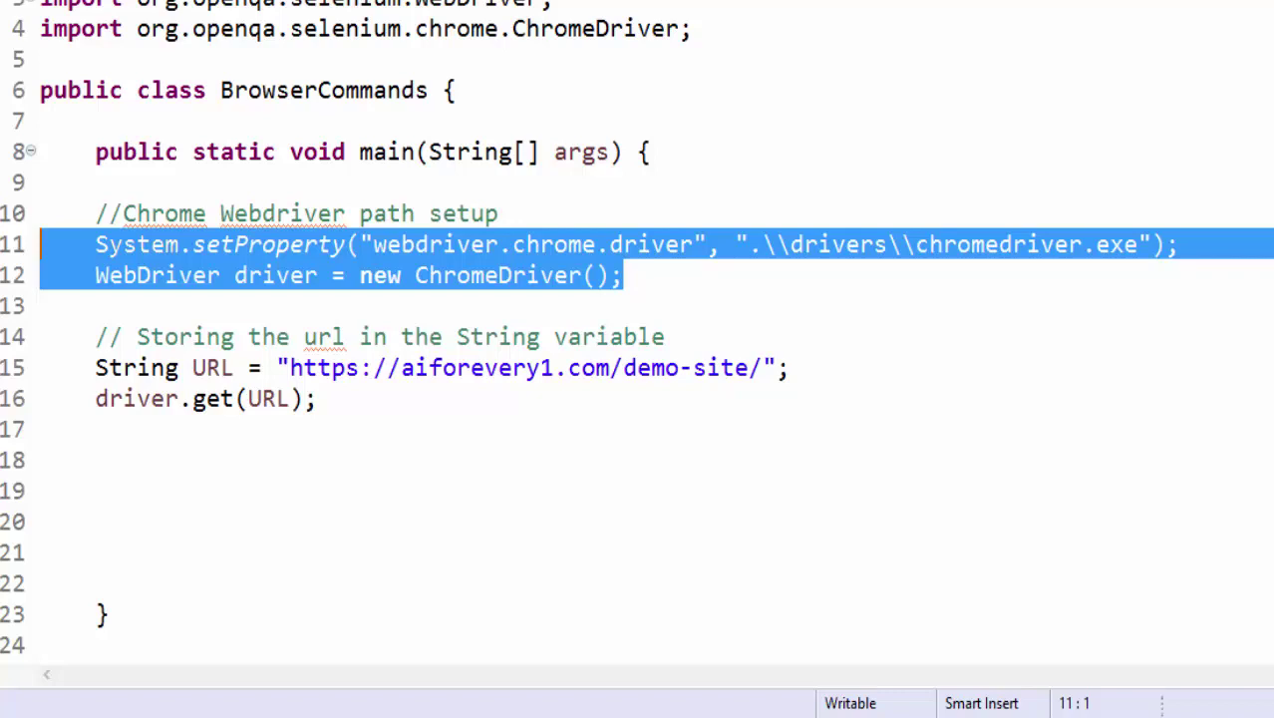
Add driver.manage().window().maximize(); right after the ChromeDriver is created
click(622, 275)
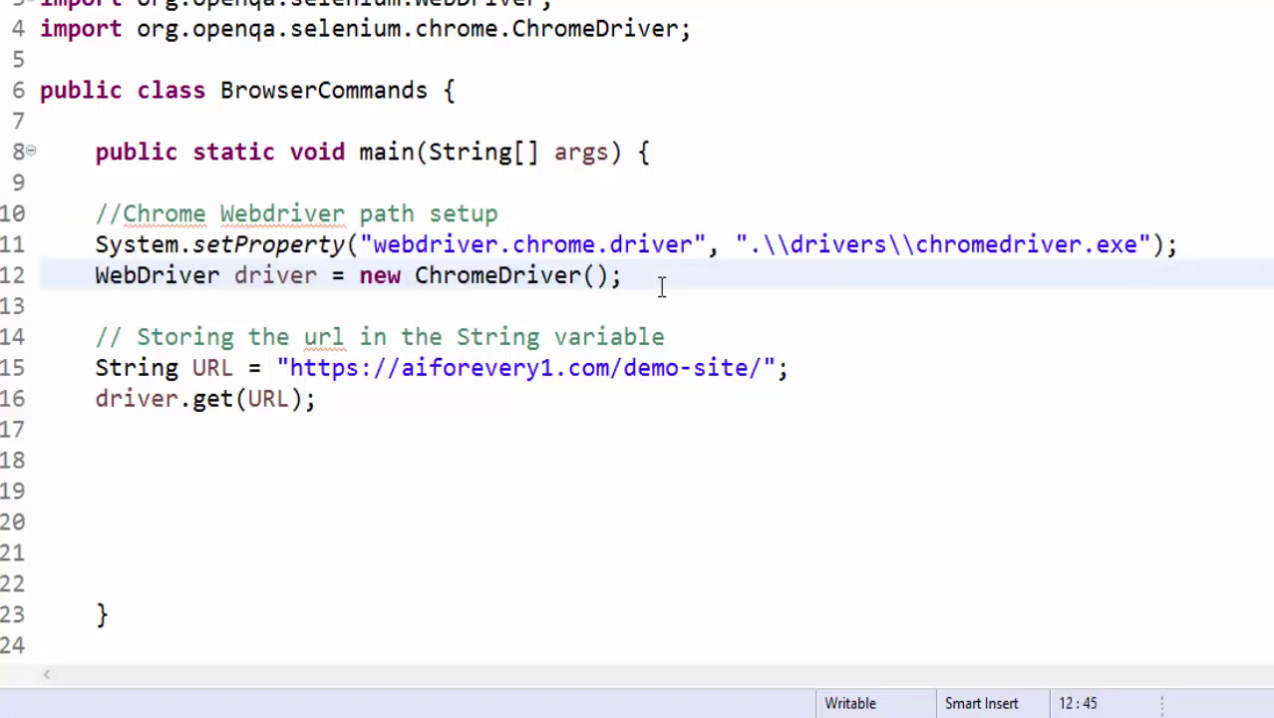
text(driver)
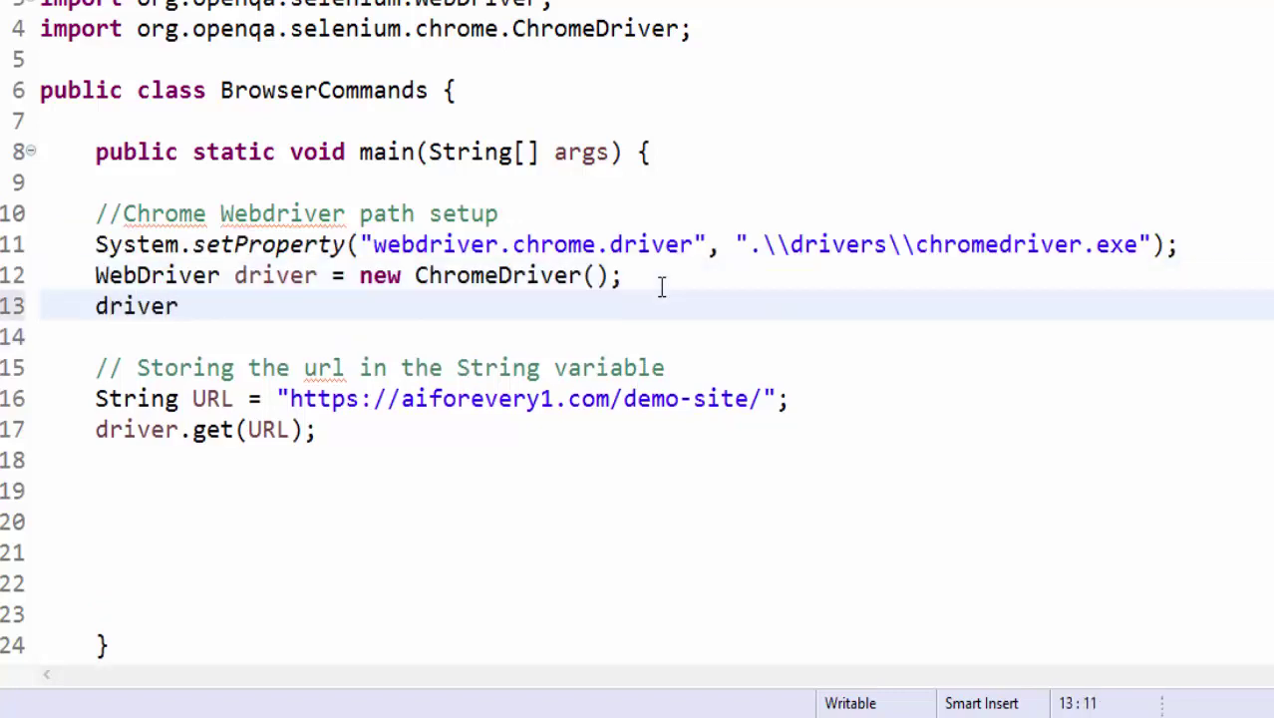
text(.manage().)
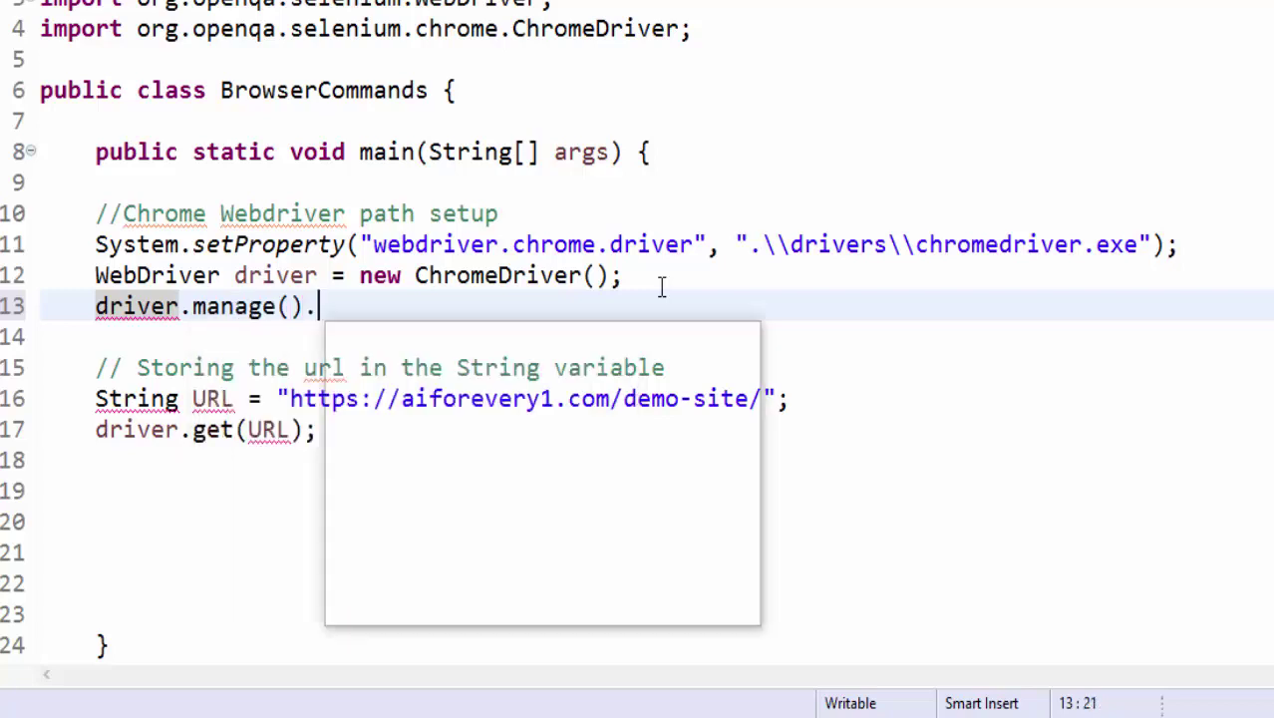
text(window().)
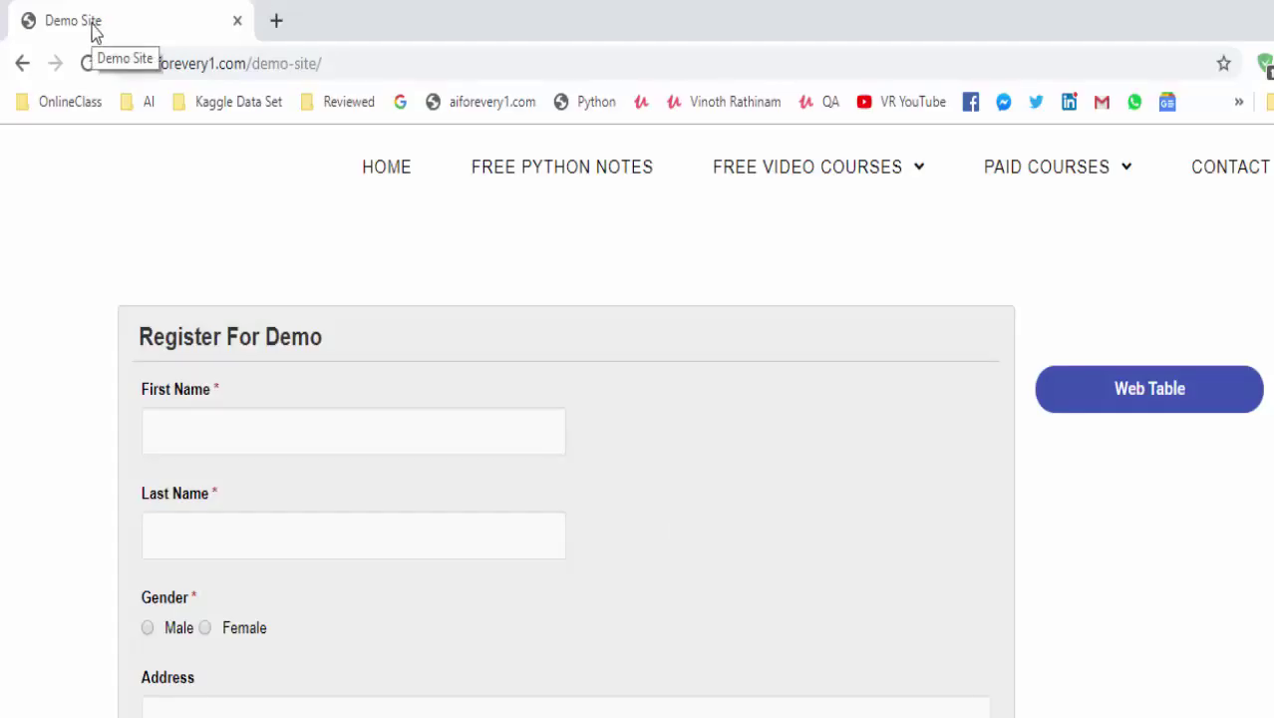
mouse_move(144, 32)
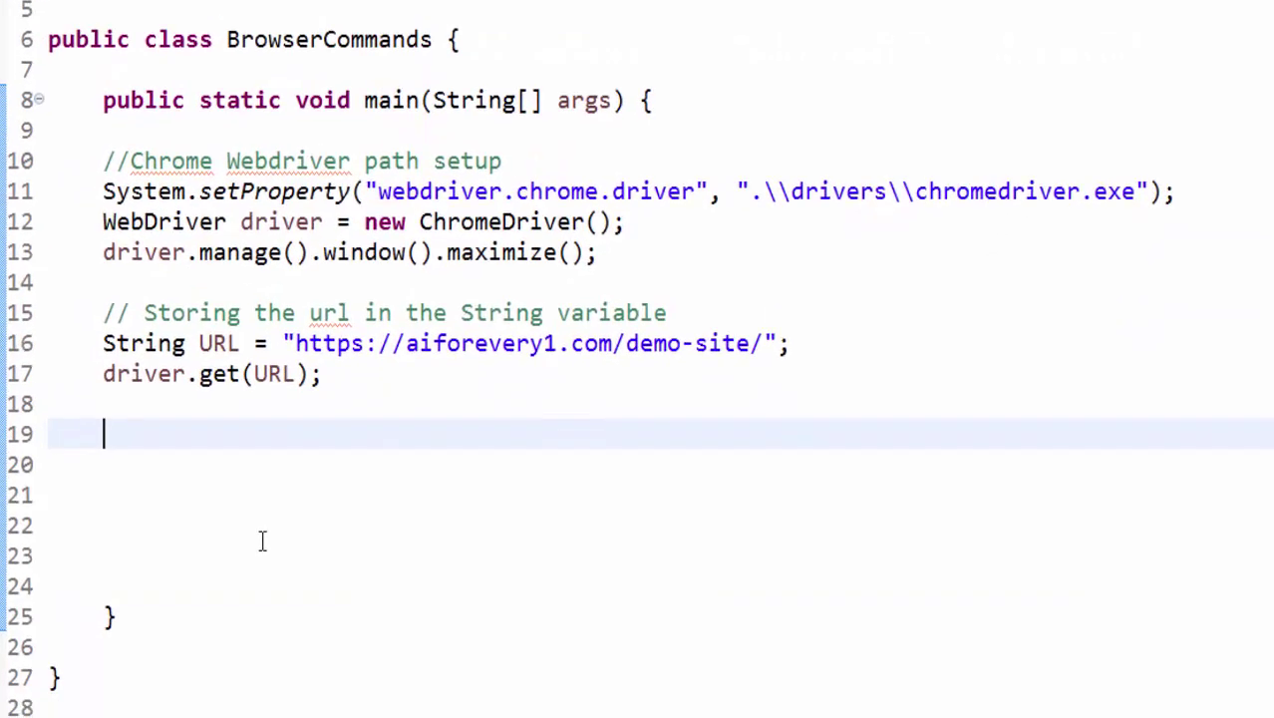
Declare String actTitle = driver.getTitle(); and String expTitle = "Demo Site";
text(driv)
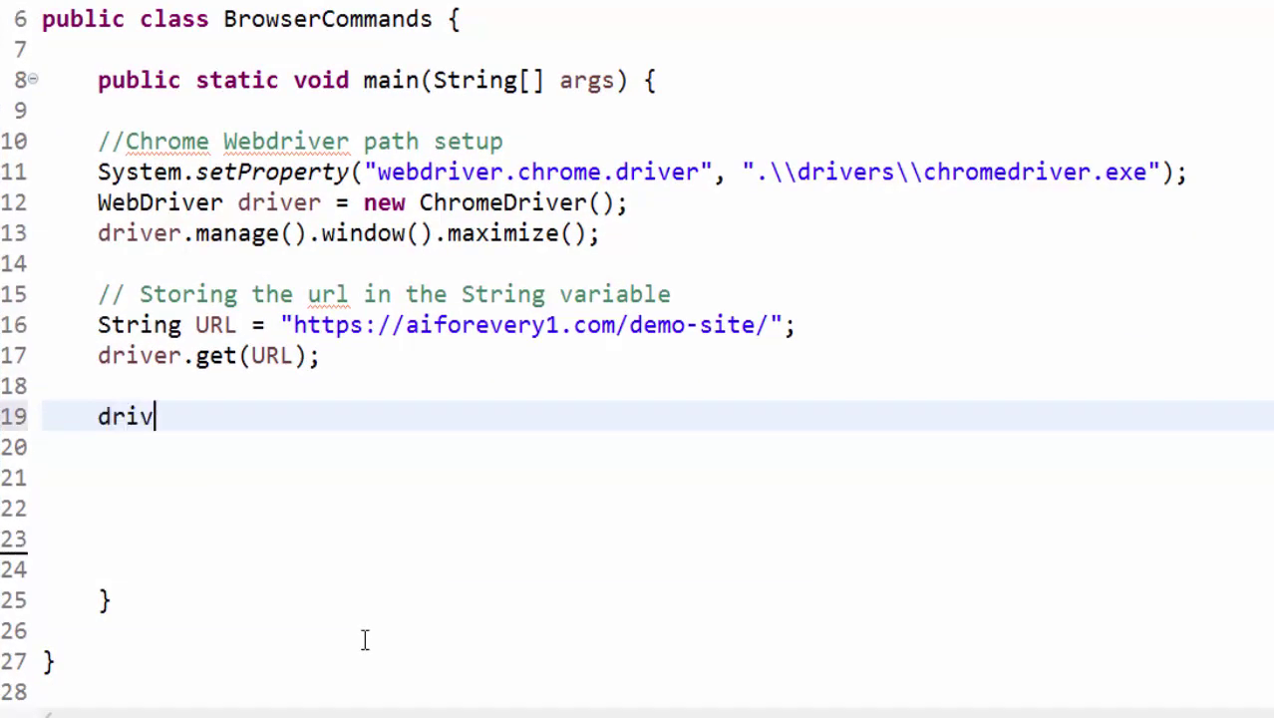
text(er.getTitle();)
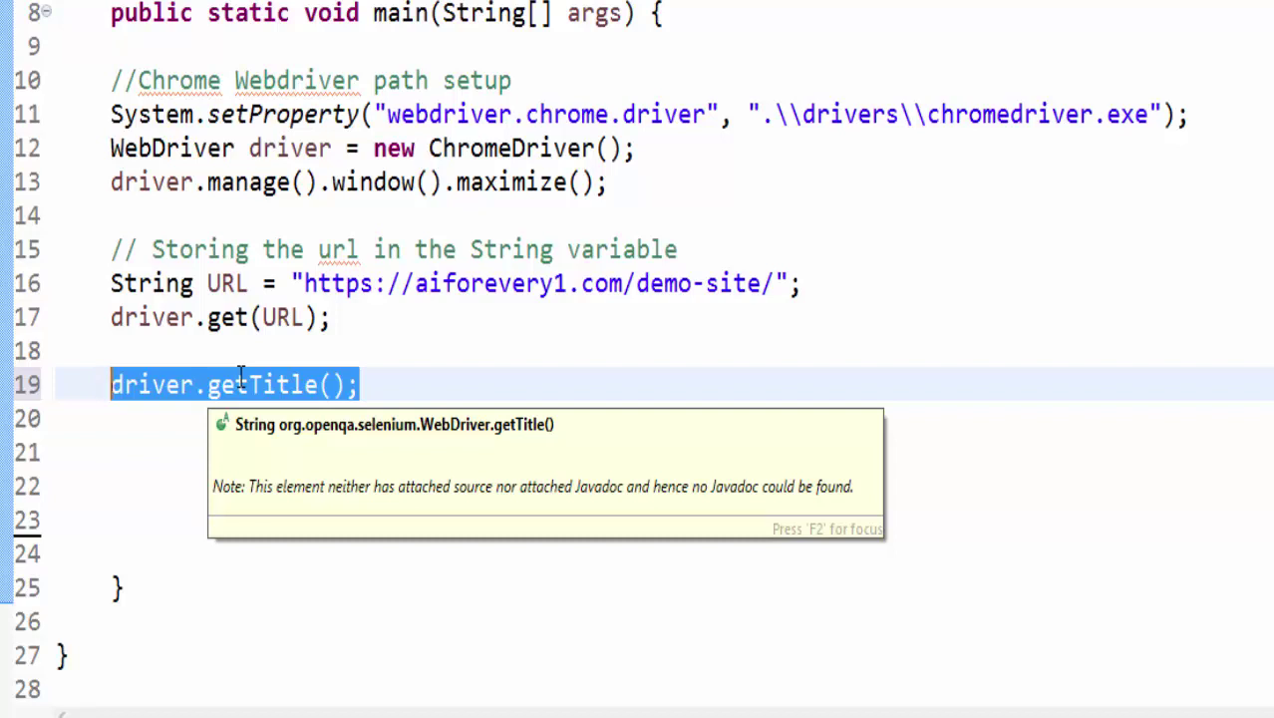
text(Str)
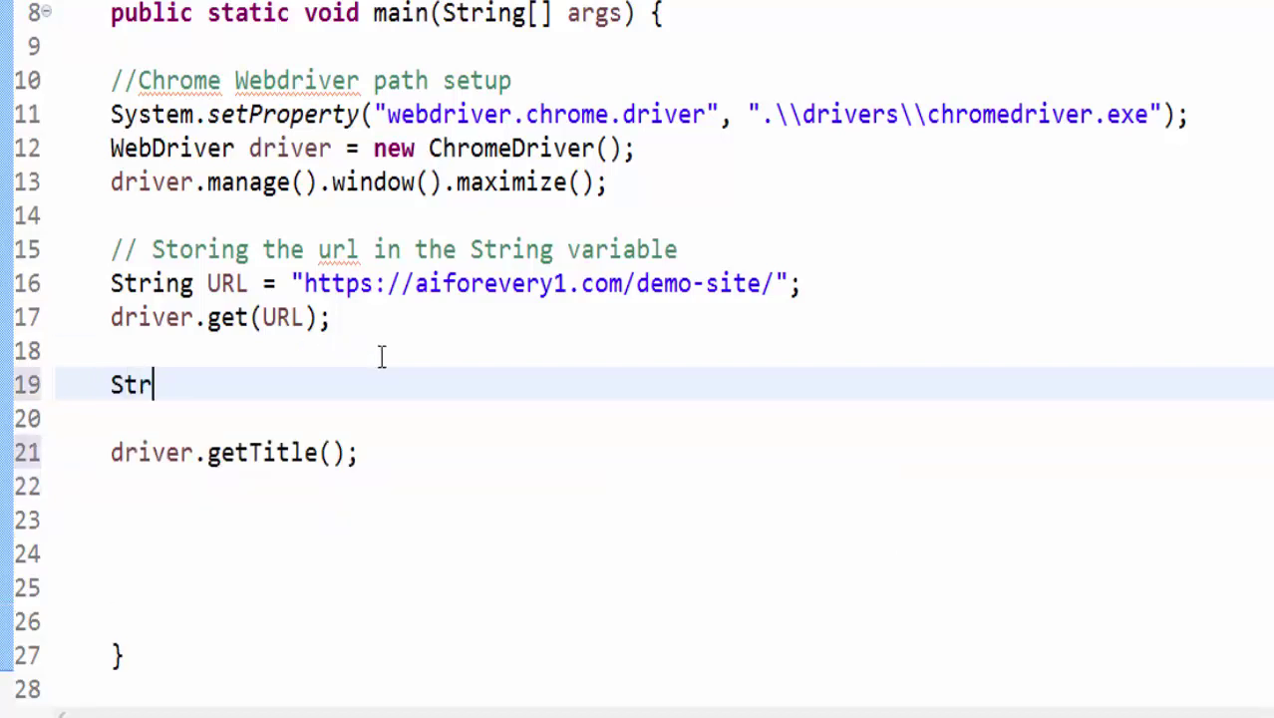
text(ing actTile)
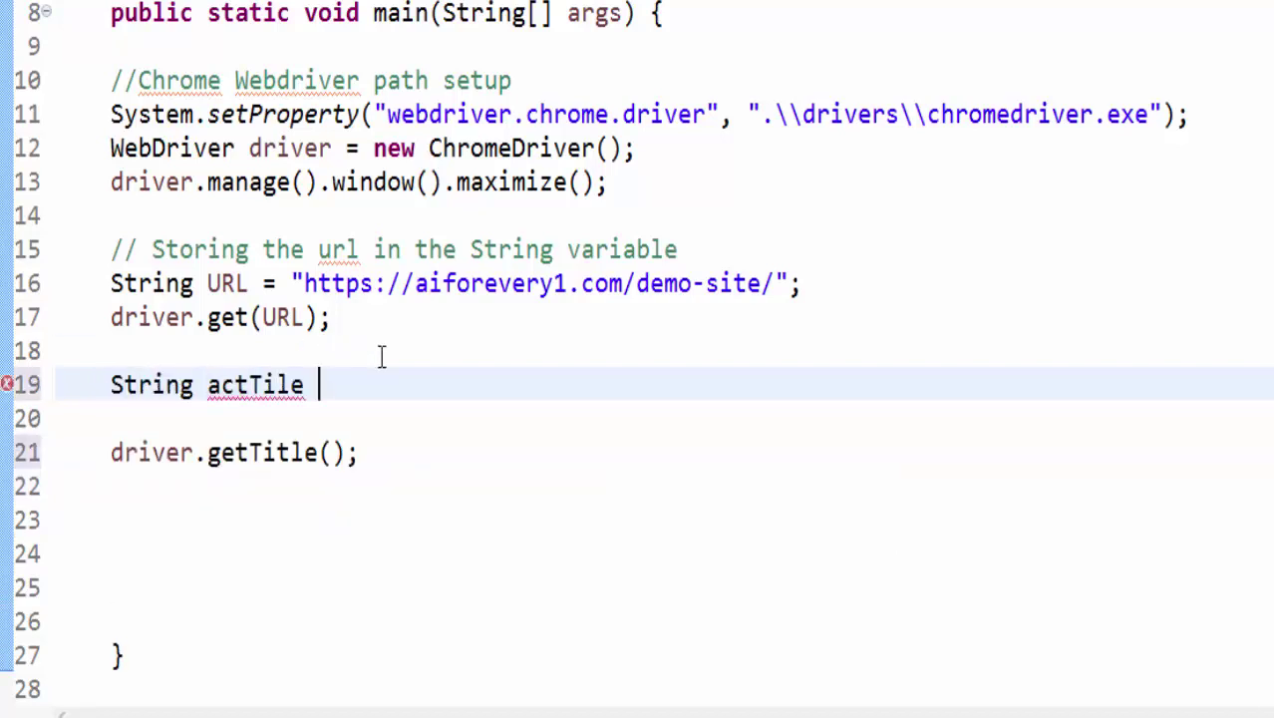
text(tle =)
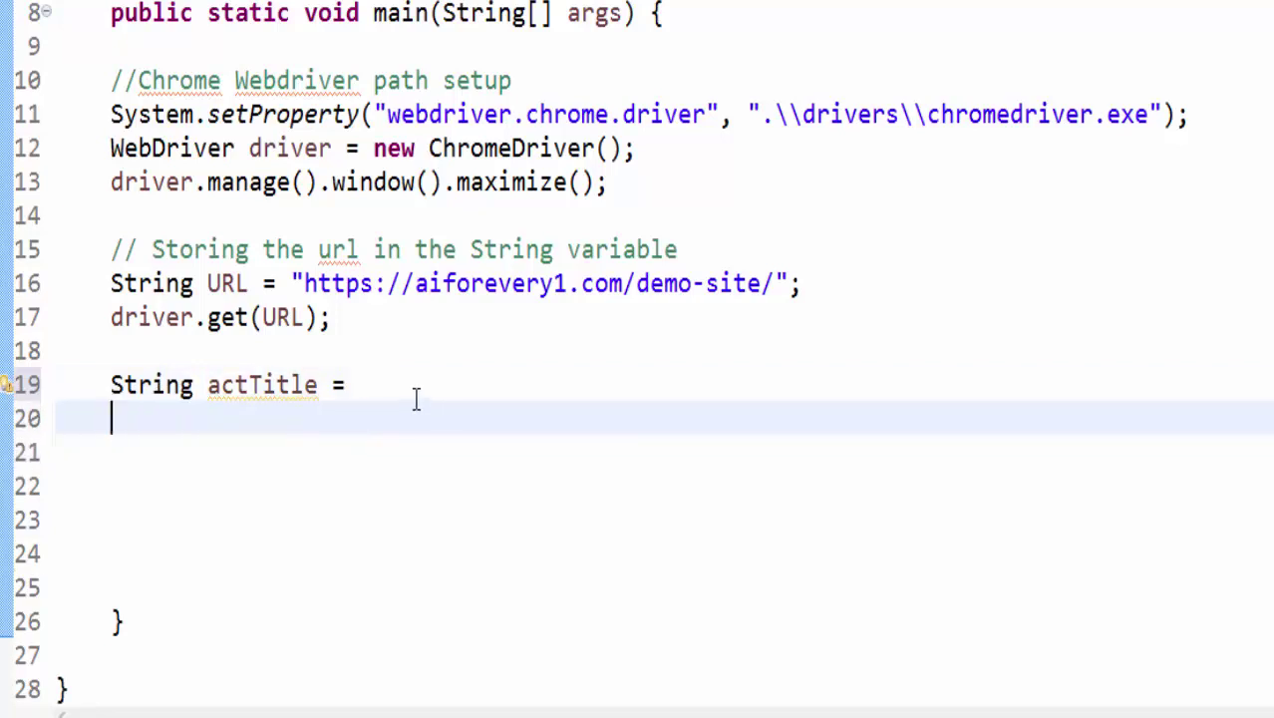
text(driver.getTitle();)
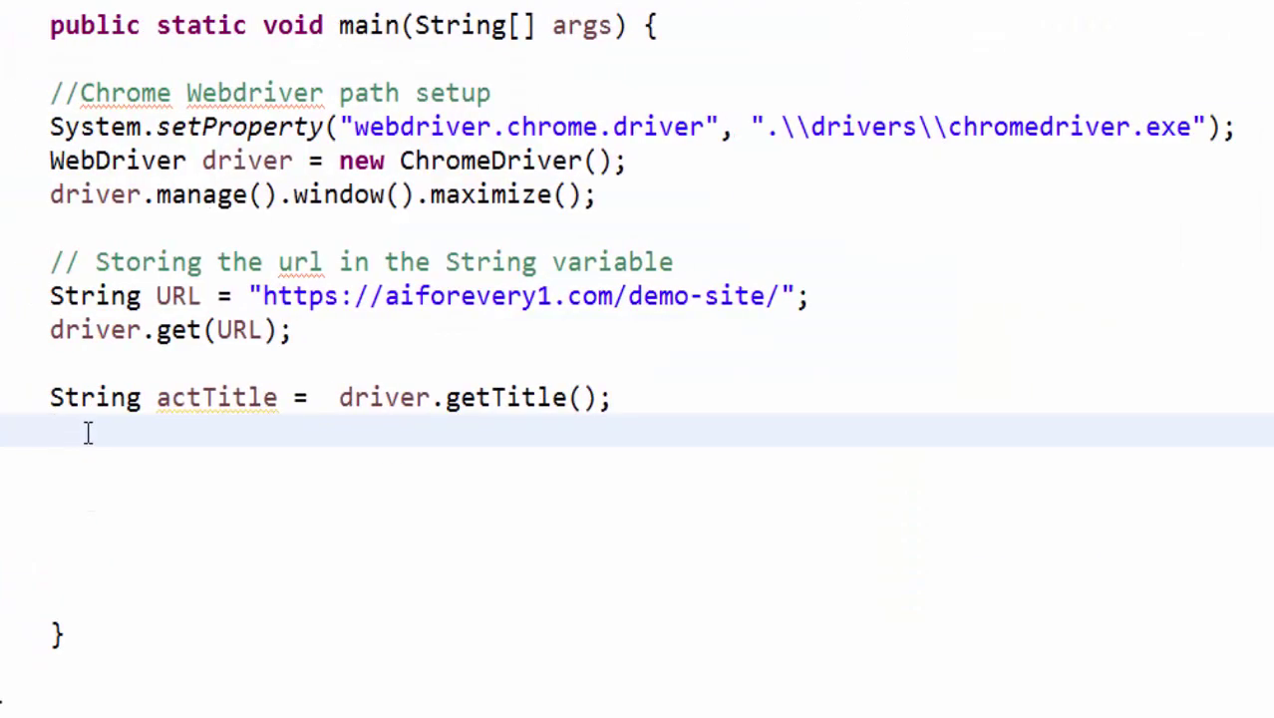
text(Str)
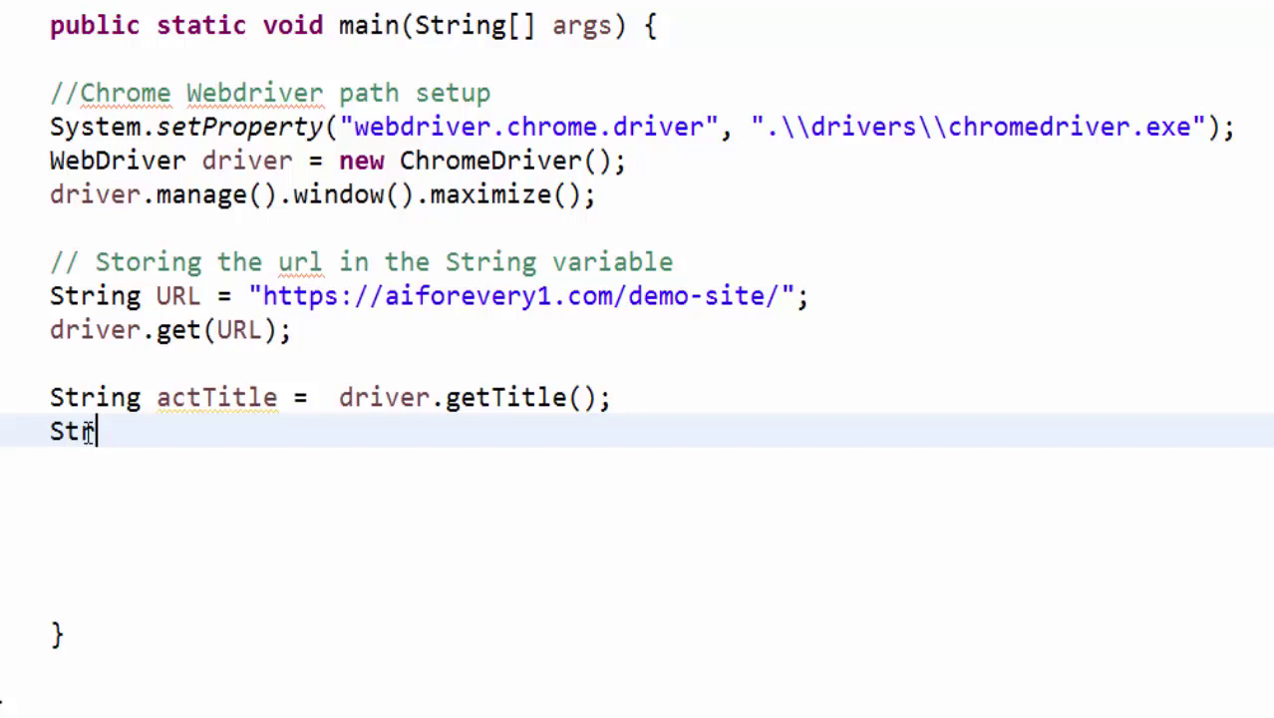
text(ing)
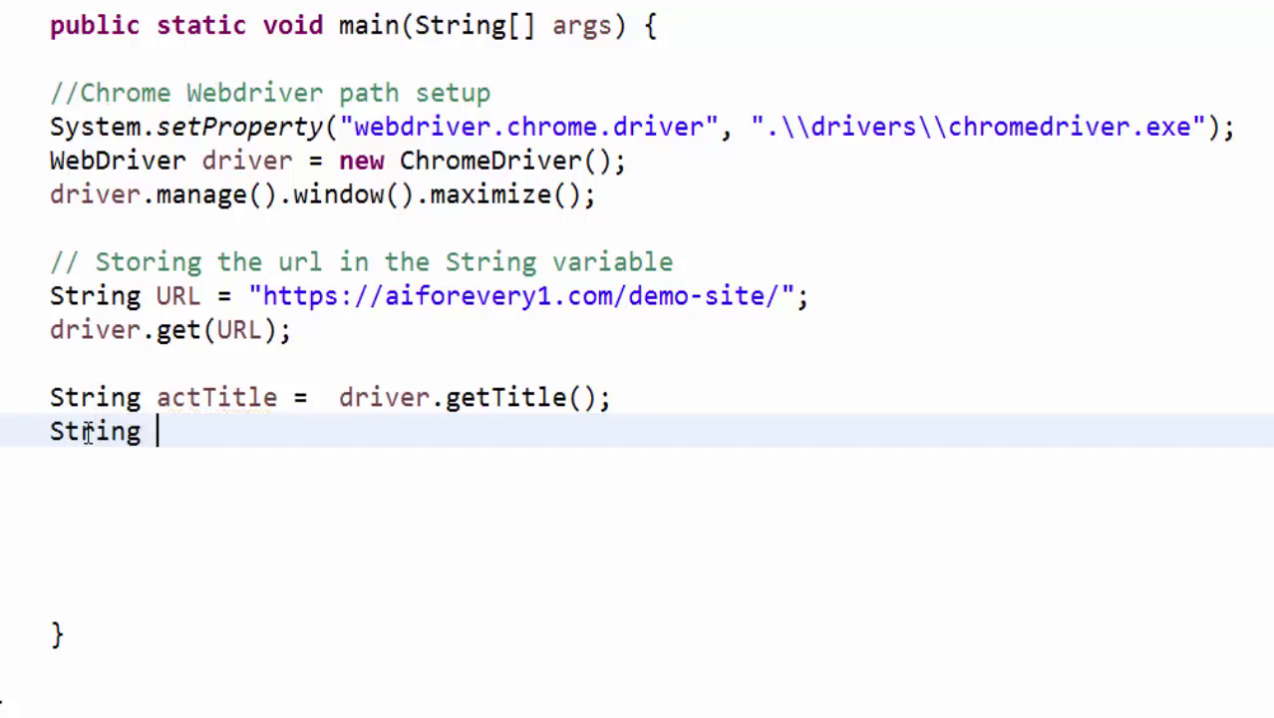
text(expTitle)
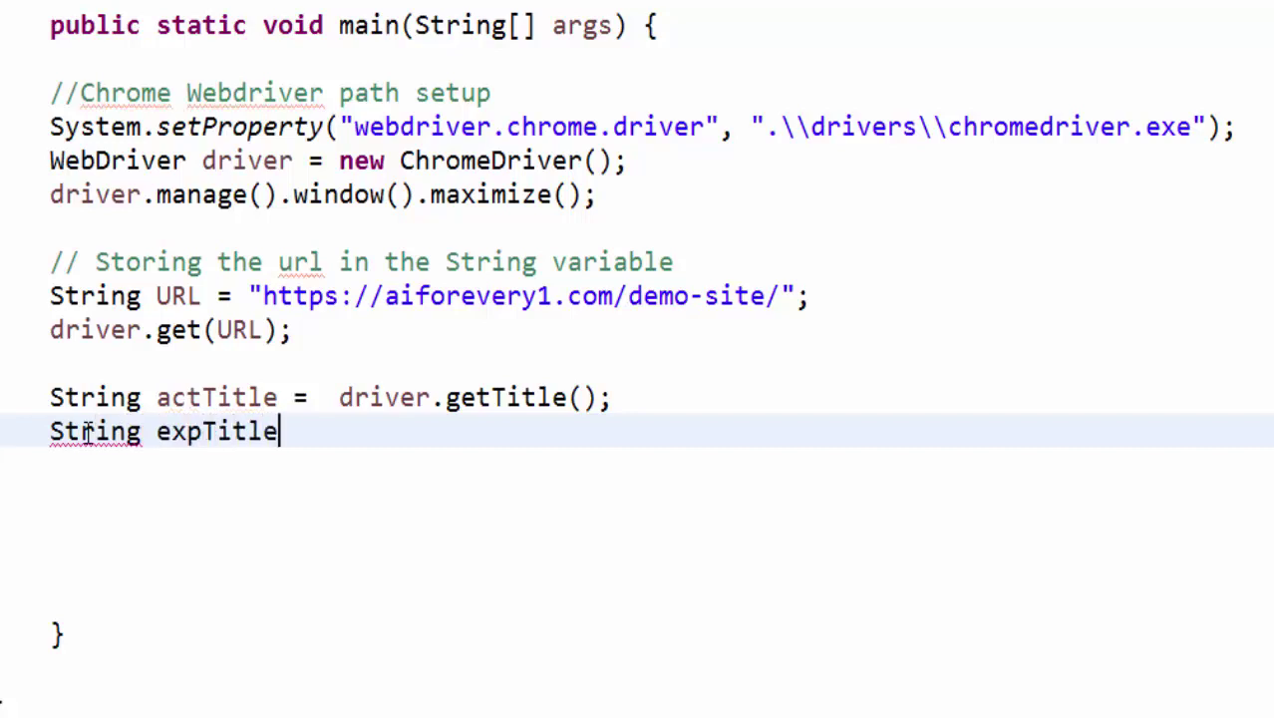
text(= "")
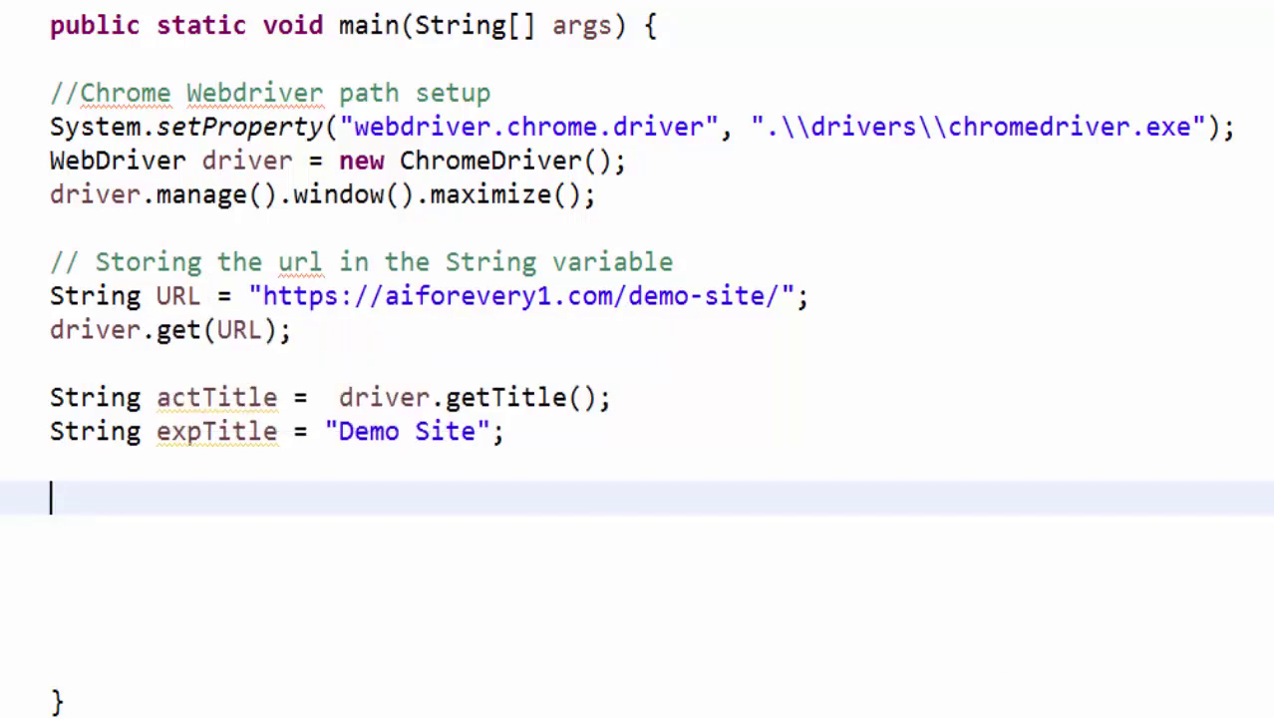
Add an if comparing actTitle to expTitle that prints "Both Actual and expected title is same", then begin else
text(if()
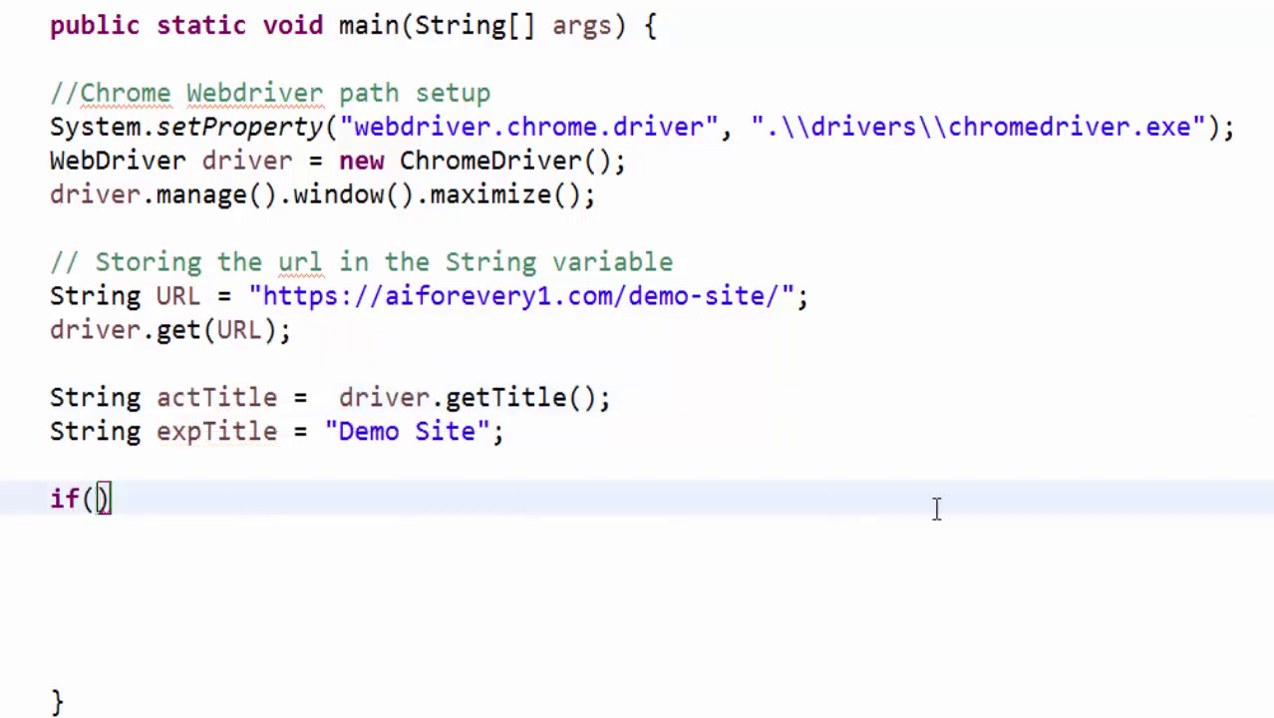
text(actTitle.equals(expTitle)
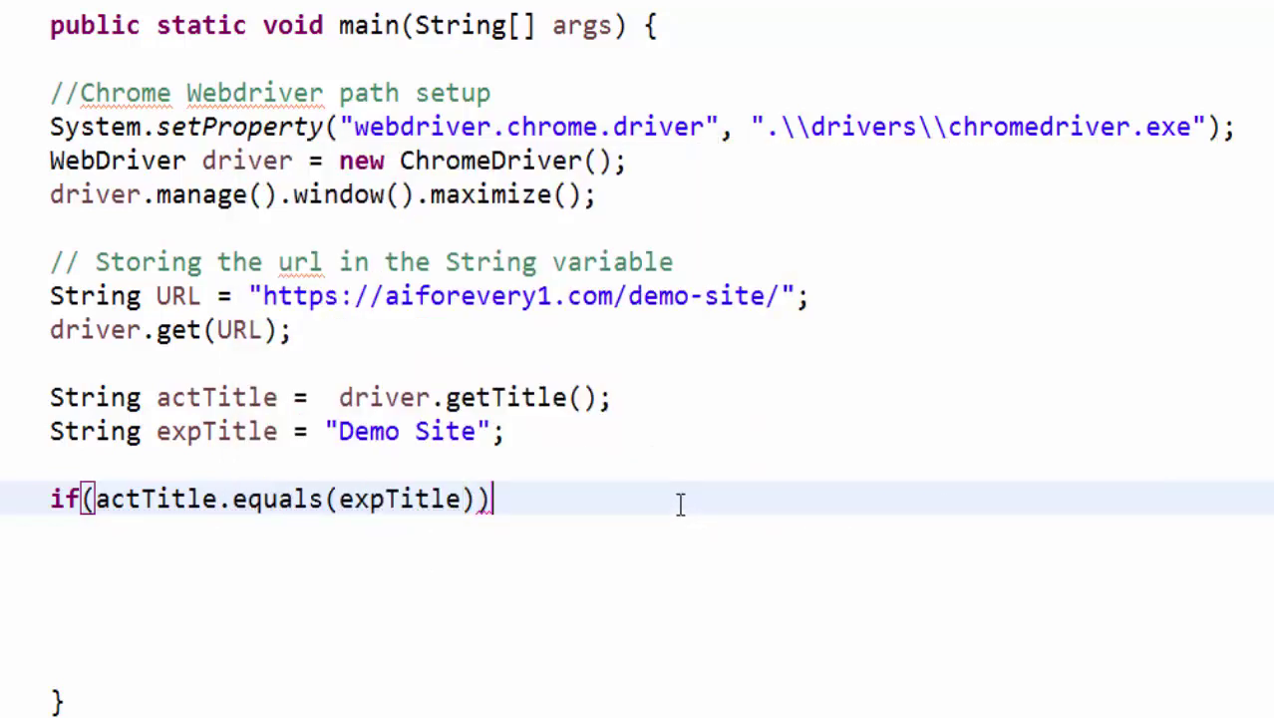
text({)
text(System.out.println();)
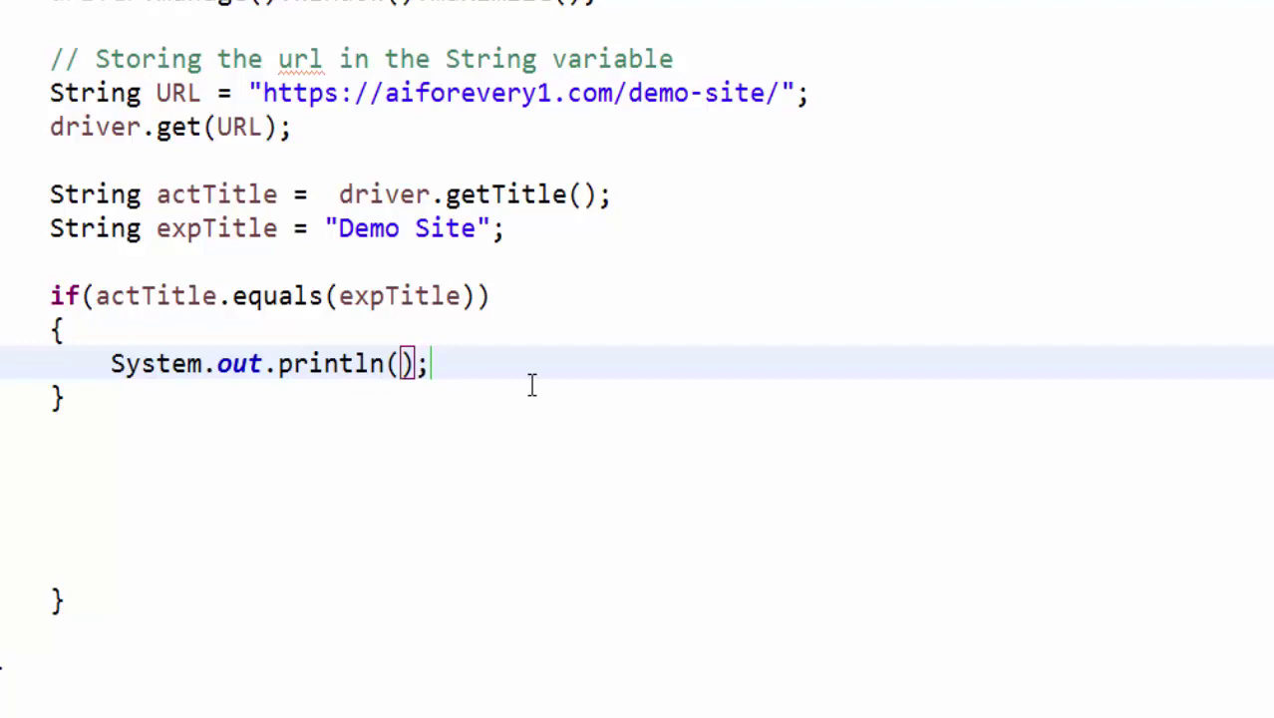
text("")
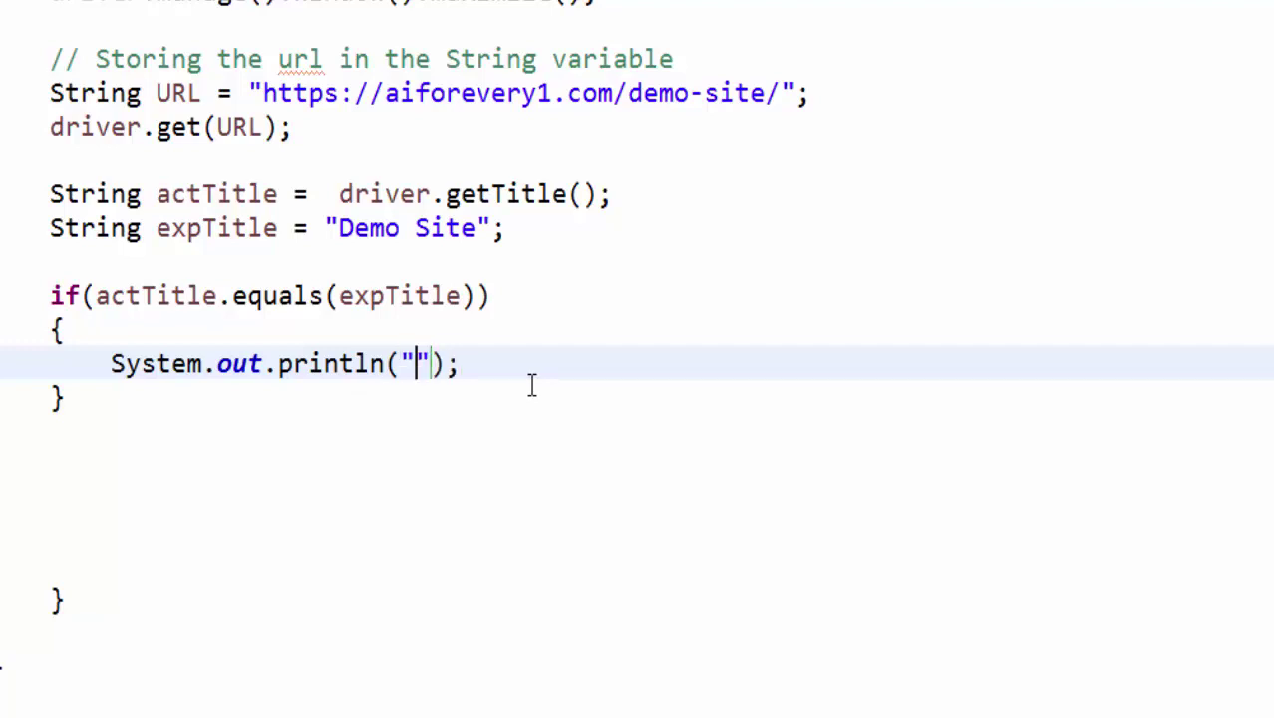
text(Both Actual and)
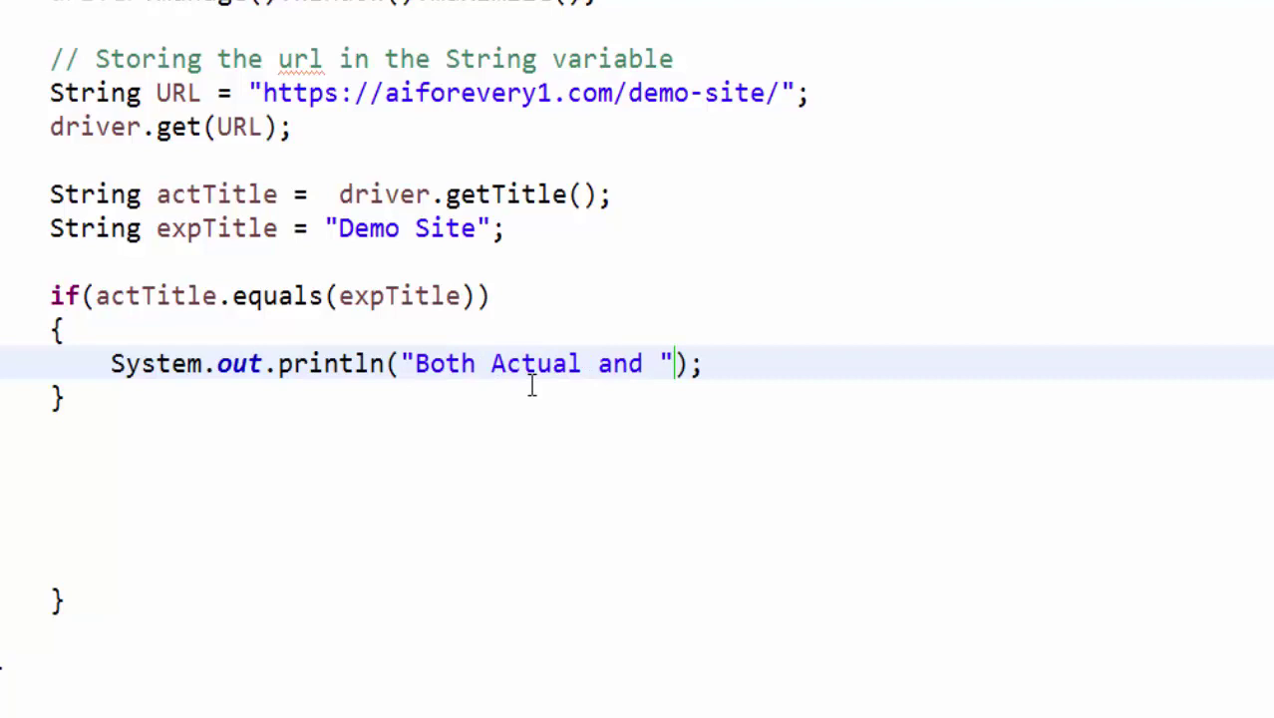
text(expected title)
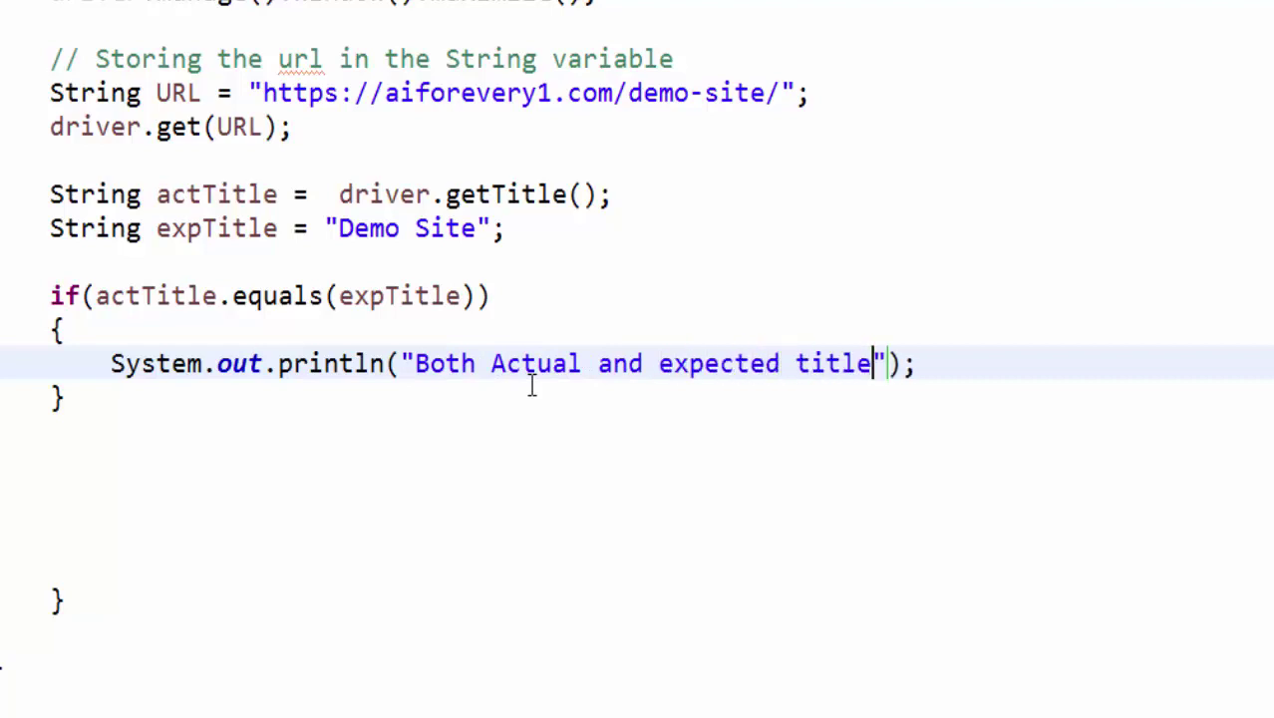
text(is same)
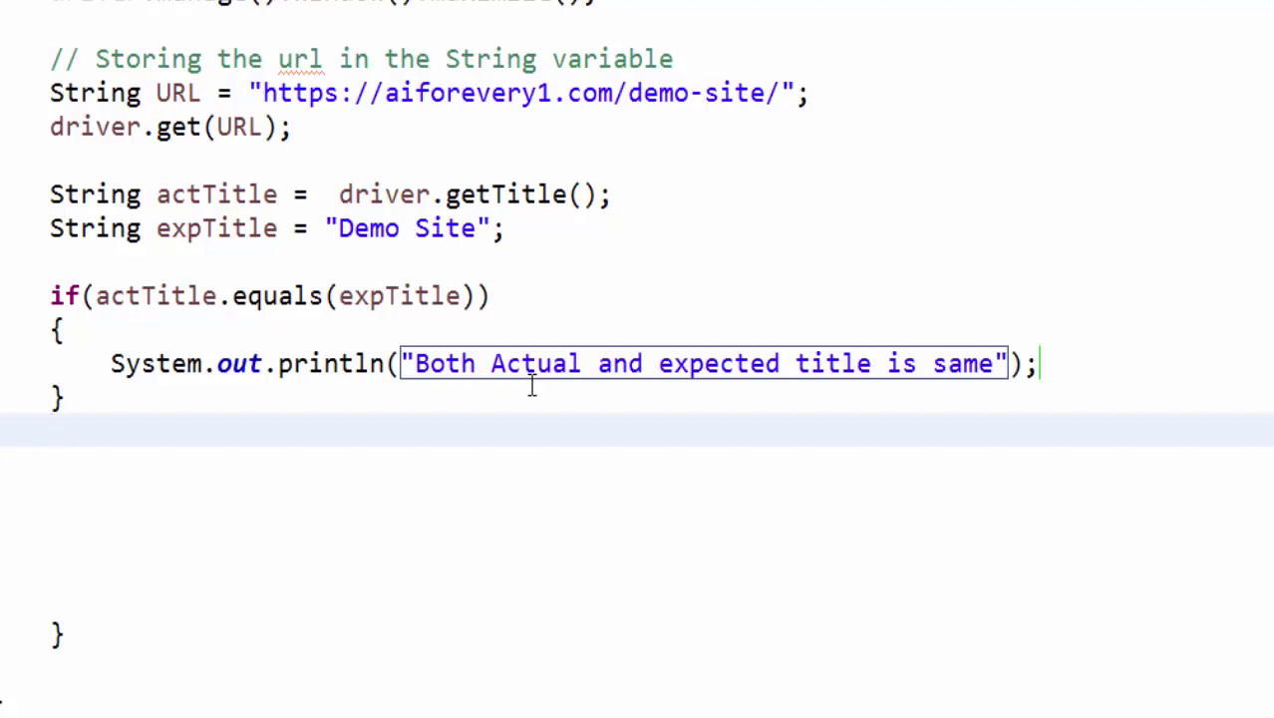
text(else)
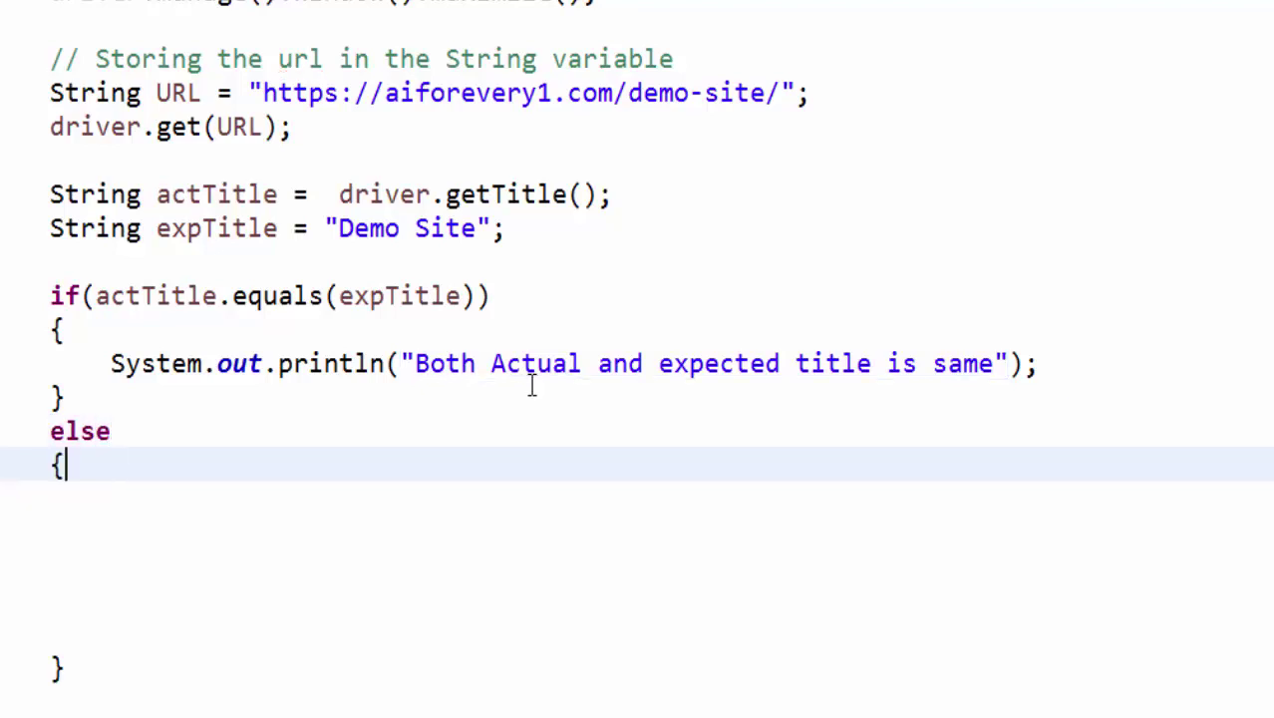
In else, print the not-same message, "Actual Title is " + actTitle and "Expected Title is " + expTitle
text(System.out.println("Actual and expected title are not same");)
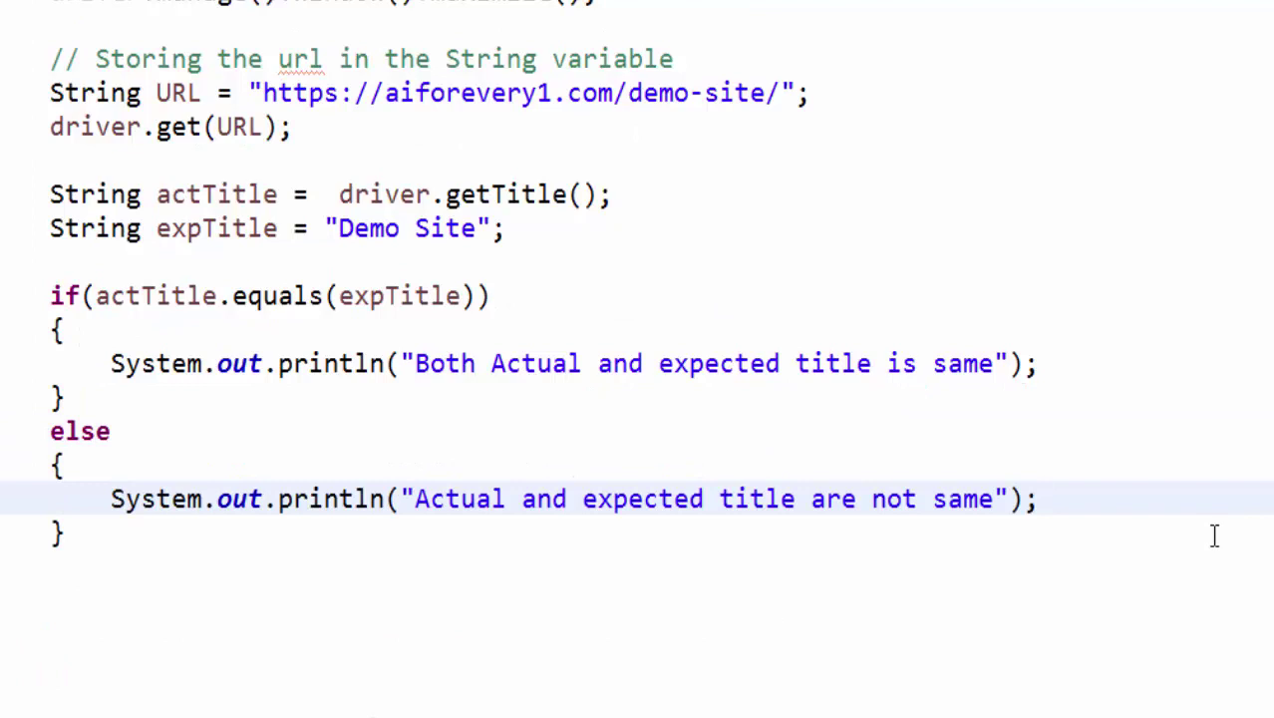
key(Return)
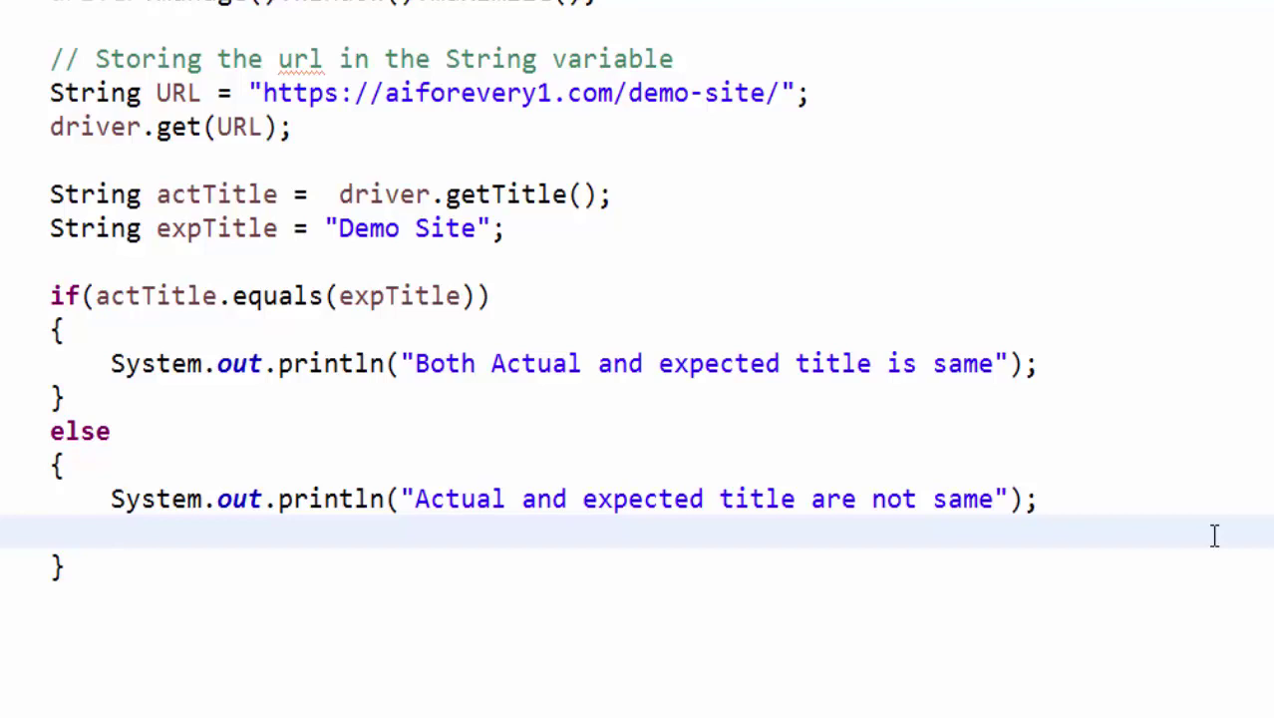
text(System.out.println("Actual Title is ");)
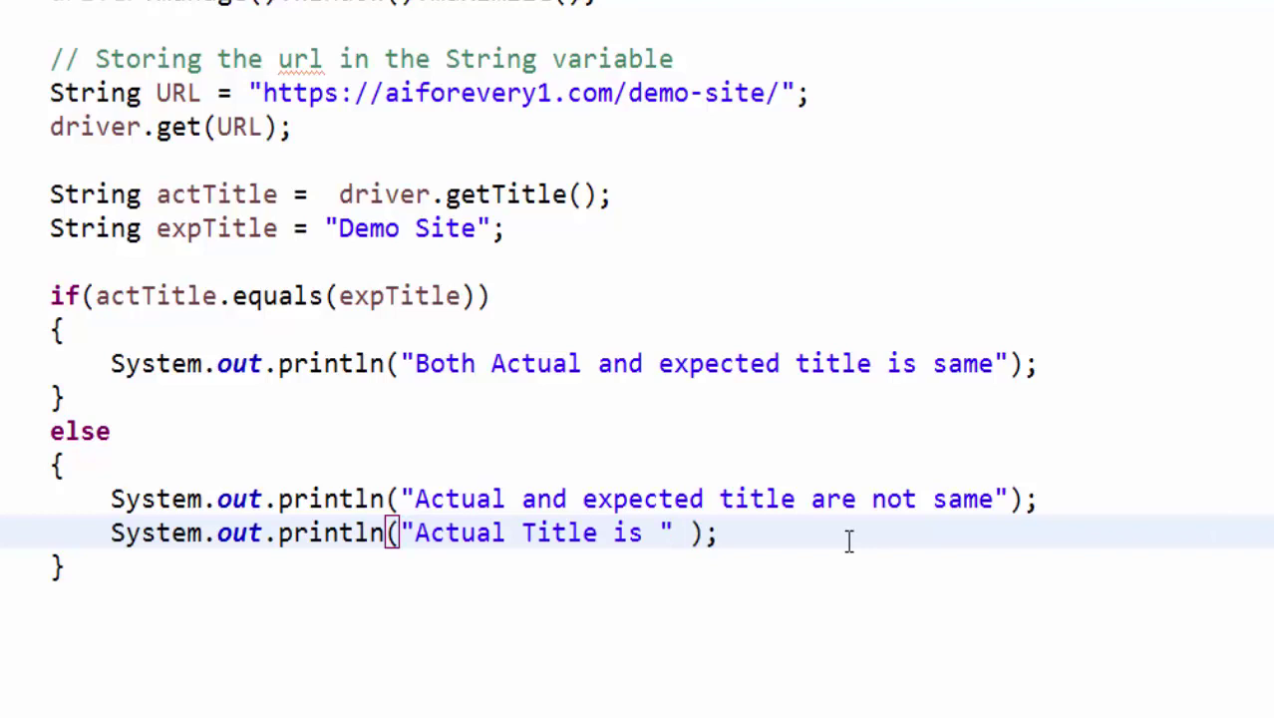
text(+)
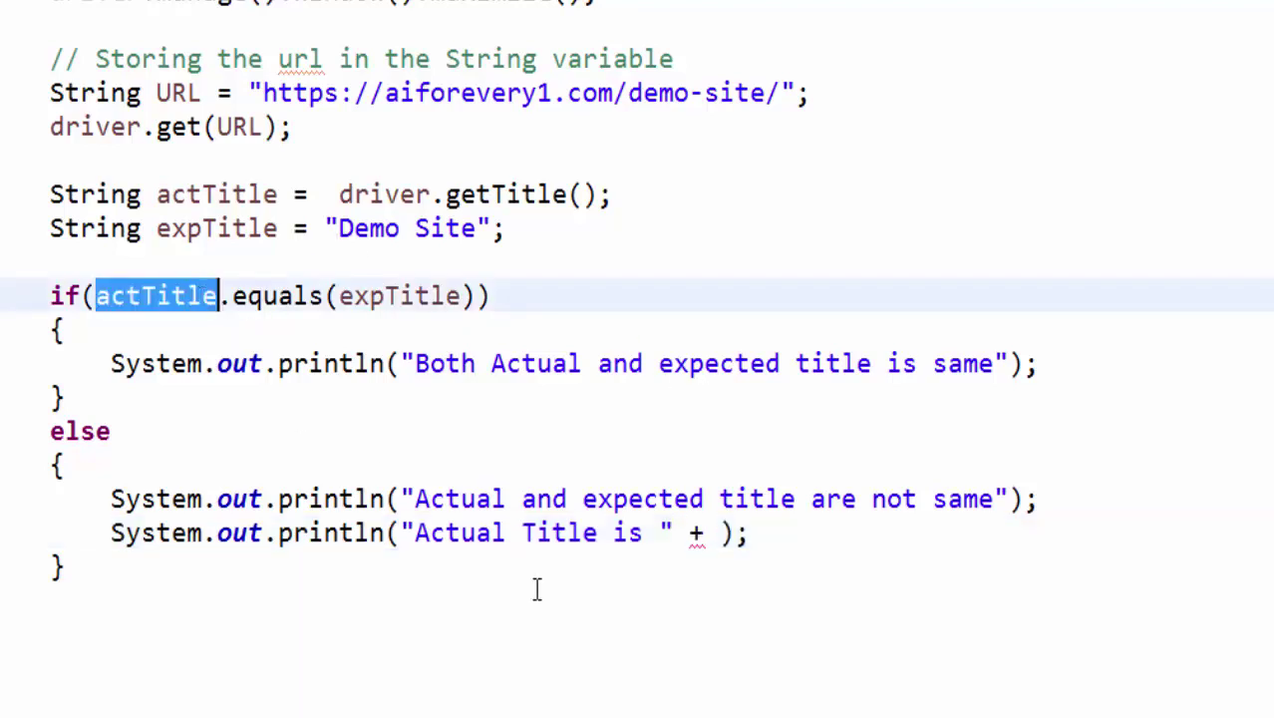
text(actTitle)
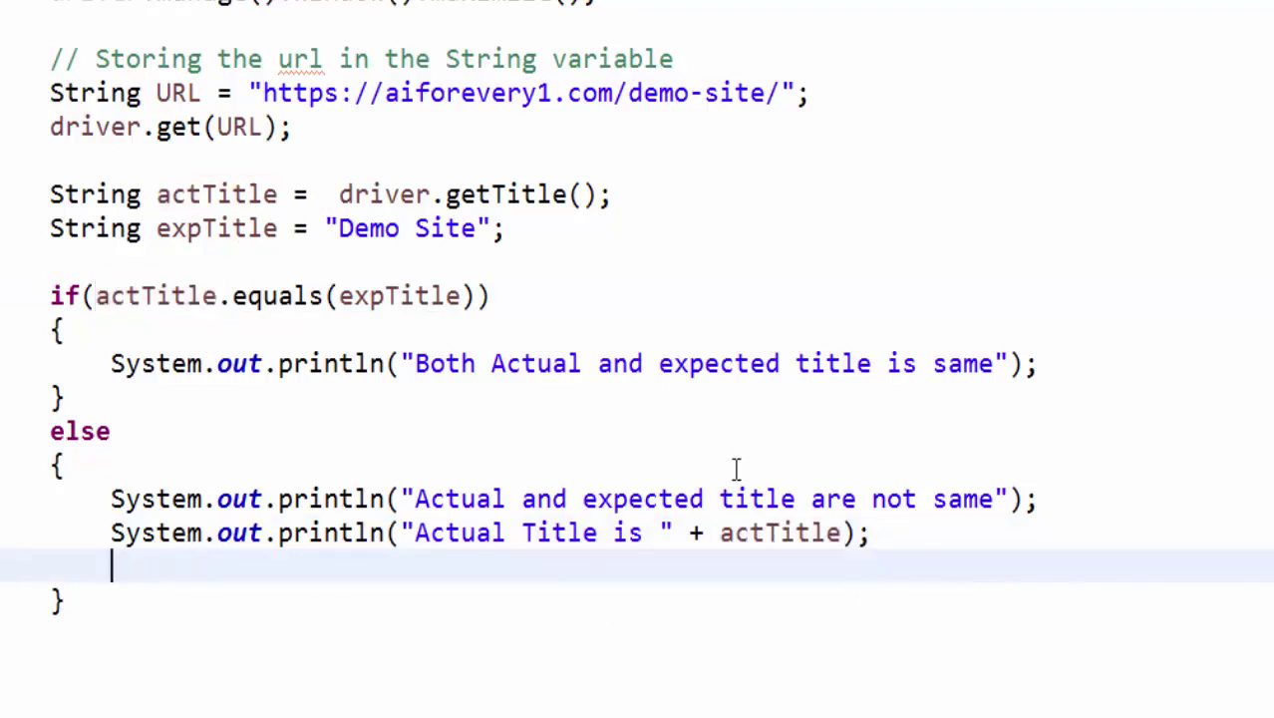
double_click(782, 532)
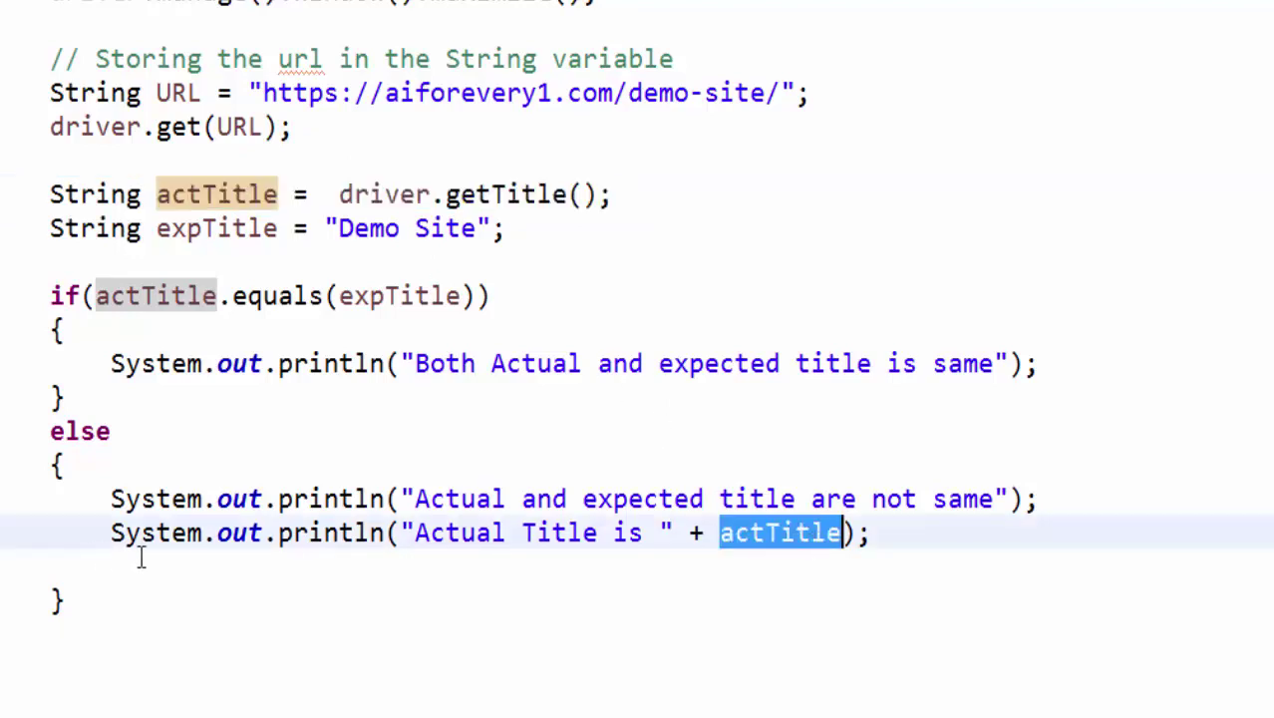
text(System.out.println("Expected Title is " + expTitle);)
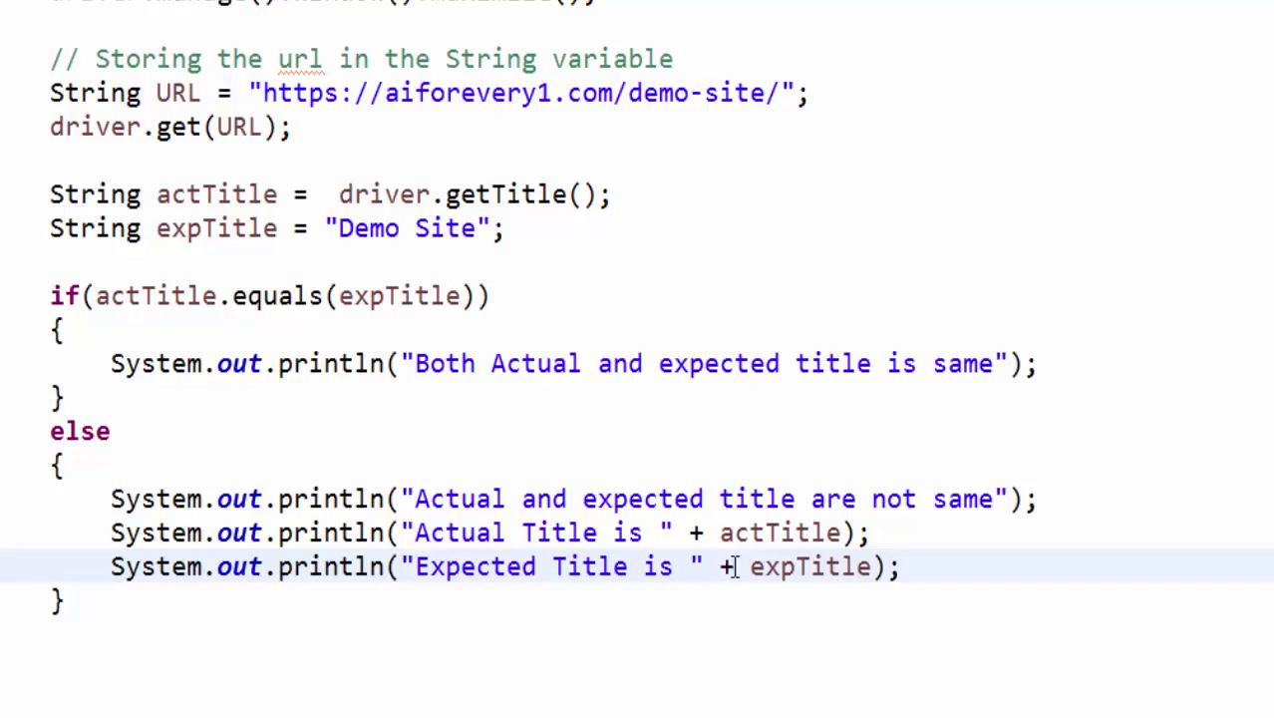
double_click(809, 566)
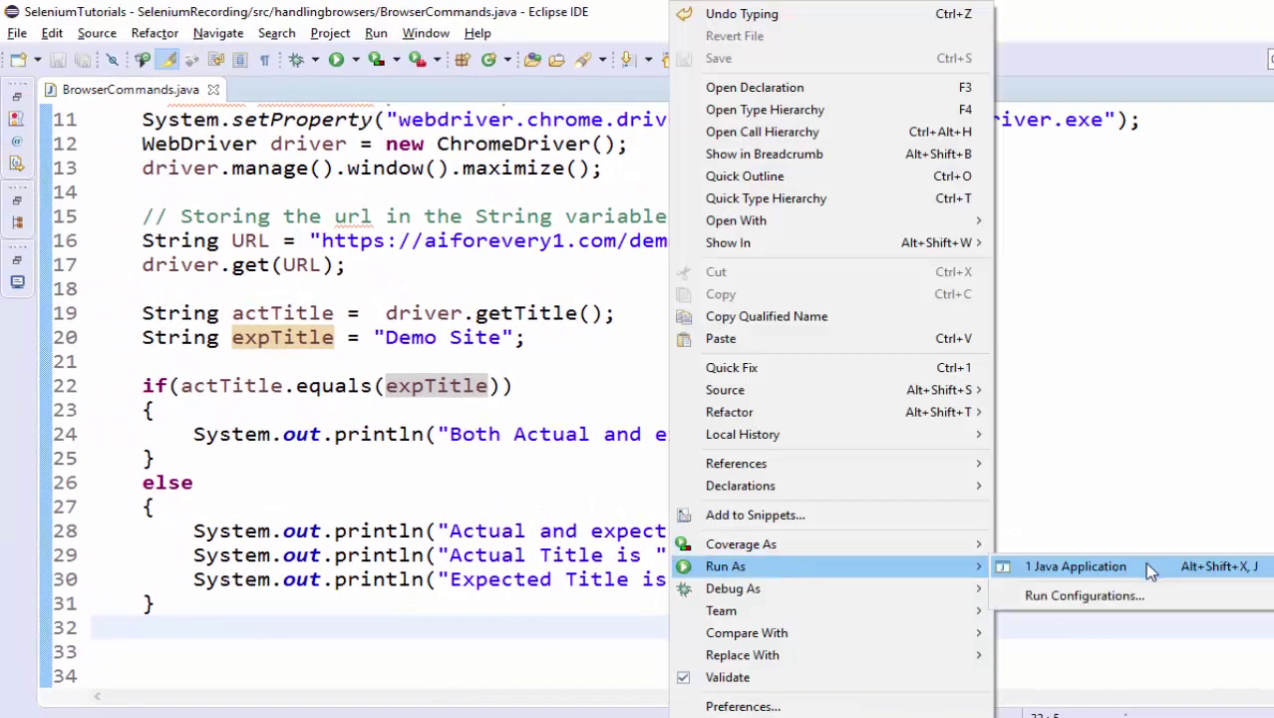
Run the class as a Java application, then change the expected title string to "Demo Sites"
click(1074, 566)
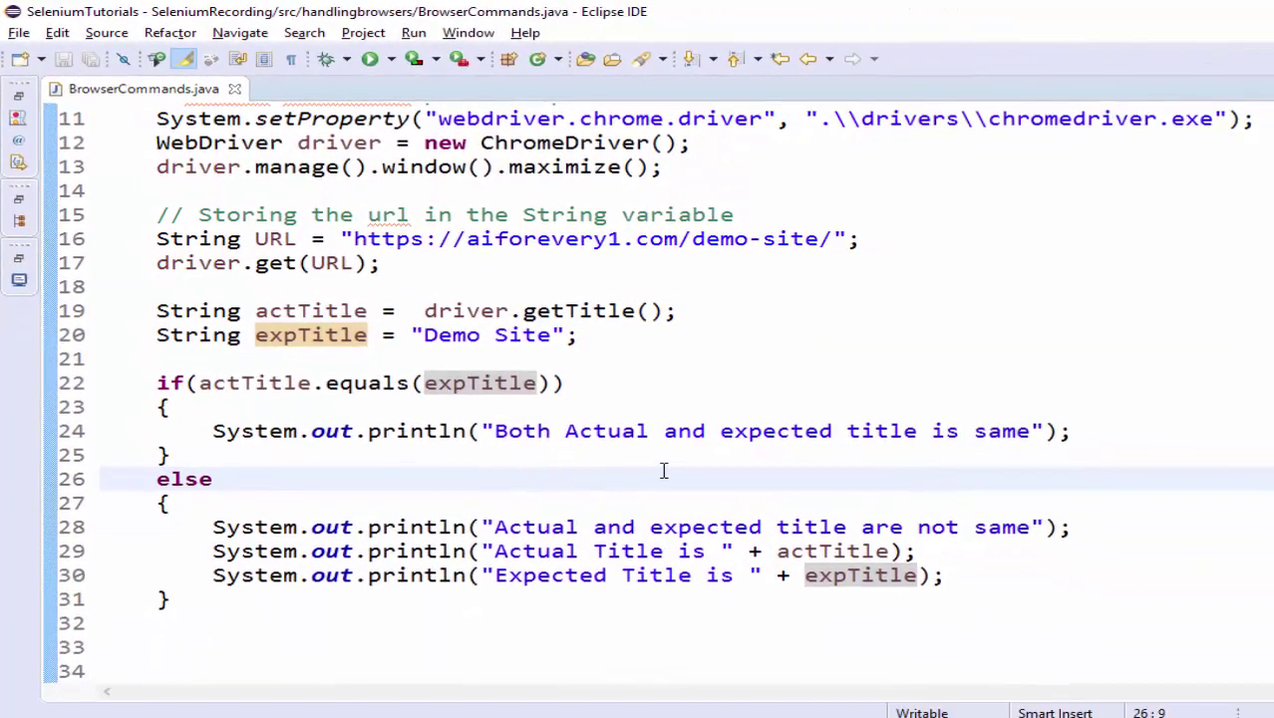
click(211, 478)
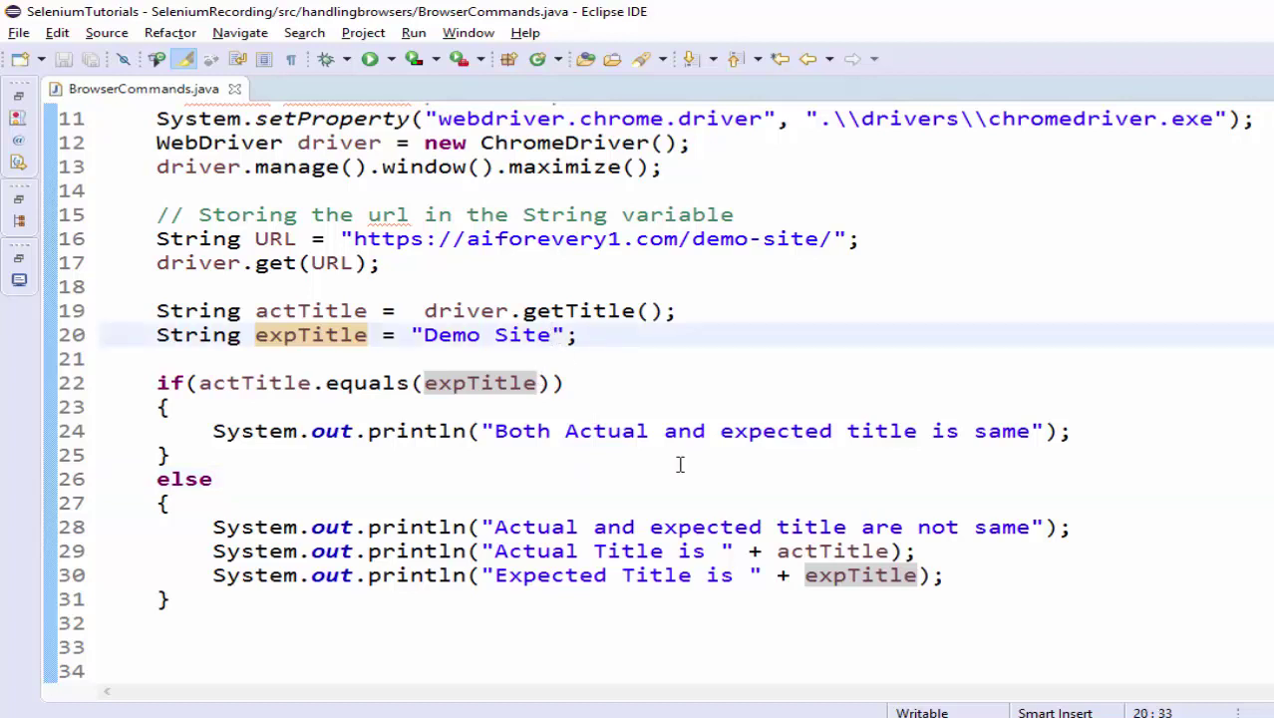
click(550, 334)
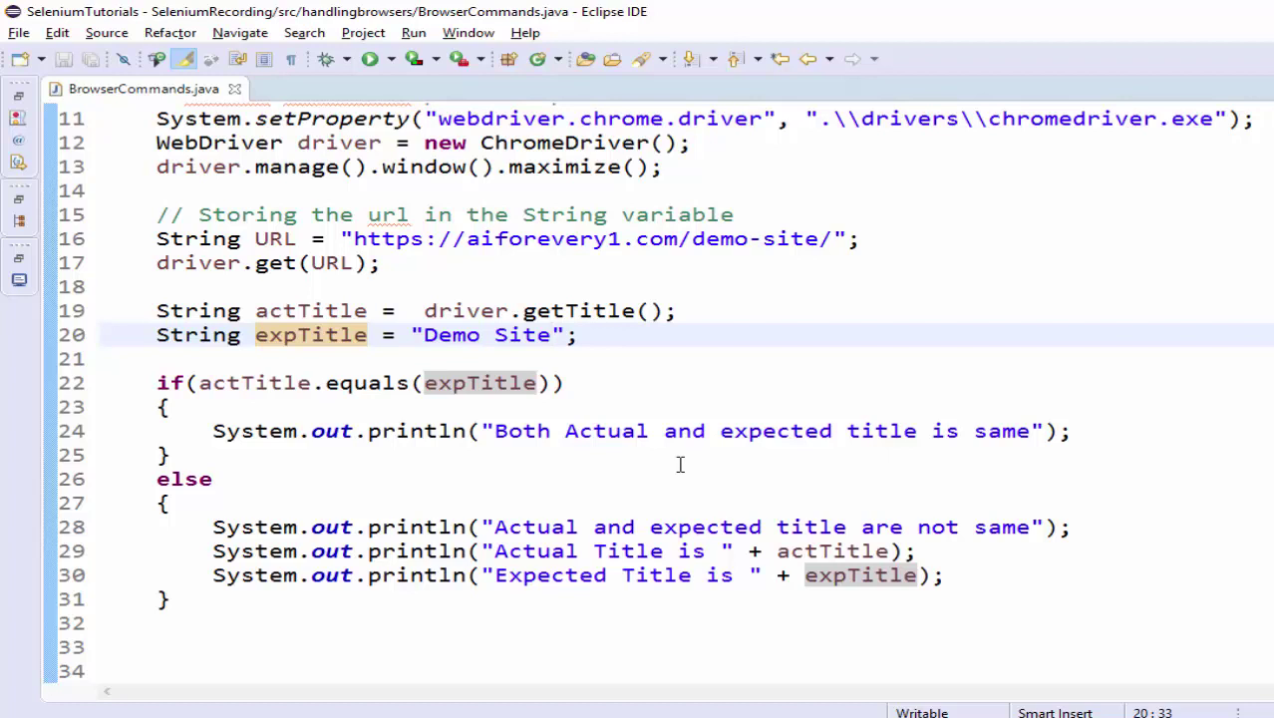
text(s)
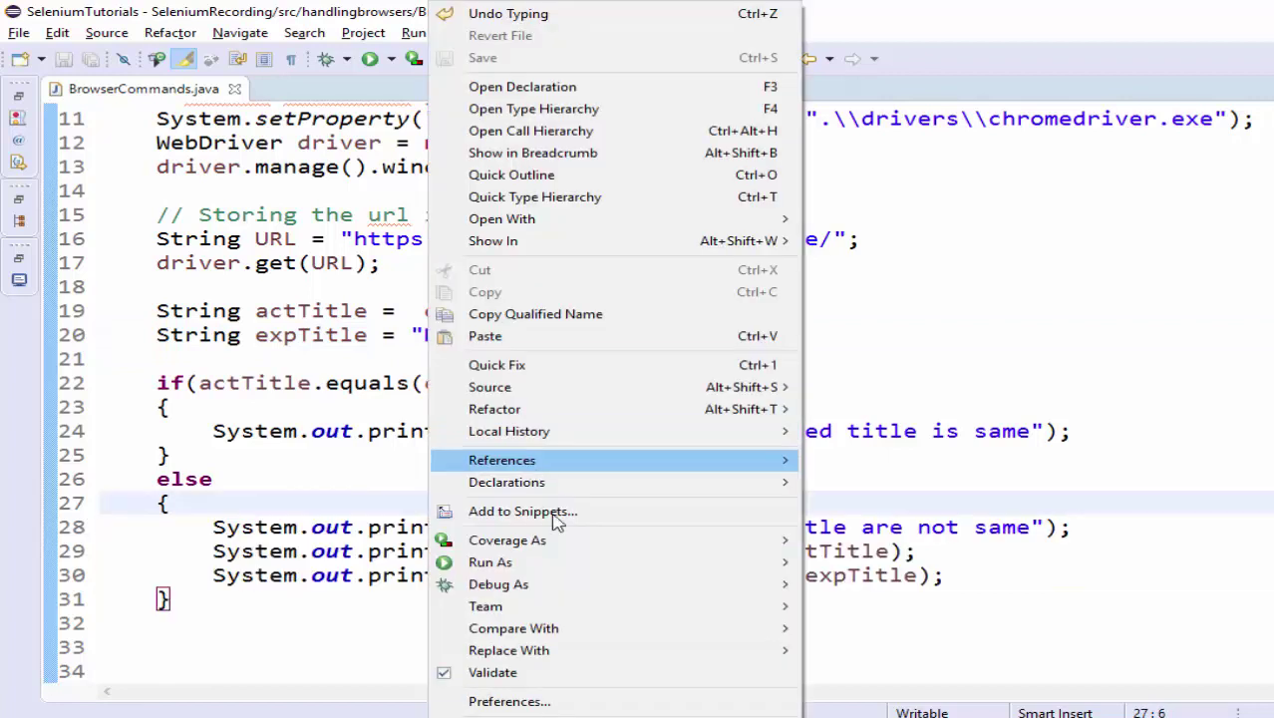
Rerun the class and inspect the console mismatch output: actual Demo Site versus expected Demo Sites
key(Escape)
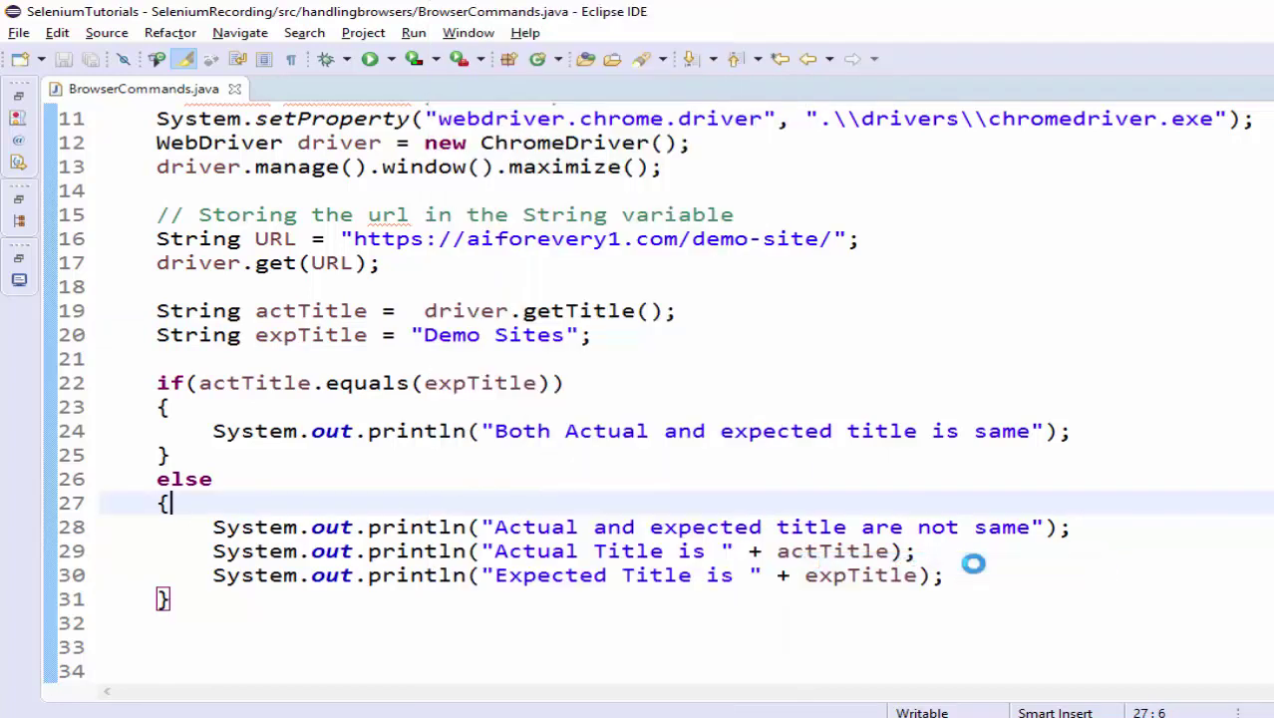
click(375, 58)
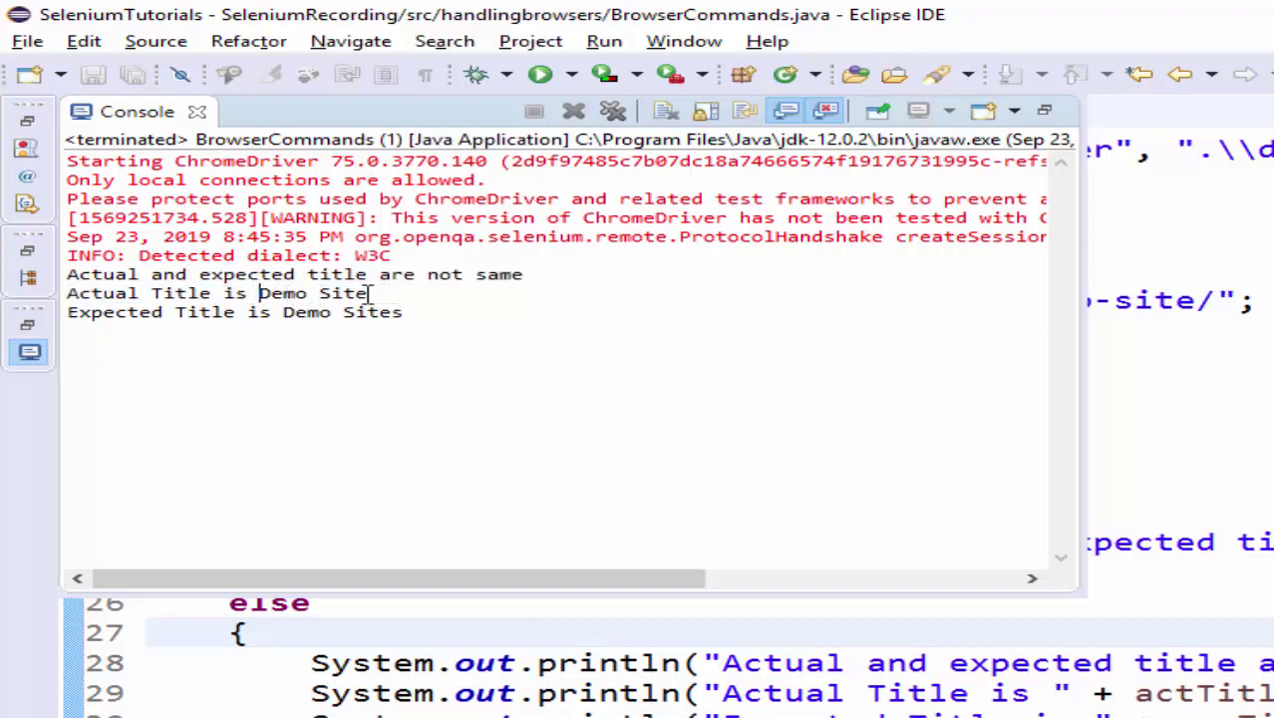
double_click(284, 293)
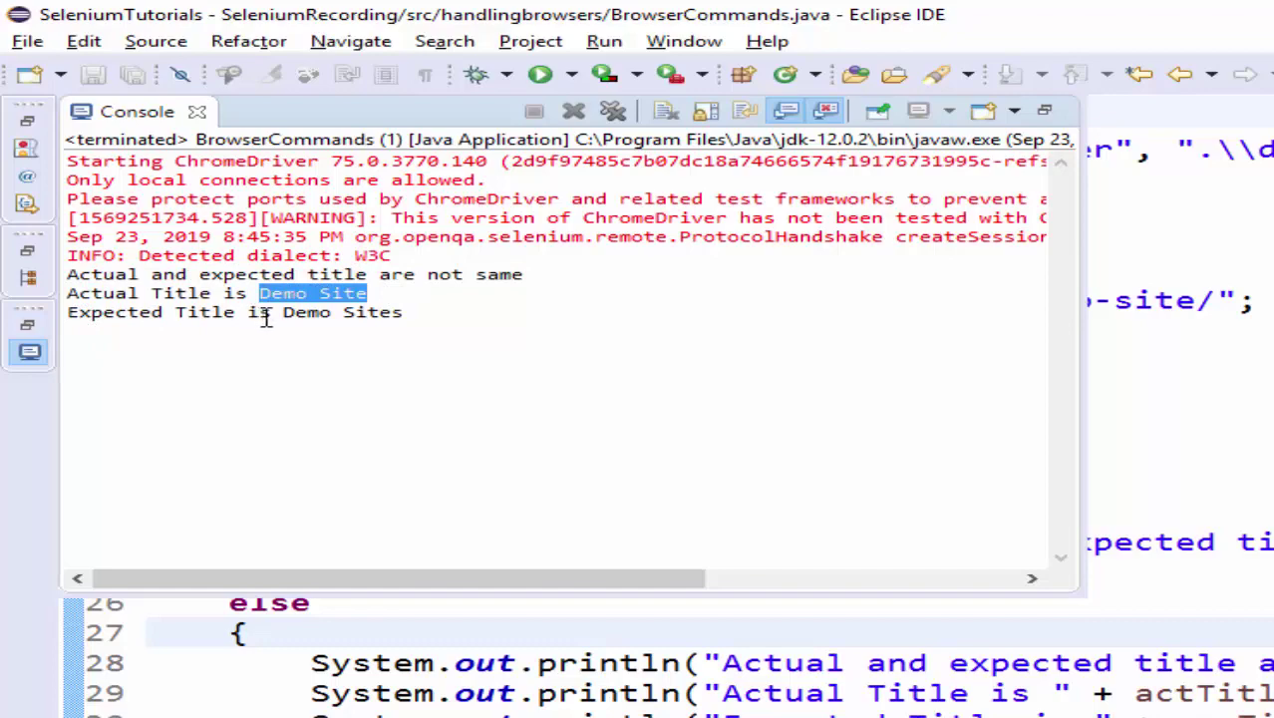
drag(259, 293, 403, 311)
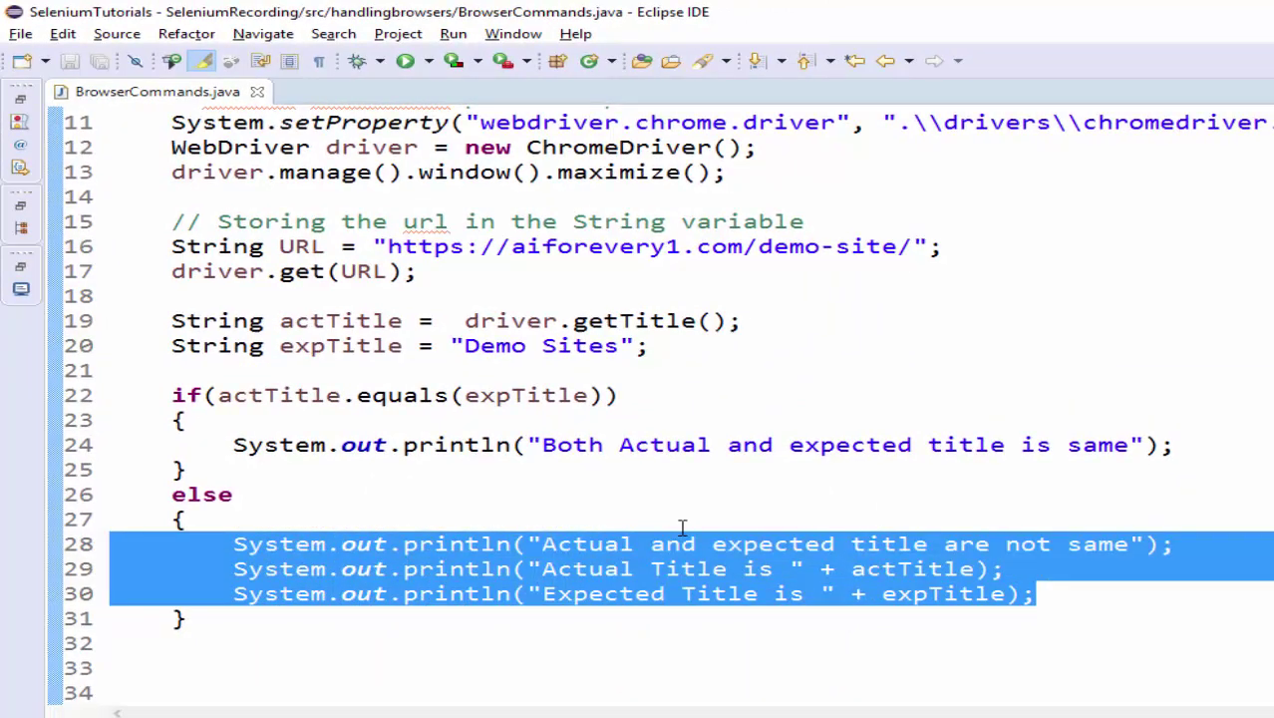
mouse_move(686, 514)
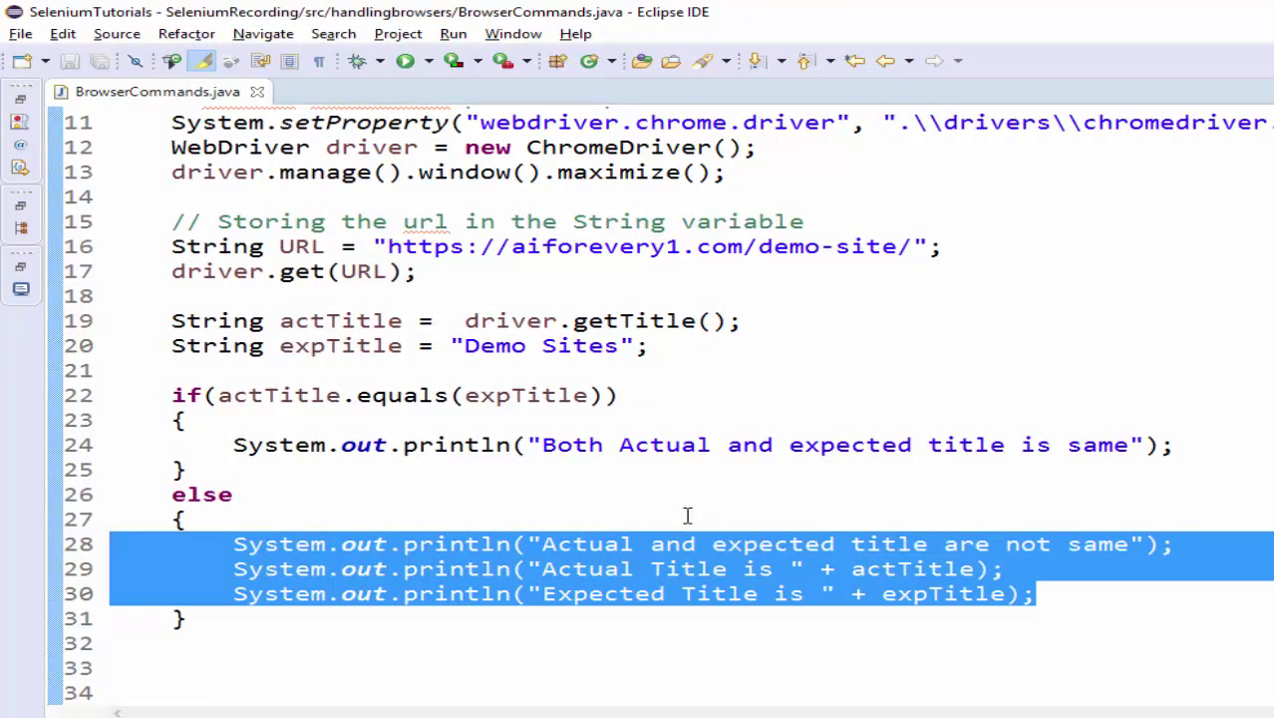
click(405, 60)
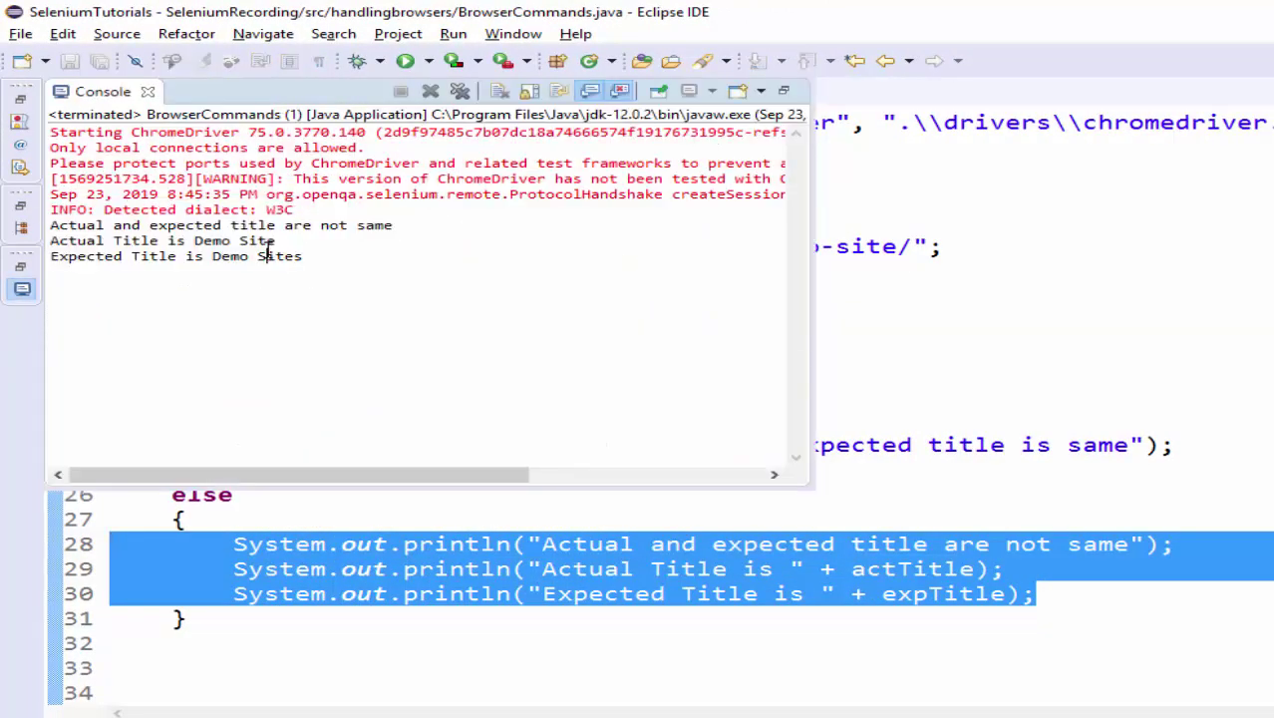
mouse_move(503, 281)
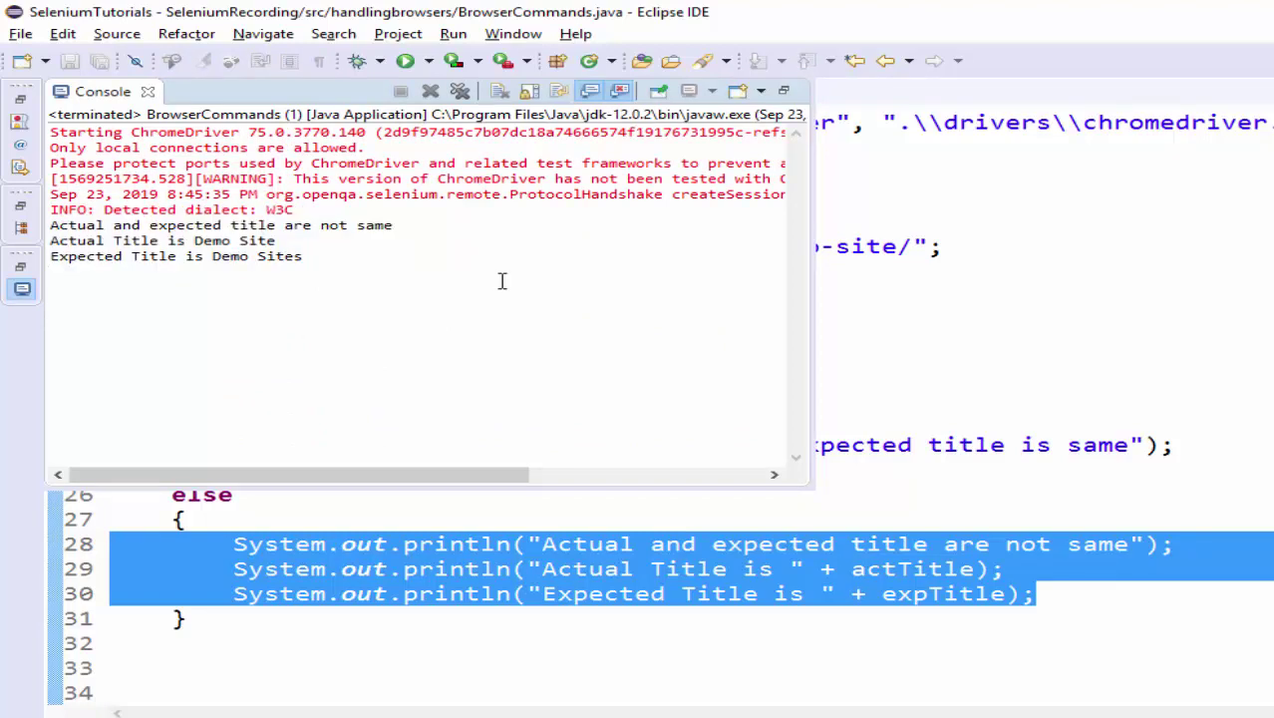
mouse_move(514, 275)
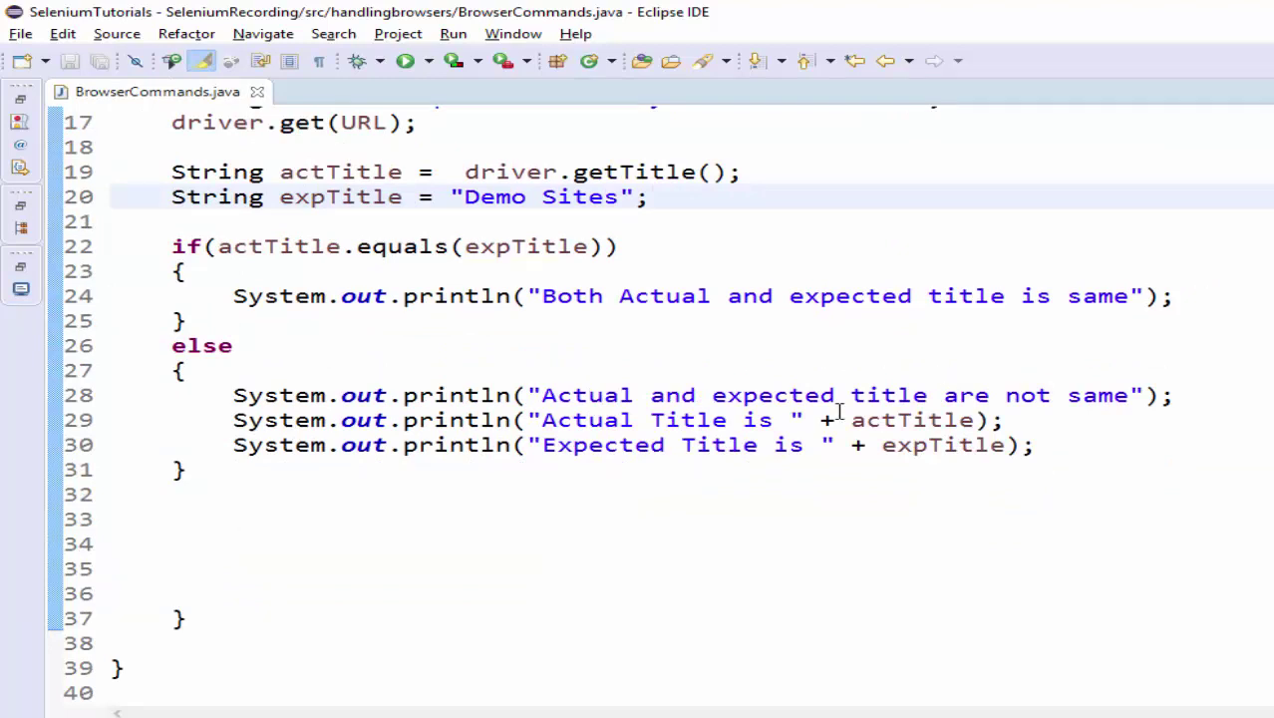
Run the class again so Chrome opens the demo site with its FREE PYTHON NOTES link
drag(179, 369, 179, 494)
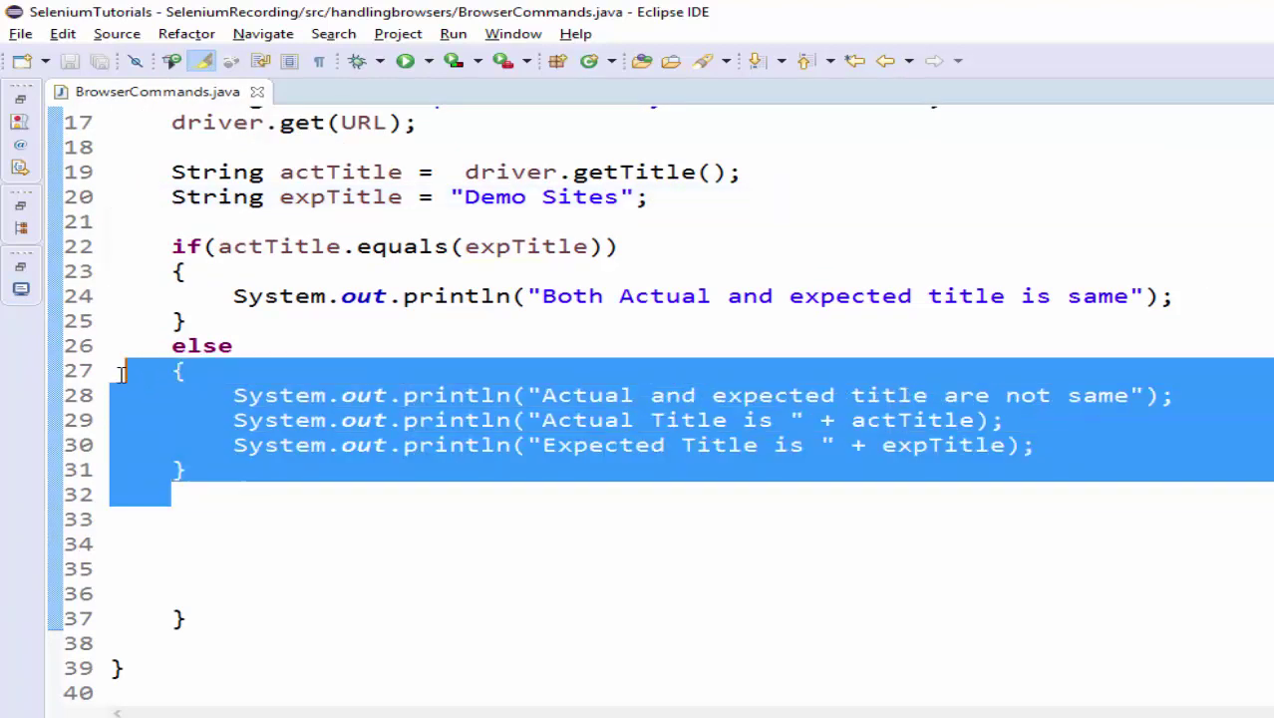
click(726, 369)
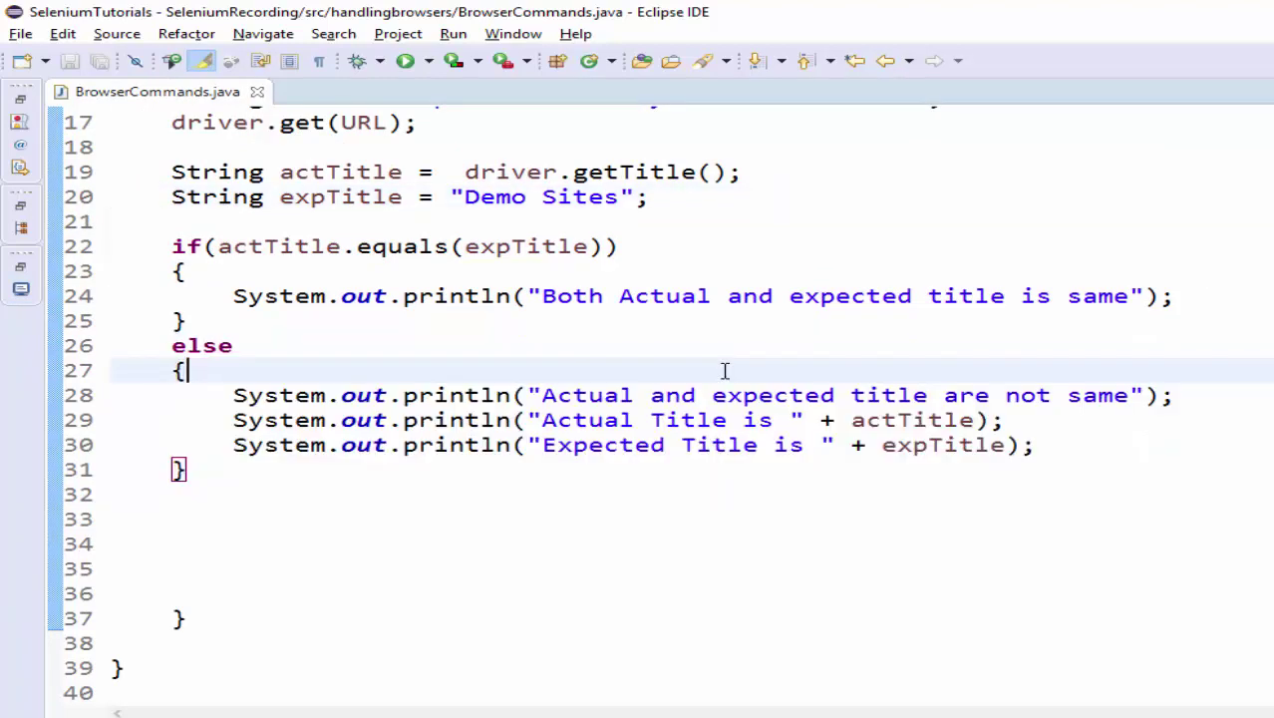
click(405, 60)
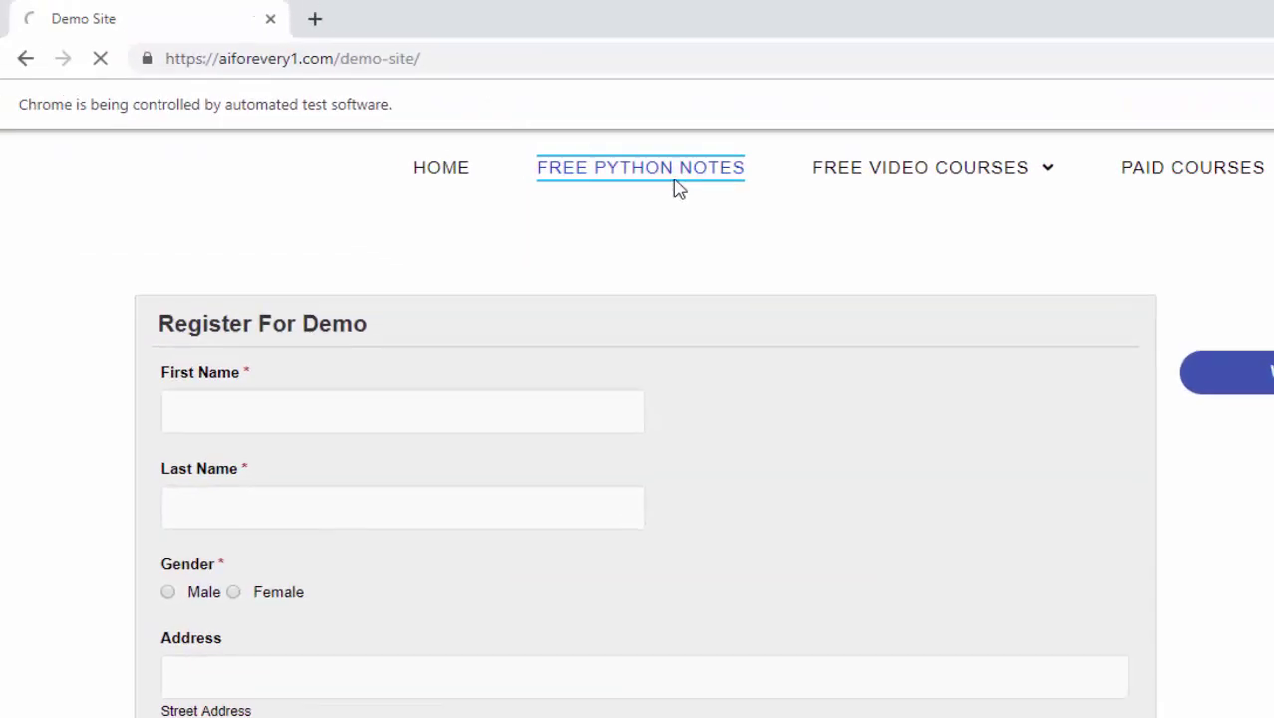
click(639, 167)
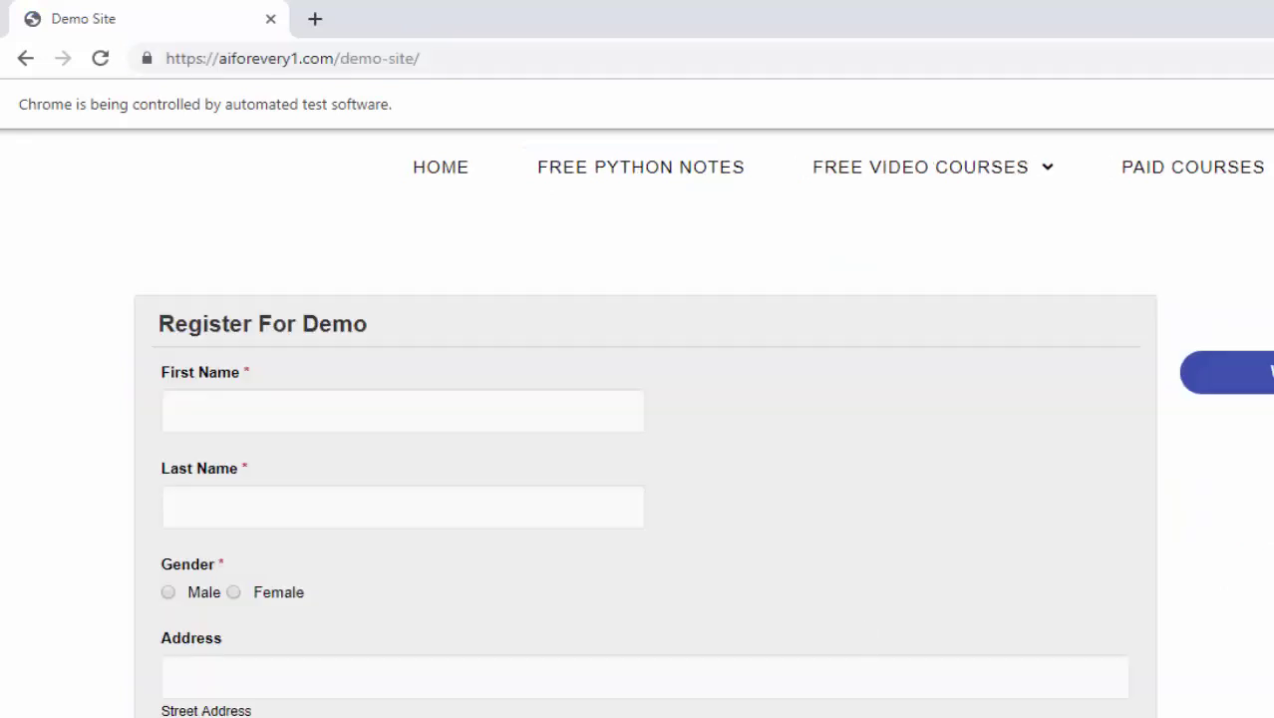
mouse_move(640, 168)
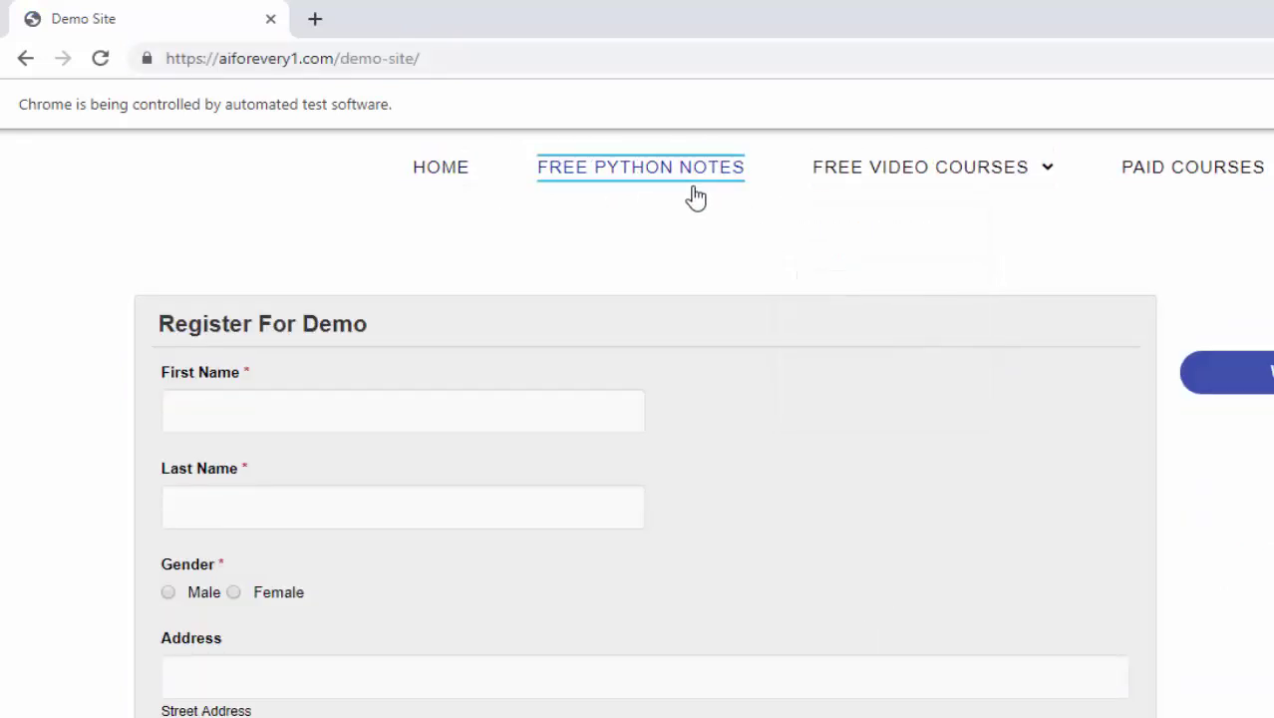
mouse_move(703, 183)
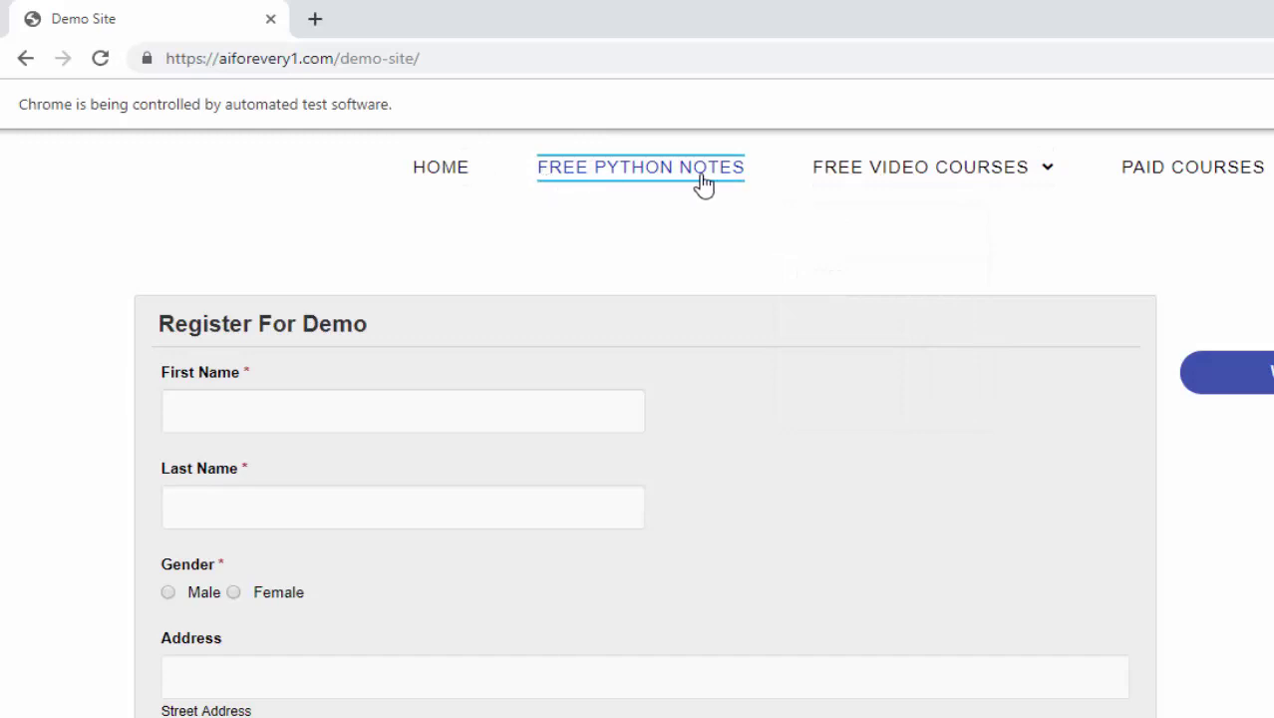
mouse_move(706, 159)
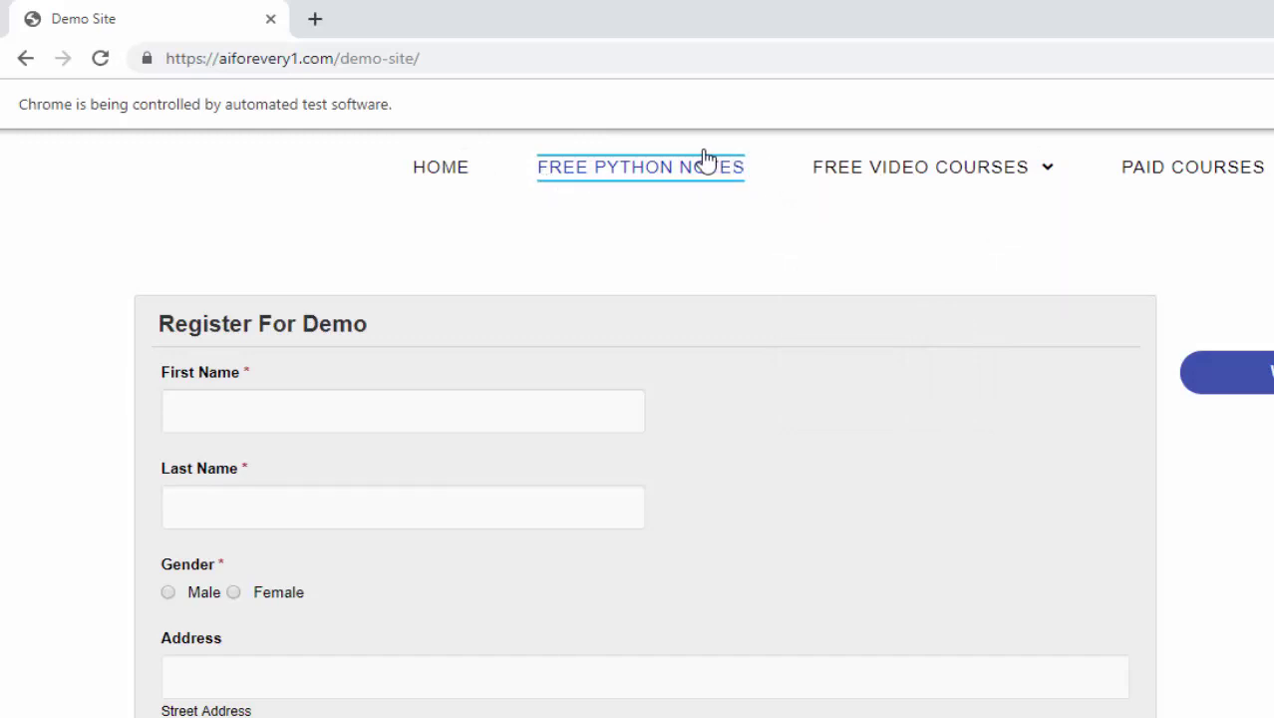
mouse_move(765, 209)
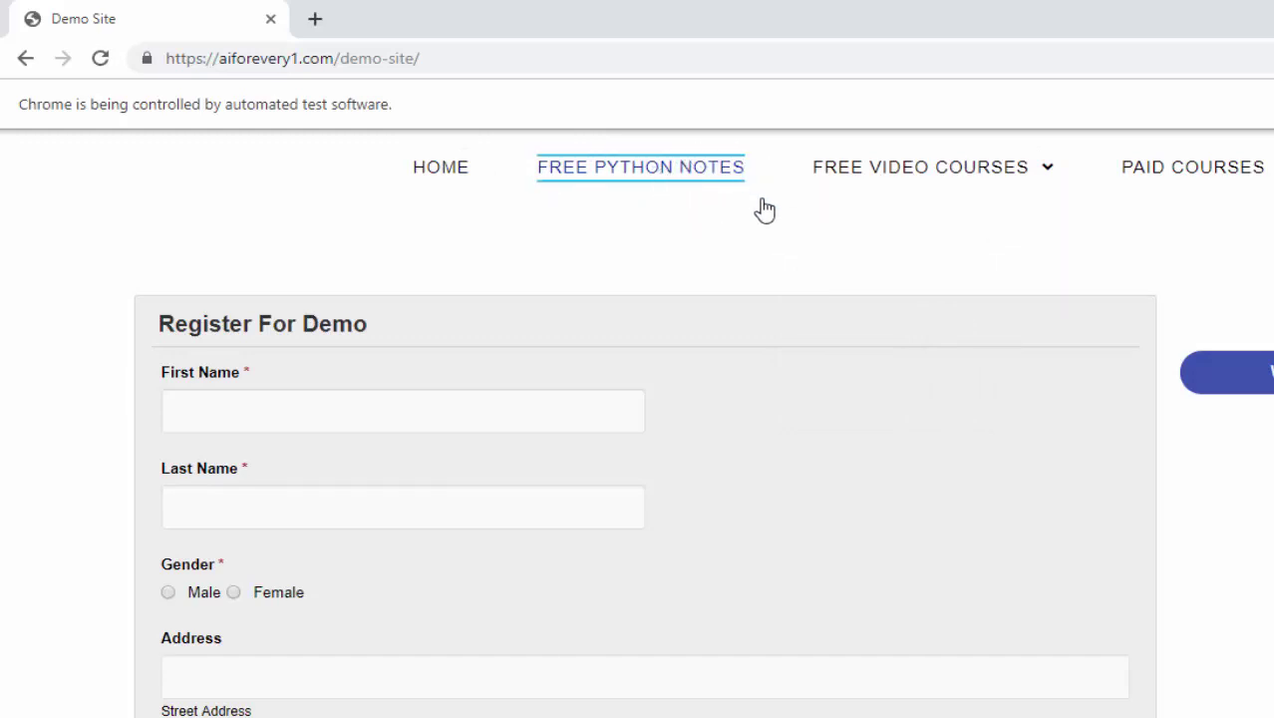
mouse_move(652, 203)
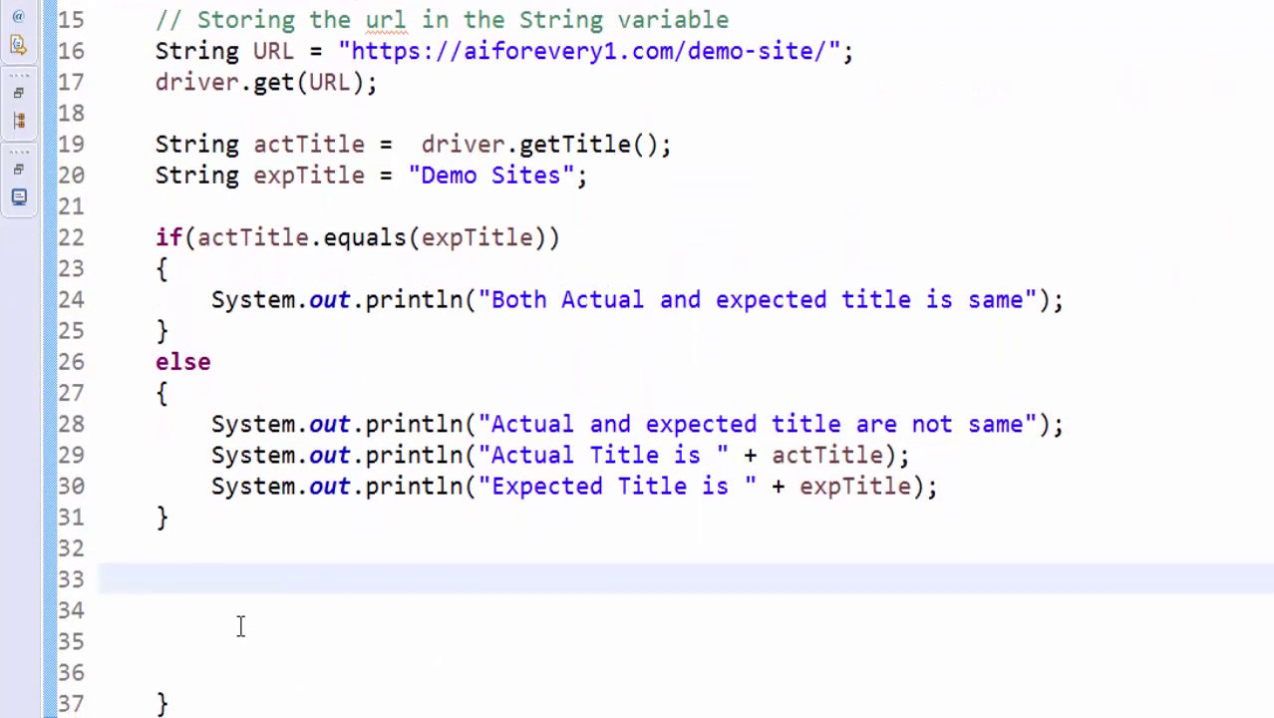
Add driver.findElement(By.partialLinkText("NOTES")).click(); after the title check
text(driver)
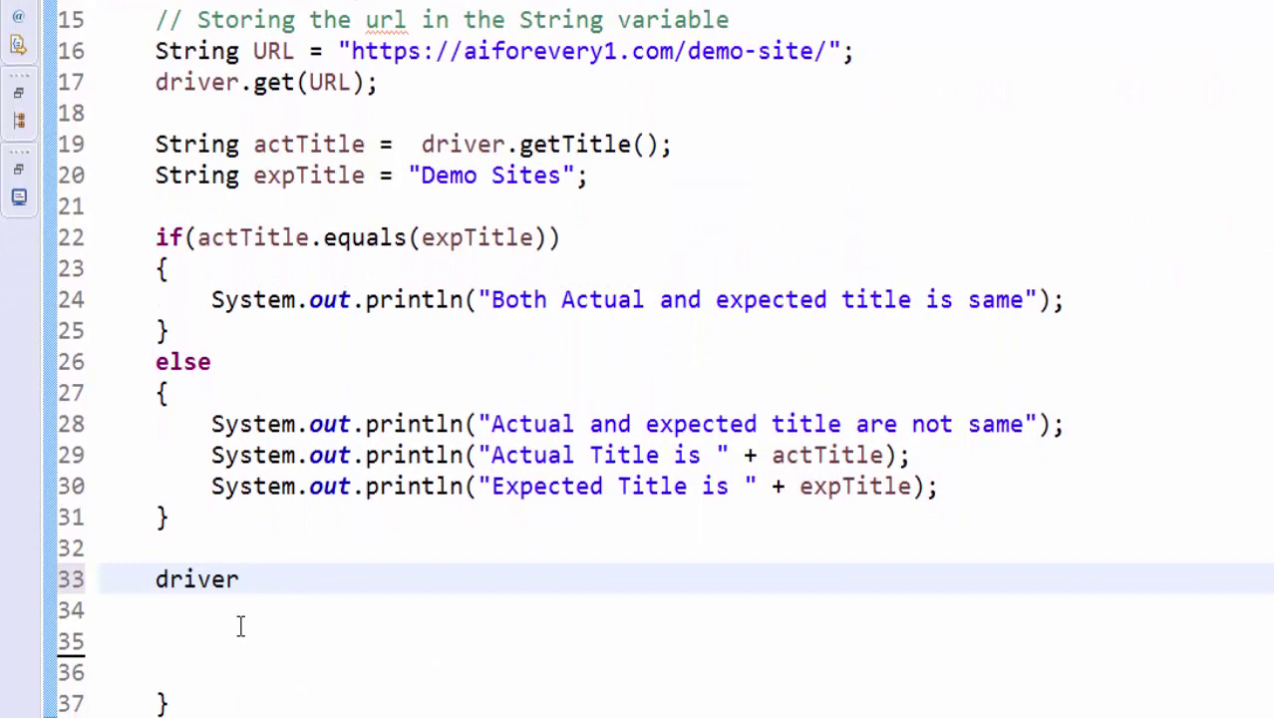
text(.findElement(arg0)
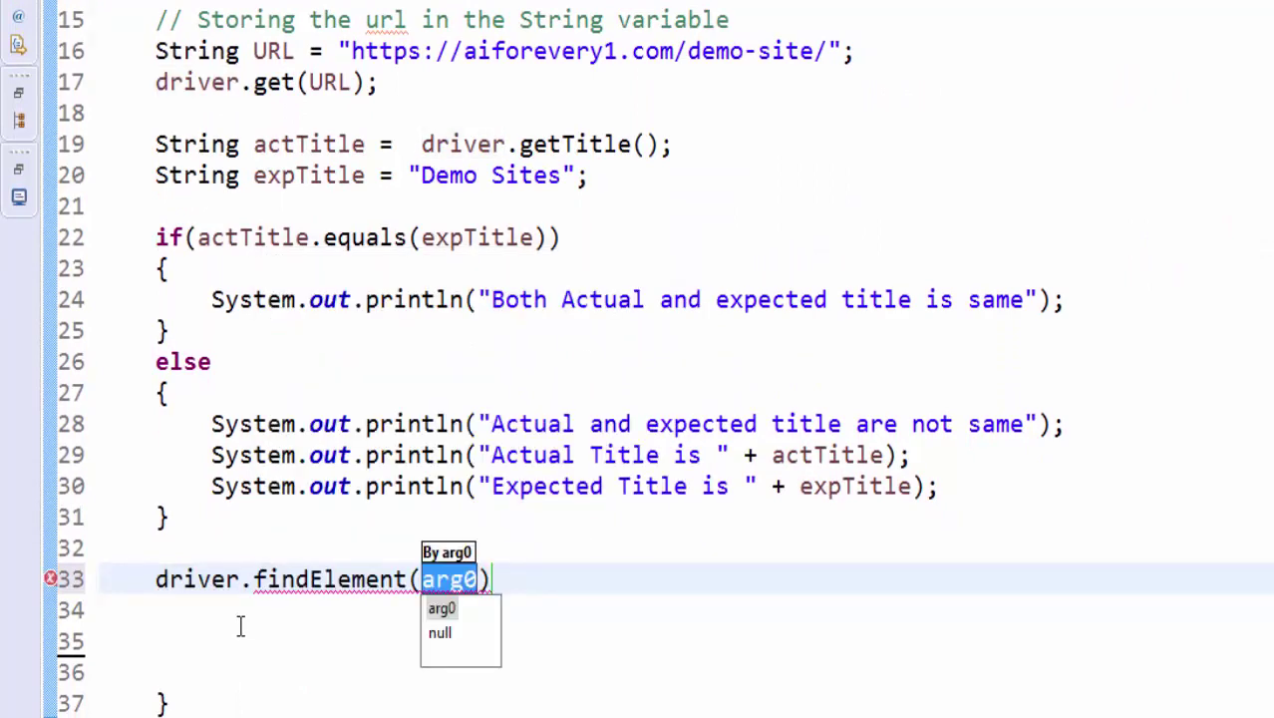
text(By.partialLinkText(")
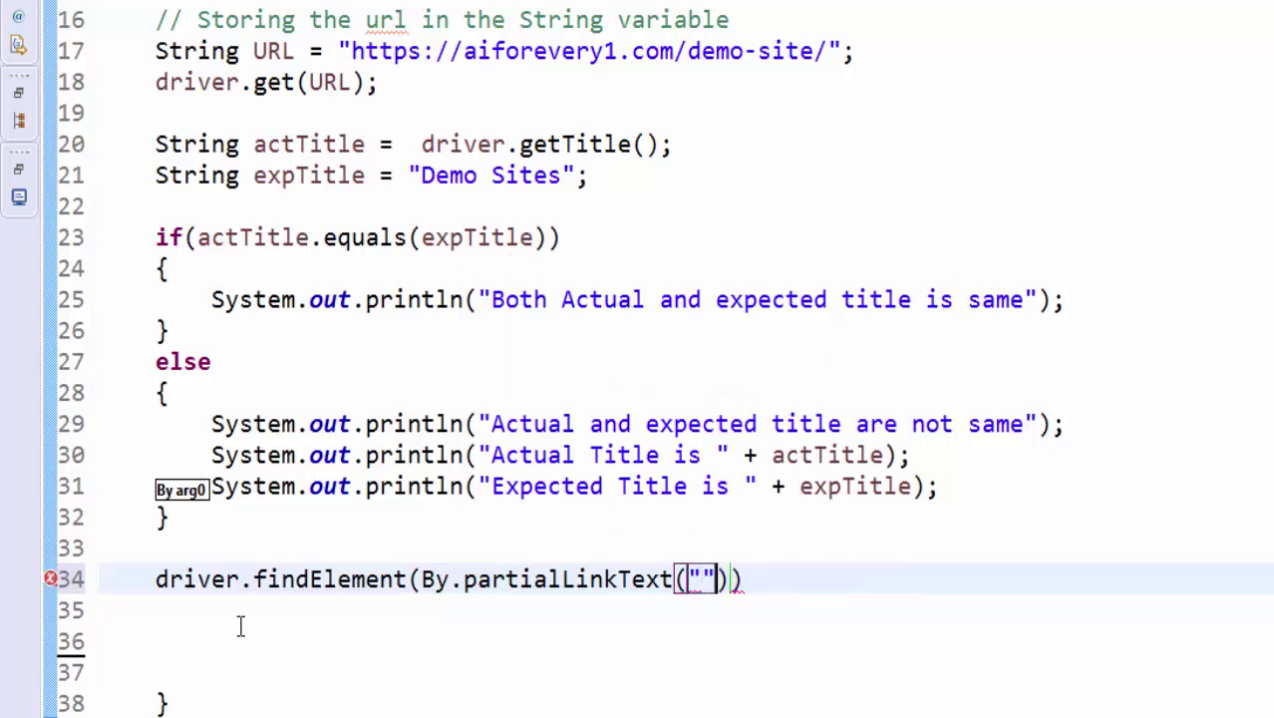
text(NOTE)
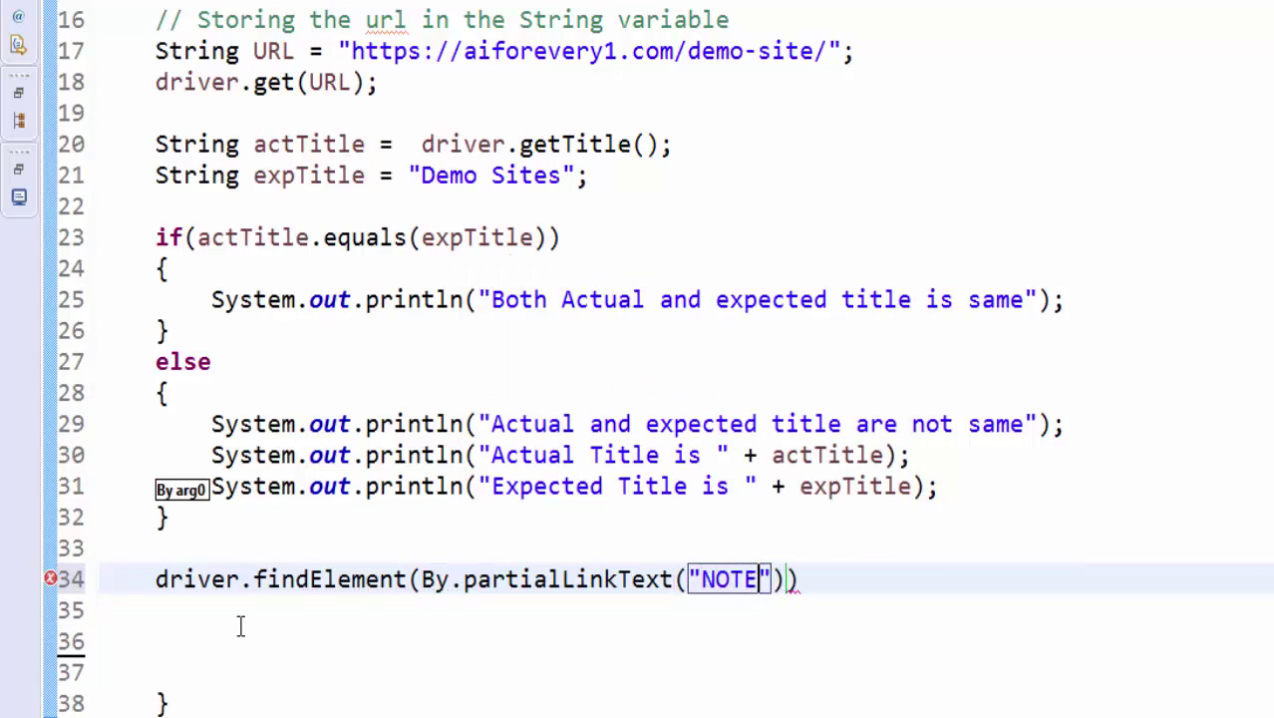
text(S.)
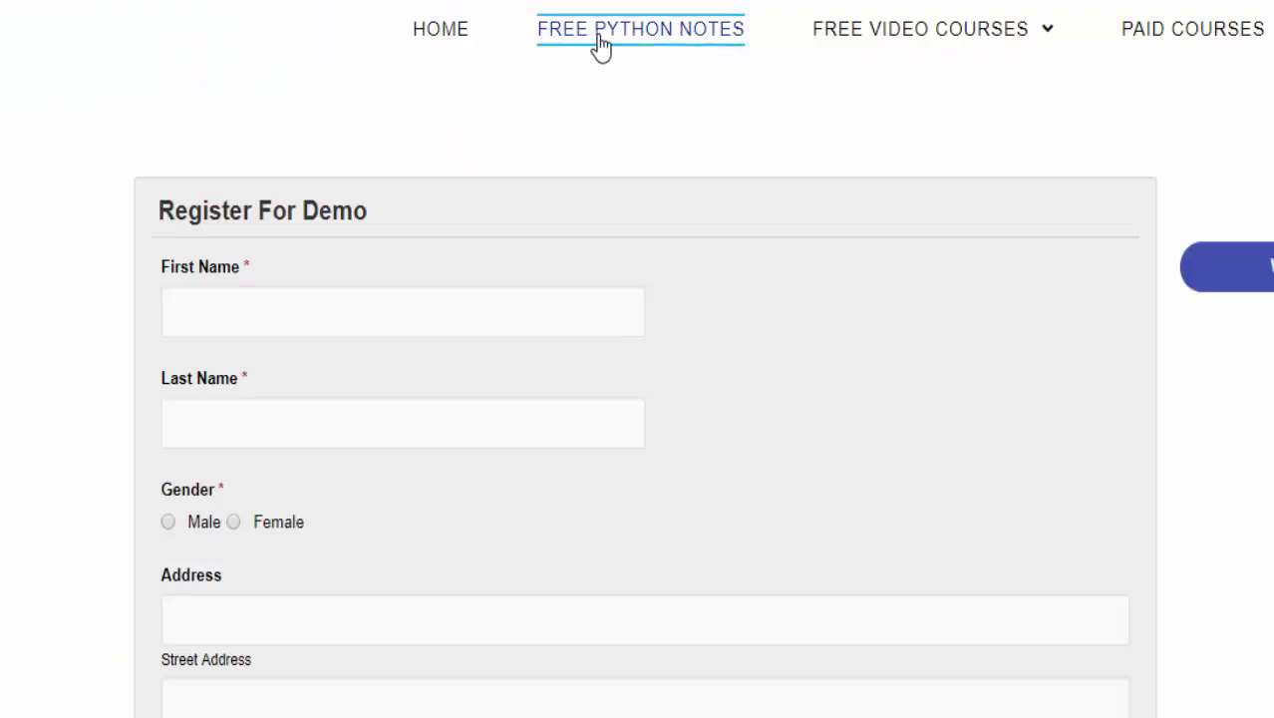
click(639, 30)
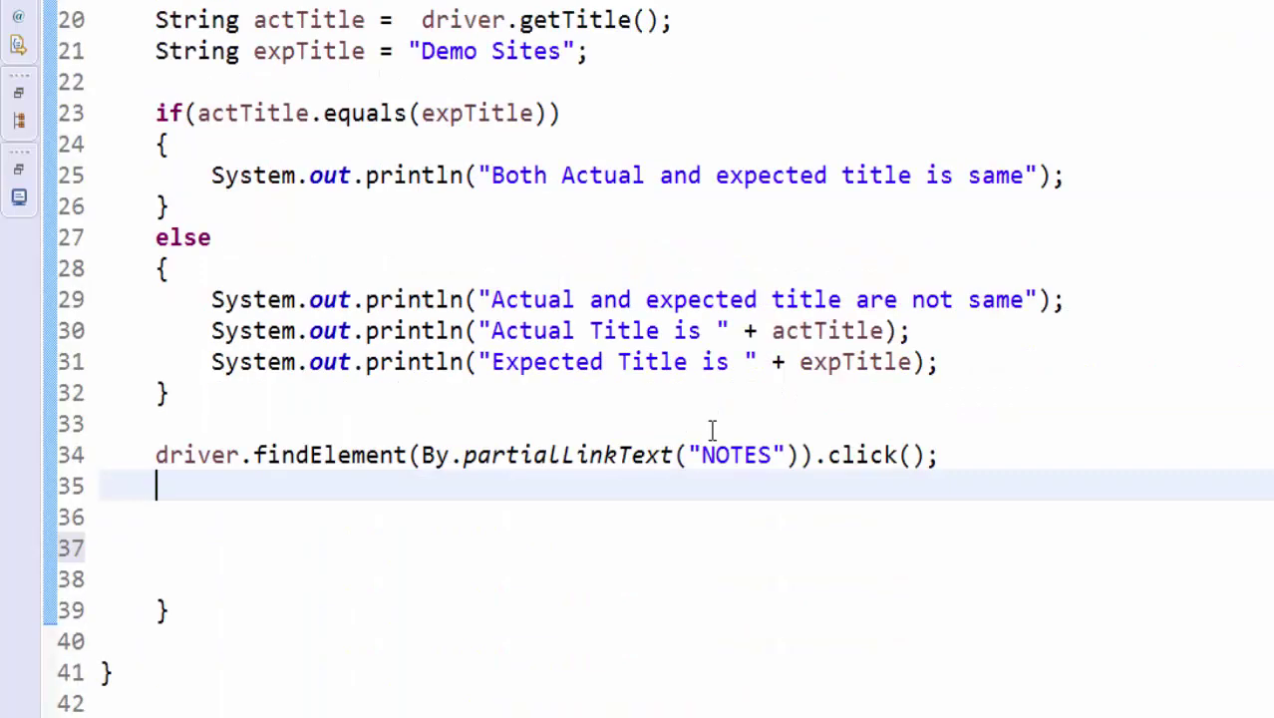
Store driver.getCurrentUrl() in String actURL below the click line
scroll(down, 3)
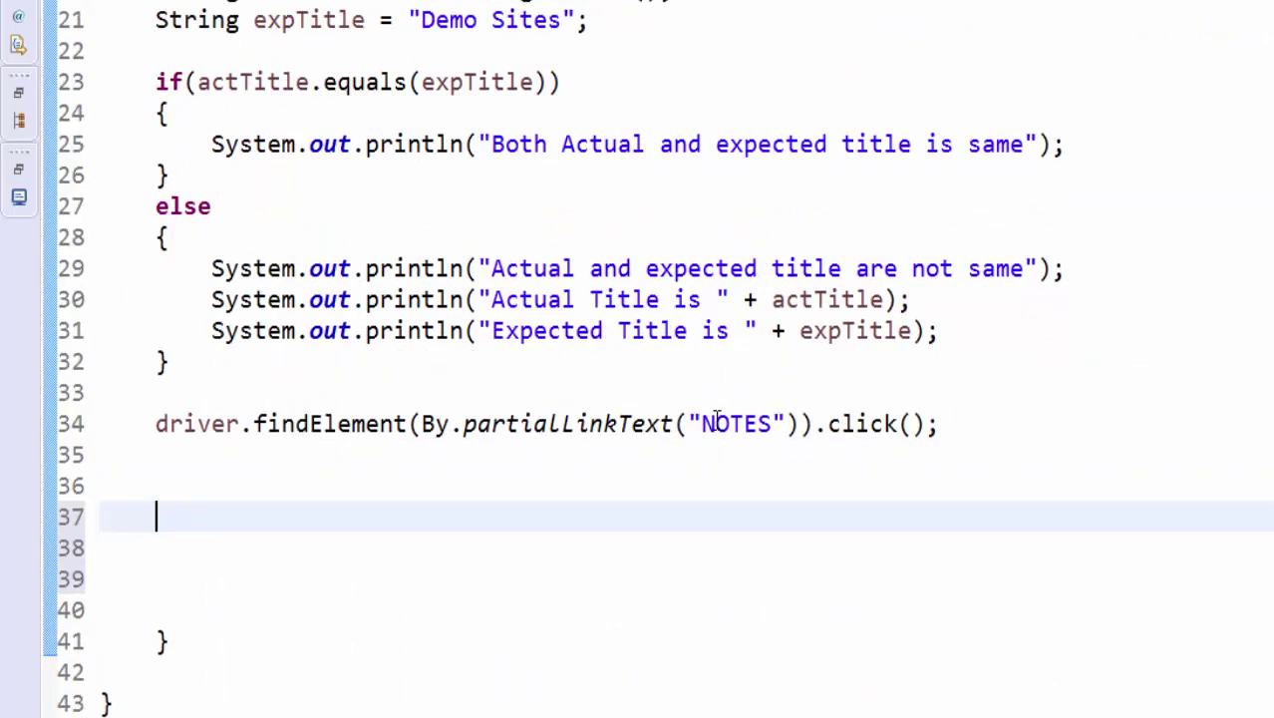
text(driver.getCurrentUrl()
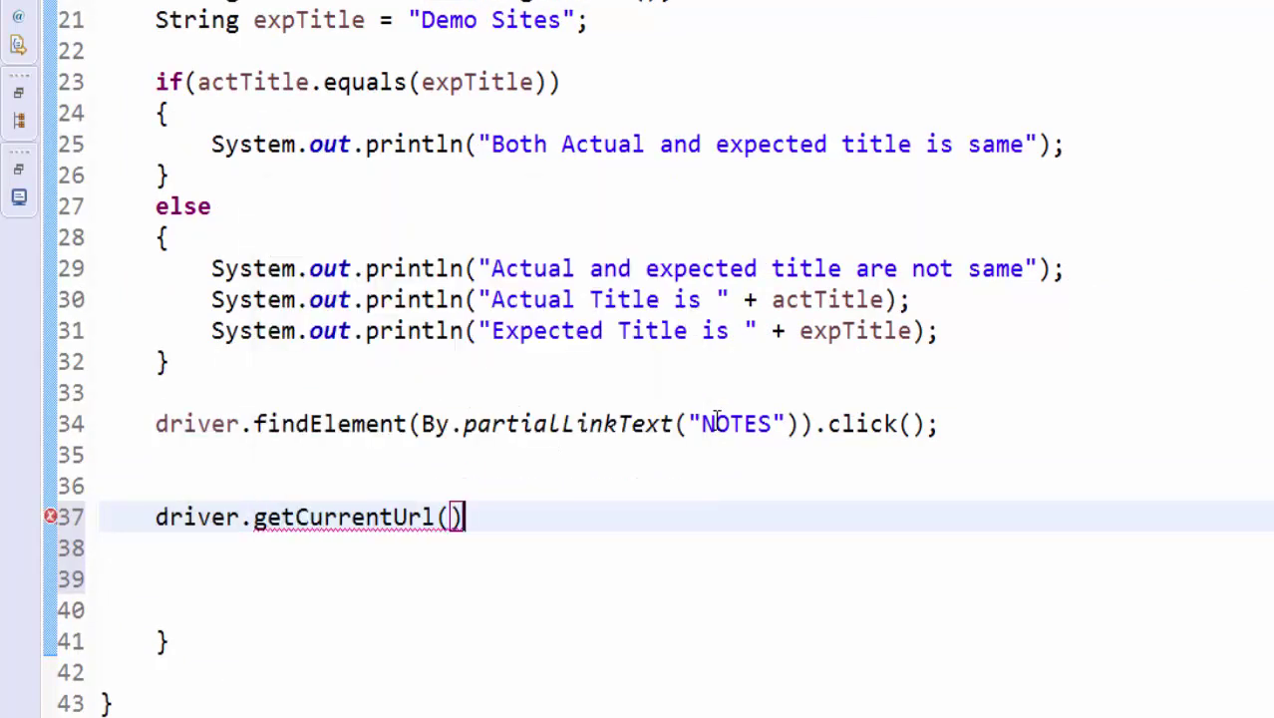
text(;)
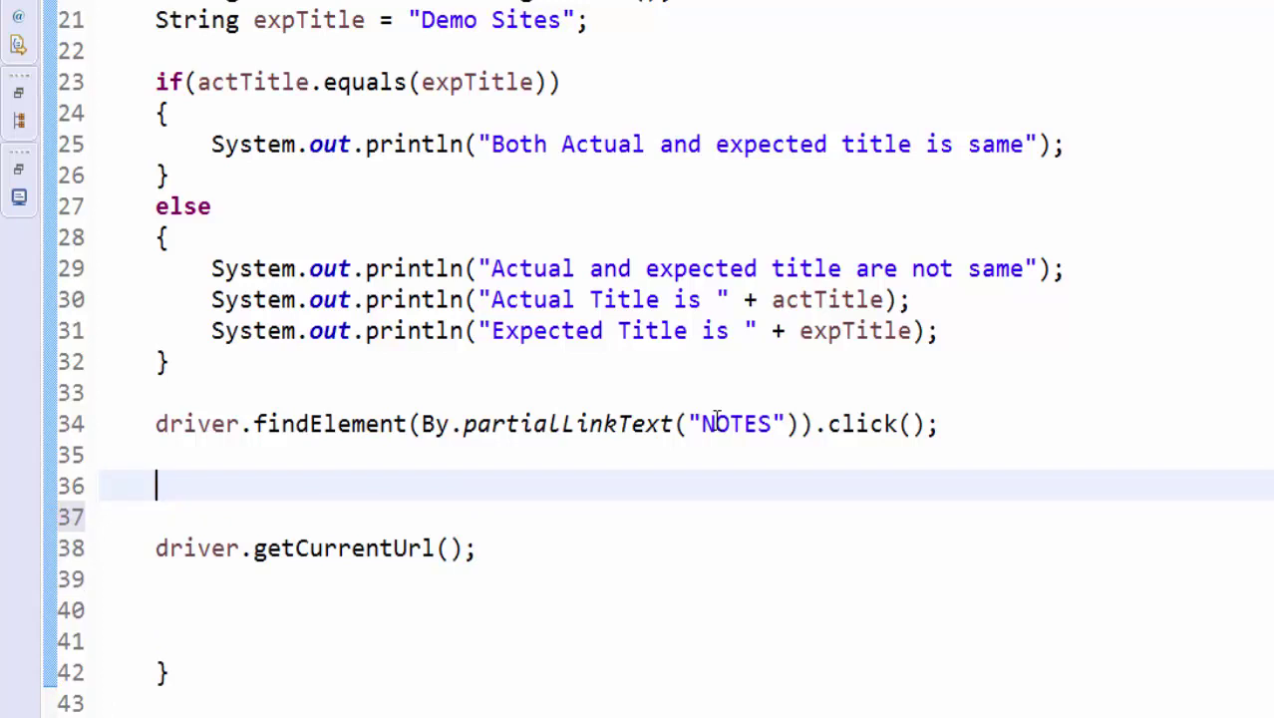
text(String)
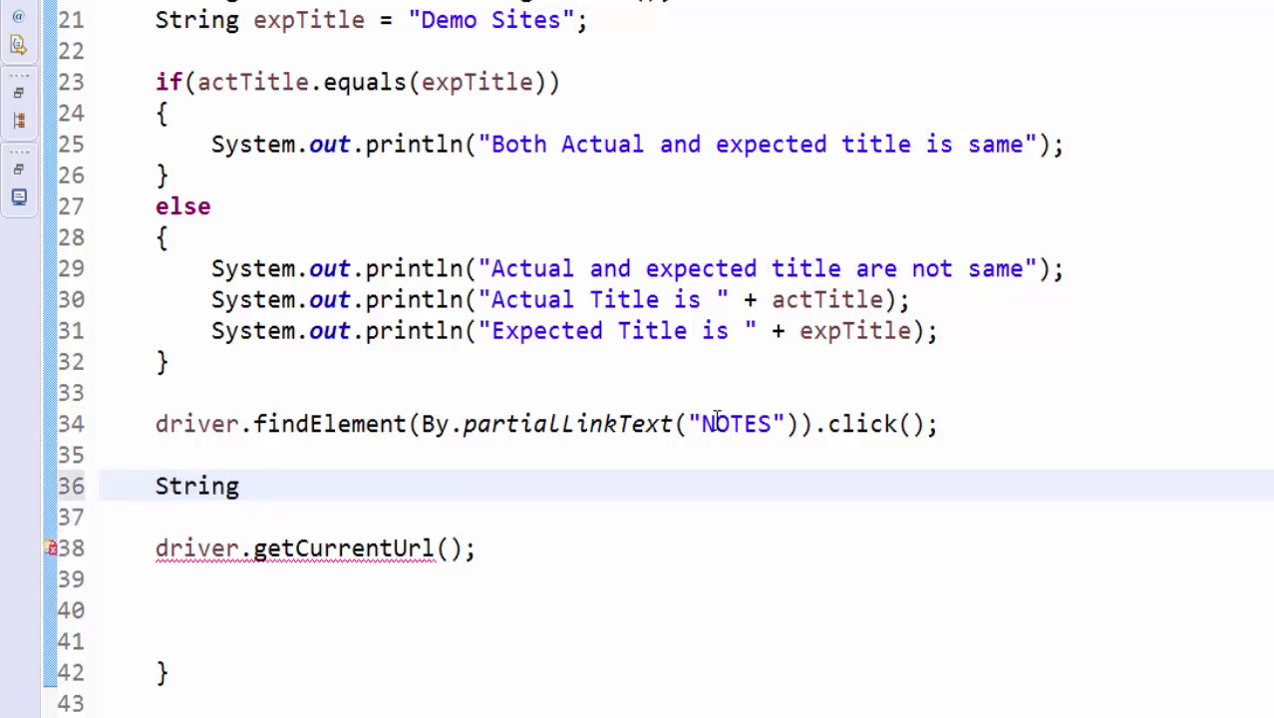
text(actURL =)
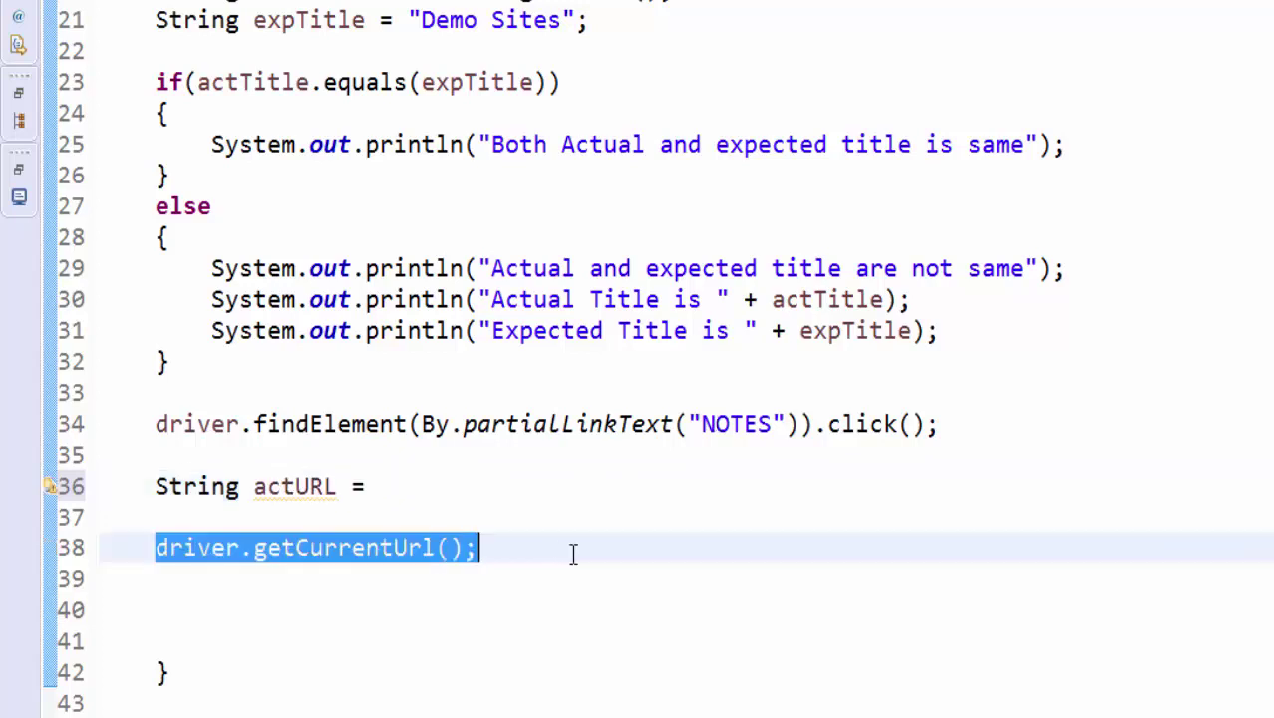
key(Delete)
text(String ex)
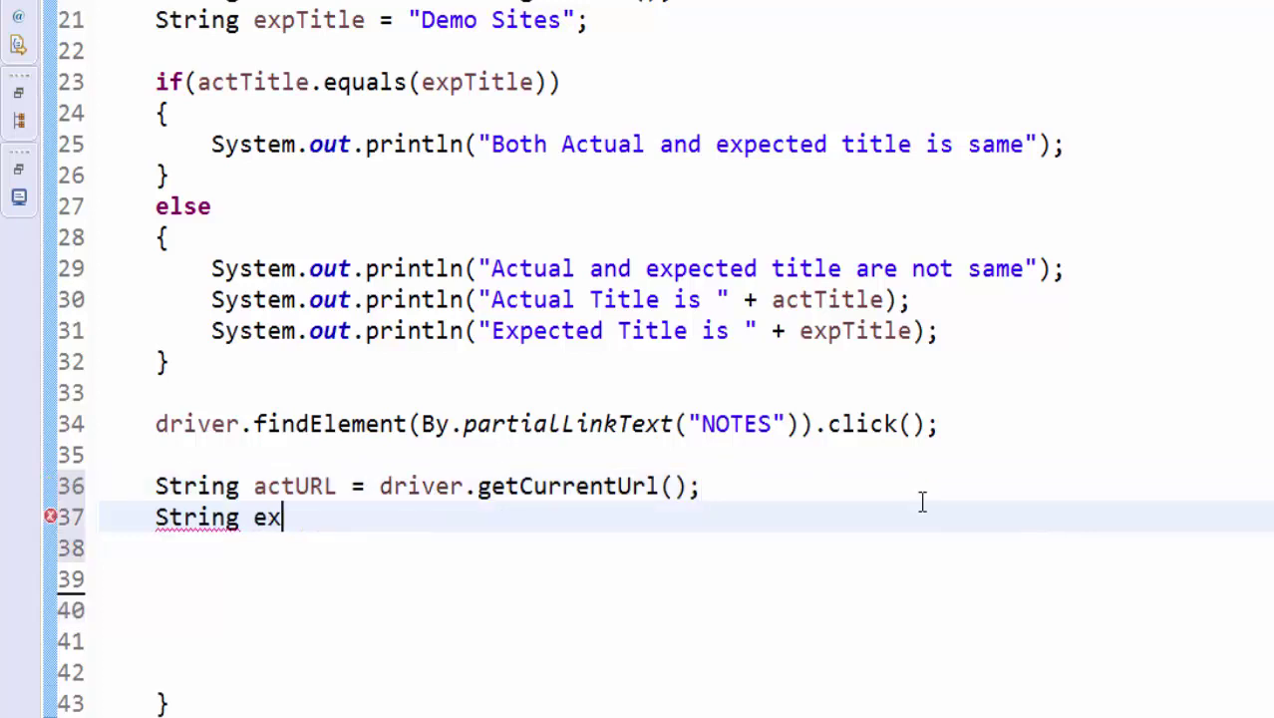
text(t)
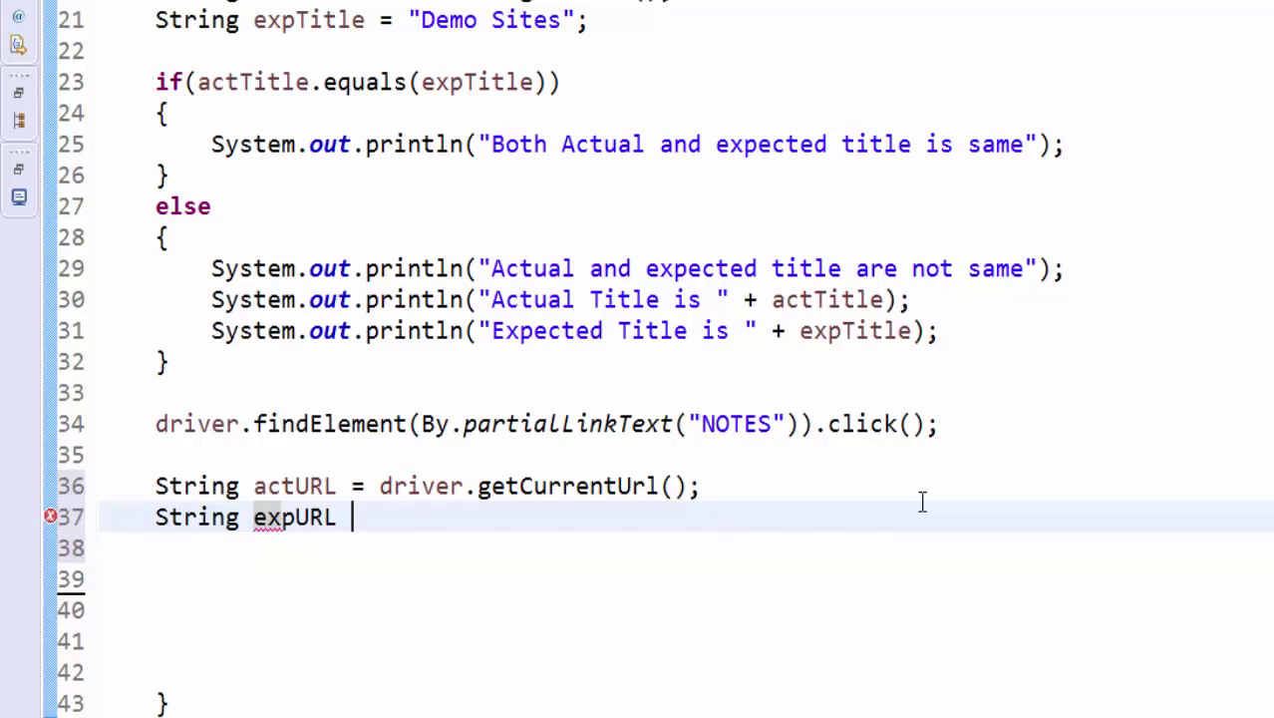
text(= "https://aiforevery1.com/python/";)
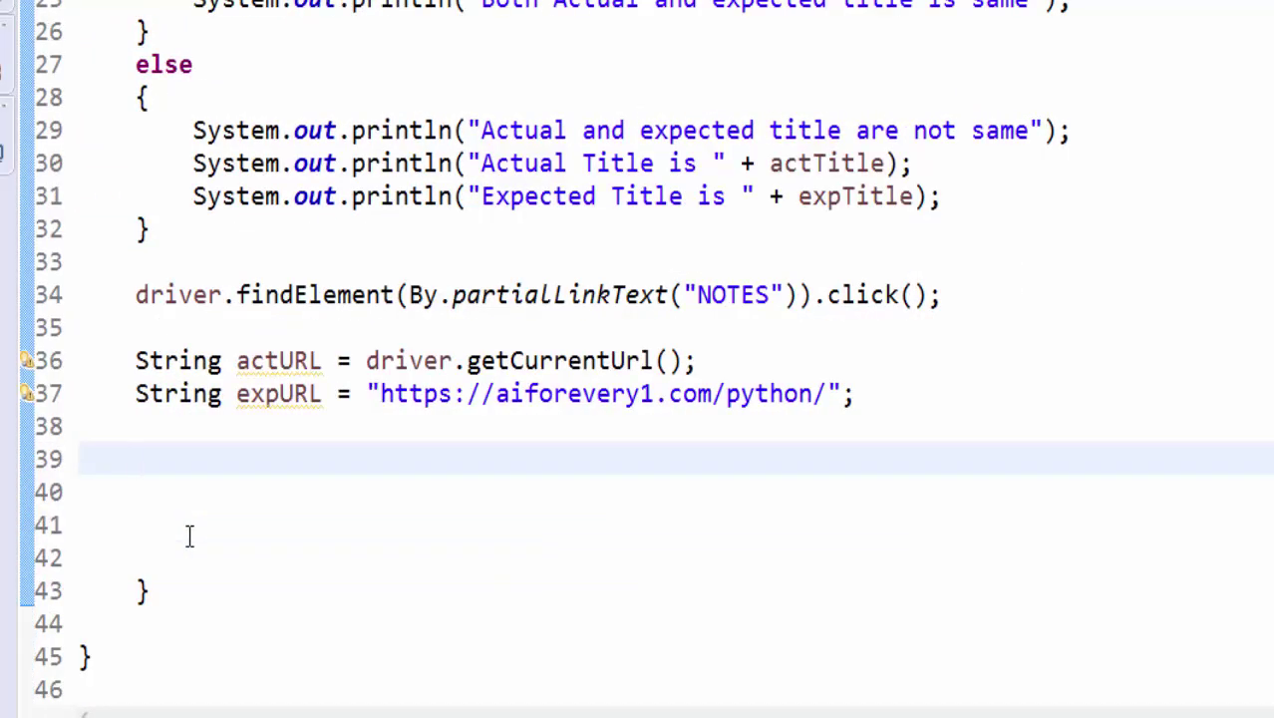
Write if(actURL.equals(expURL)) with an else branch for match and mismatch messages
text(if)
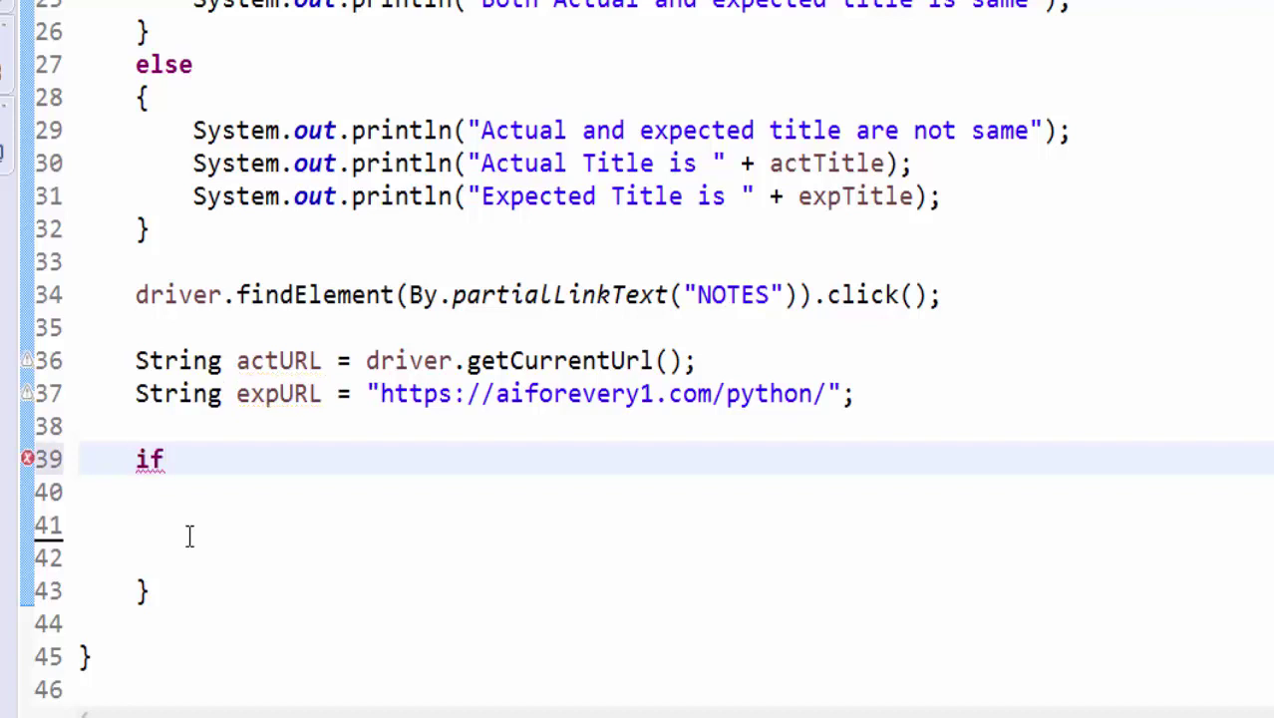
text(())
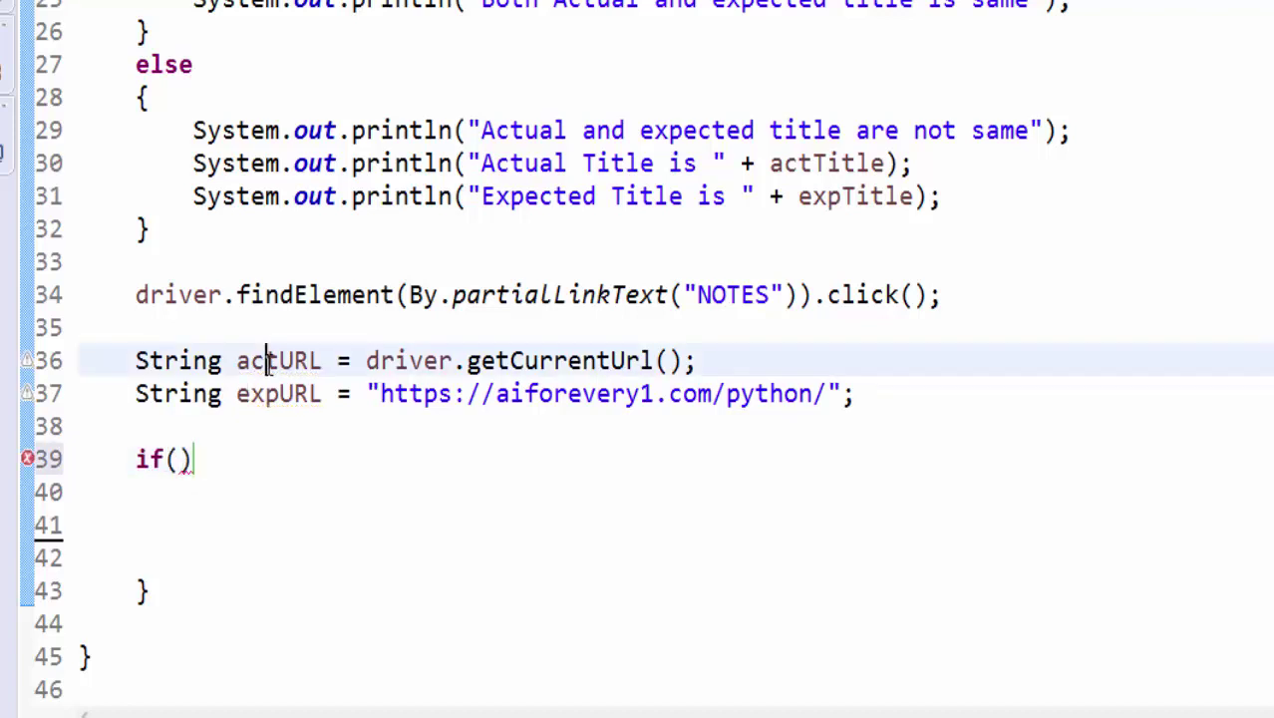
text(actURL)
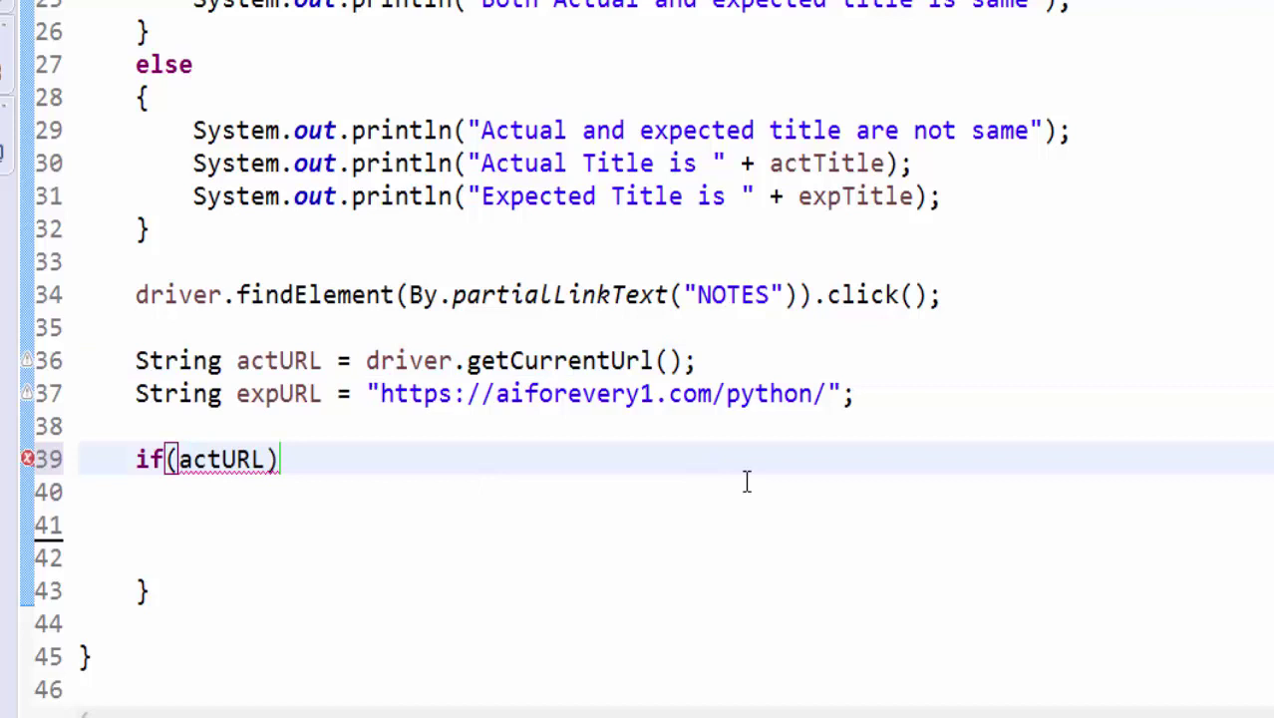
text(.equals(exp)
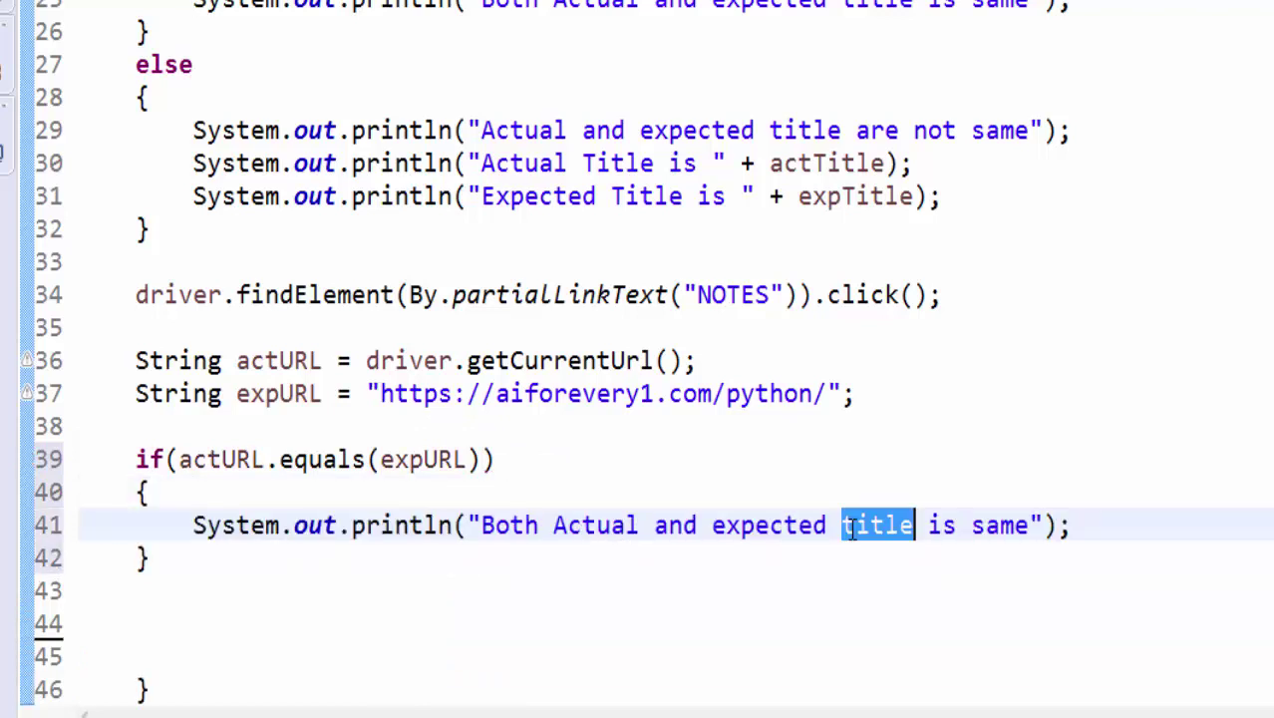
text(URL)
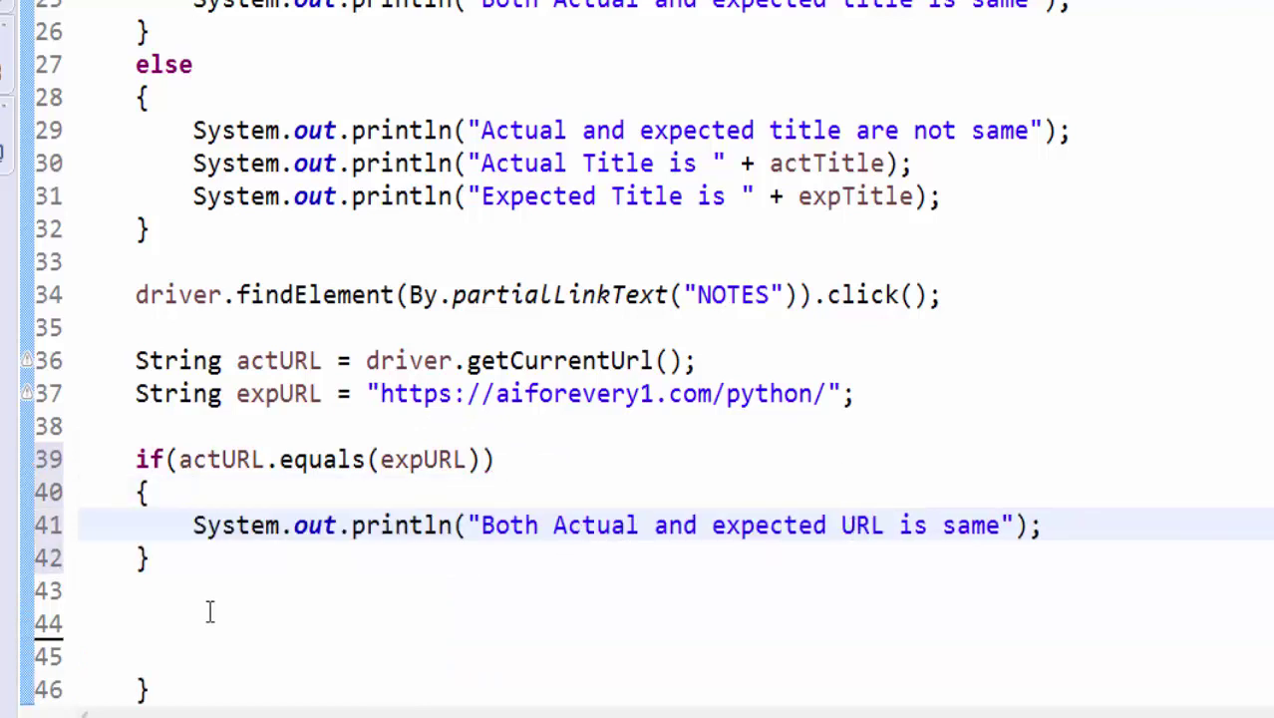
text(else)
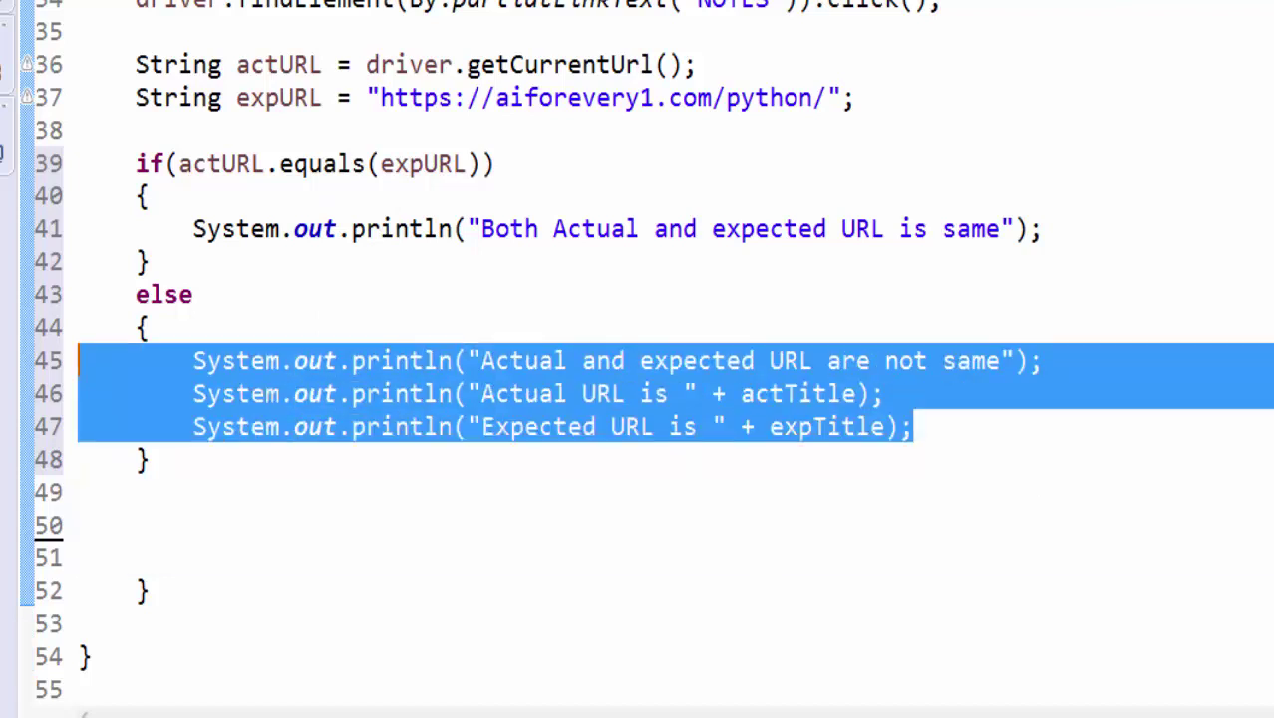
Swap actTitle for actURL in the copied else block and start running BrowserCommands
double_click(221, 163)
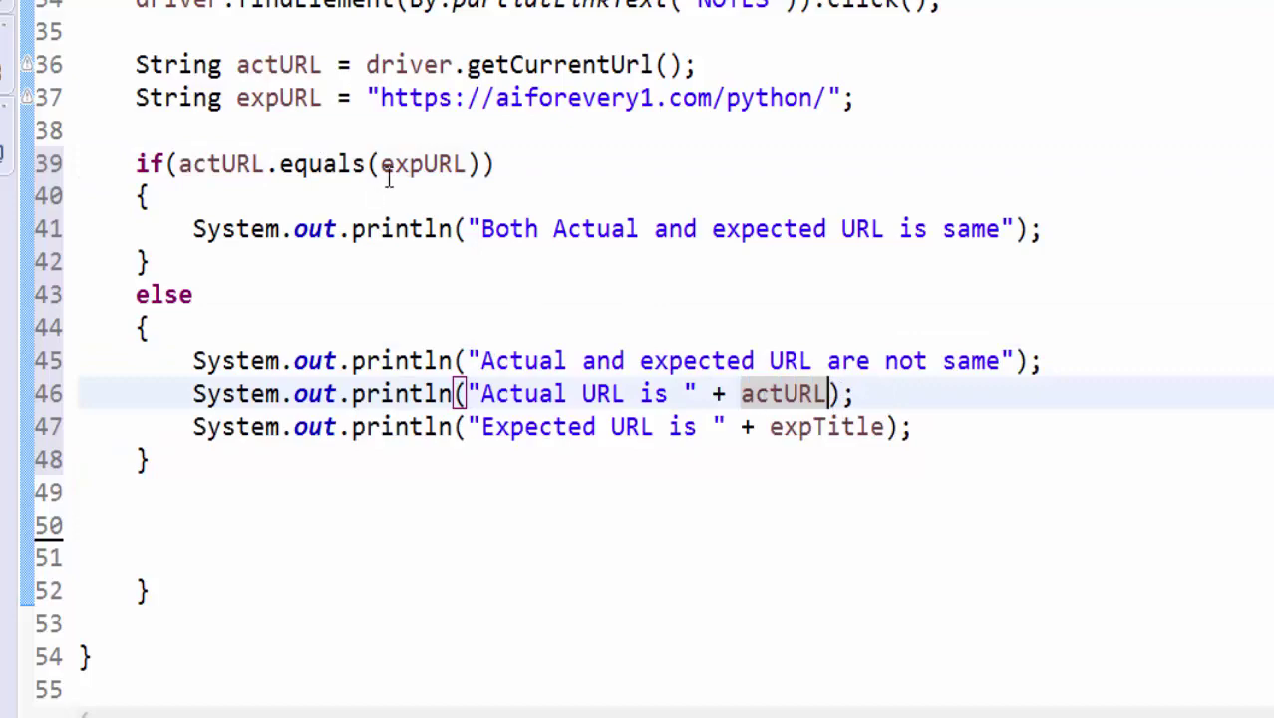
right_click(389, 177)
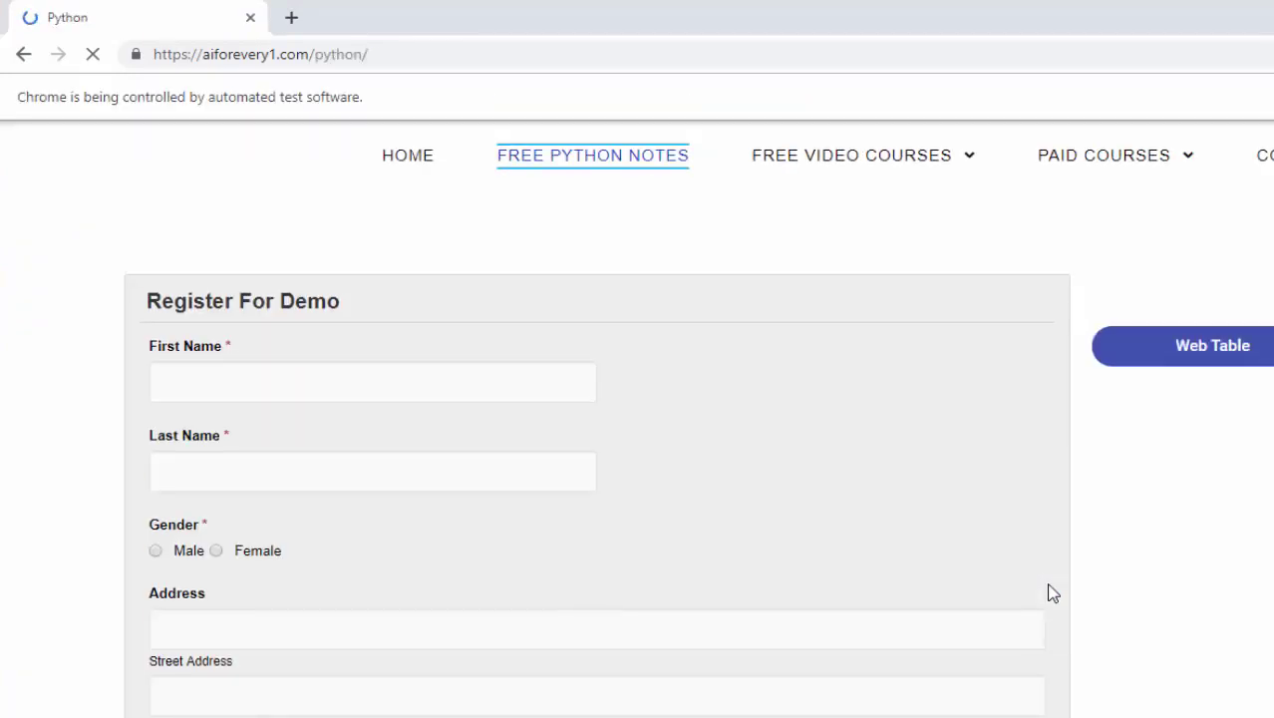
Run BrowserCommands so Chrome follows the Free Python Notes link to the Python page
click(592, 155)
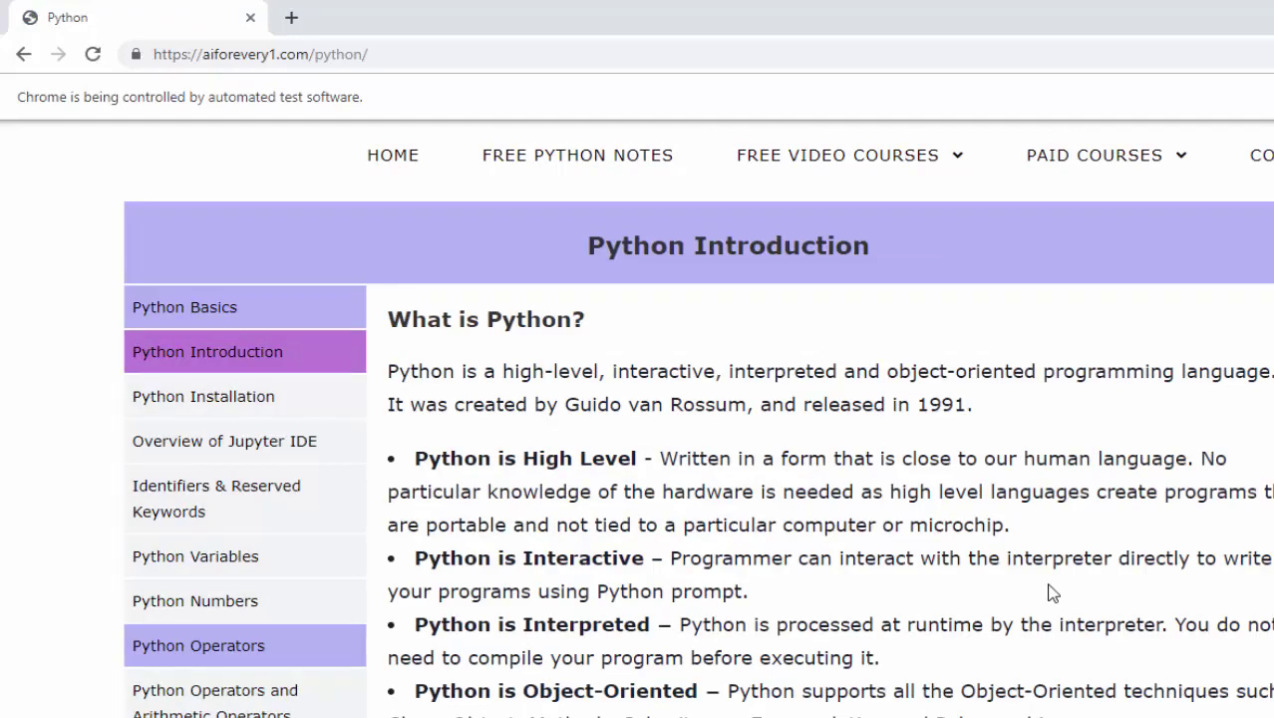
mouse_move(653, 686)
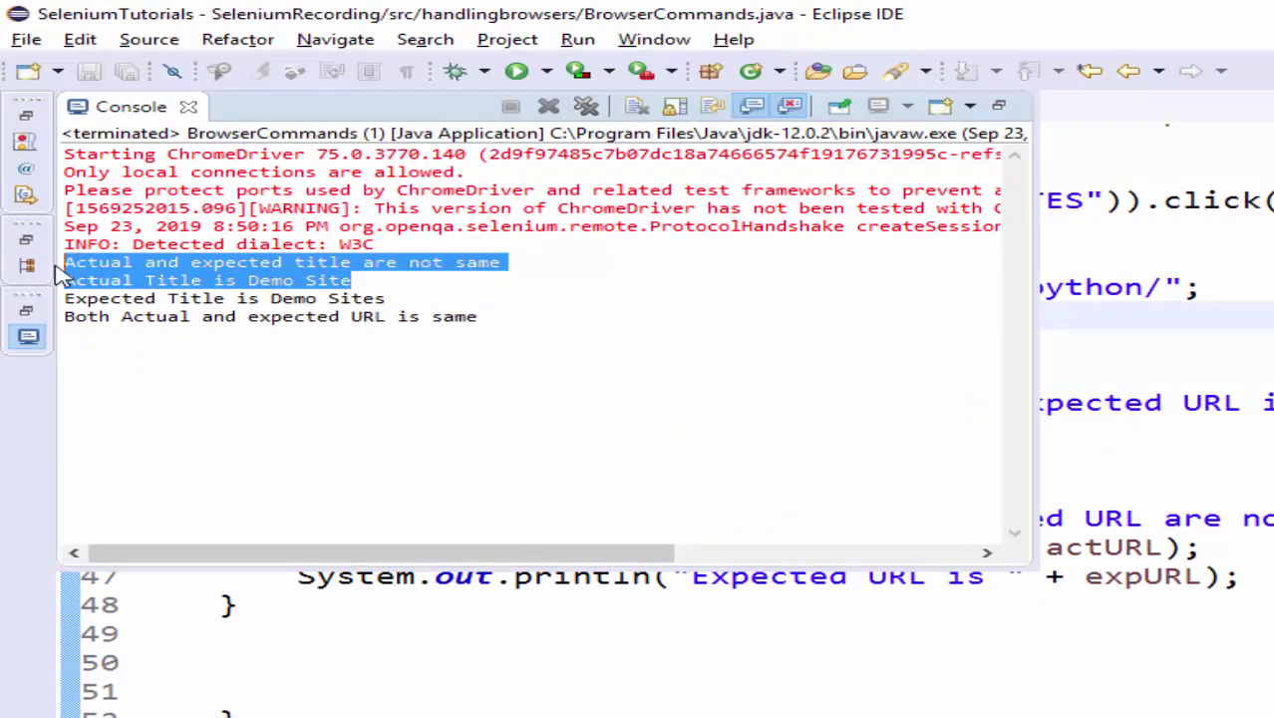
Review the console output (title mismatch, URLs match) and set expTitle to "Demo Site"
click(199, 108)
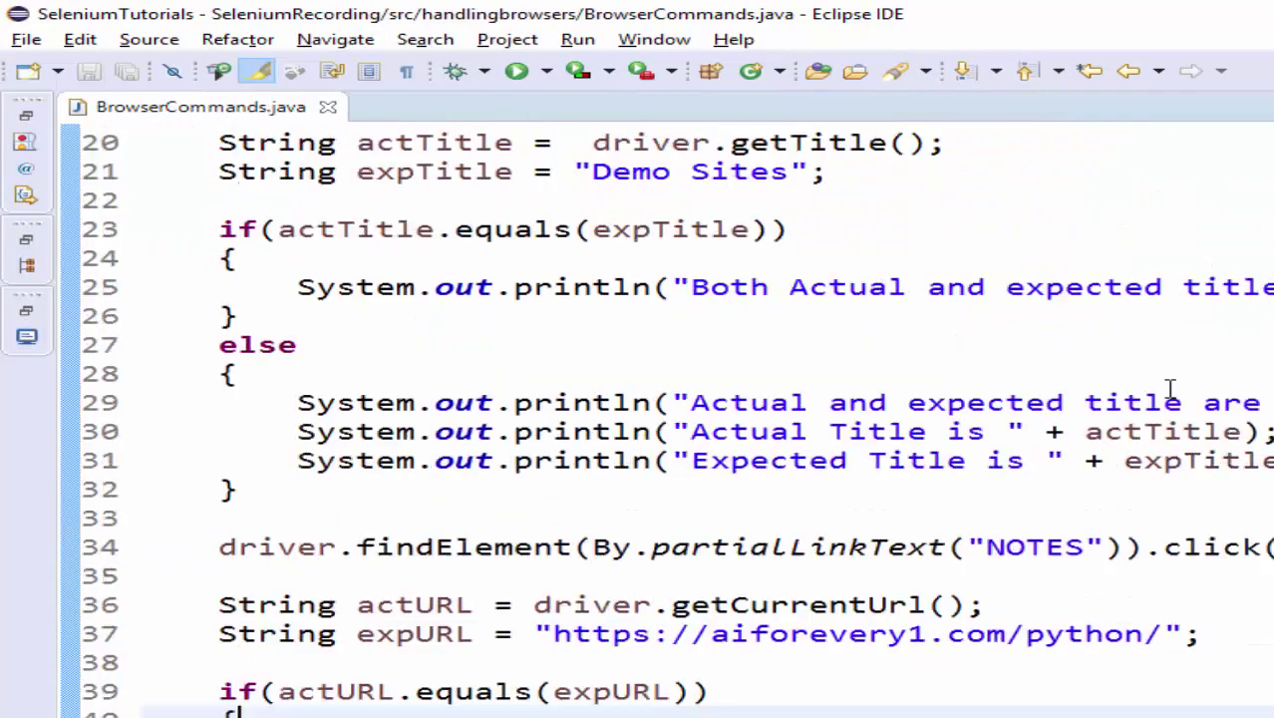
scroll(up, 3)
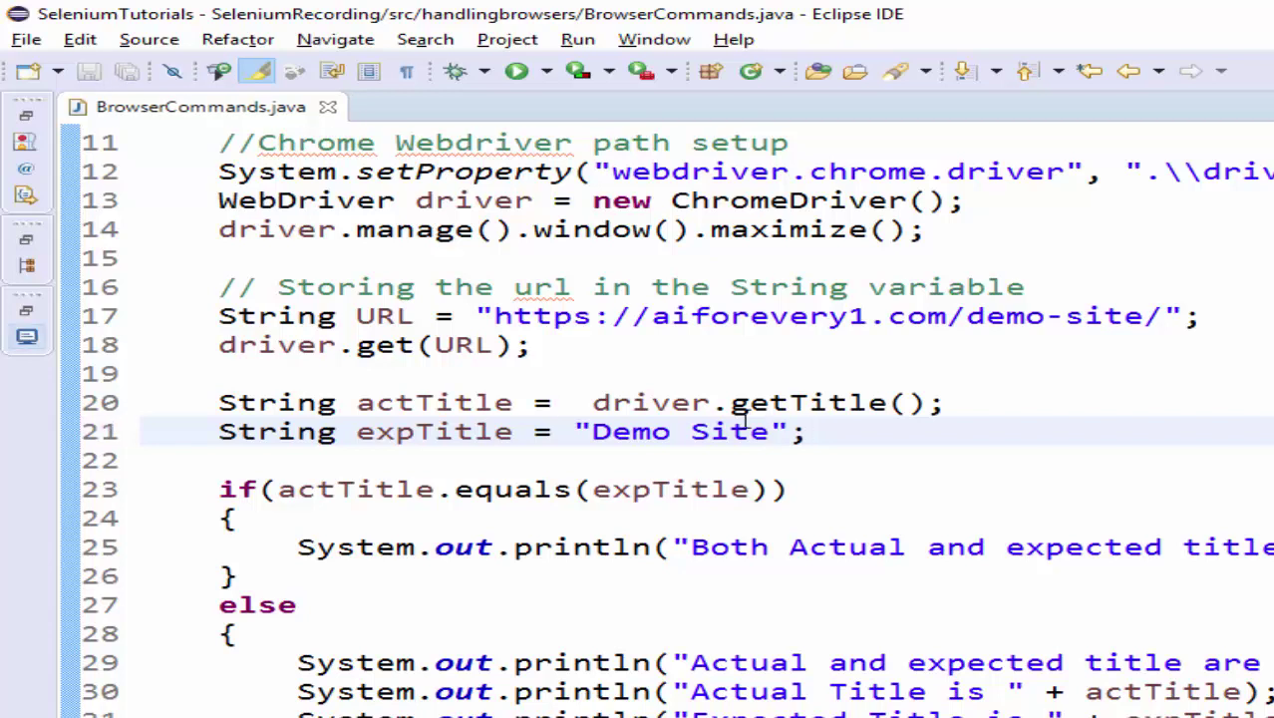
drag(219, 403, 808, 430)
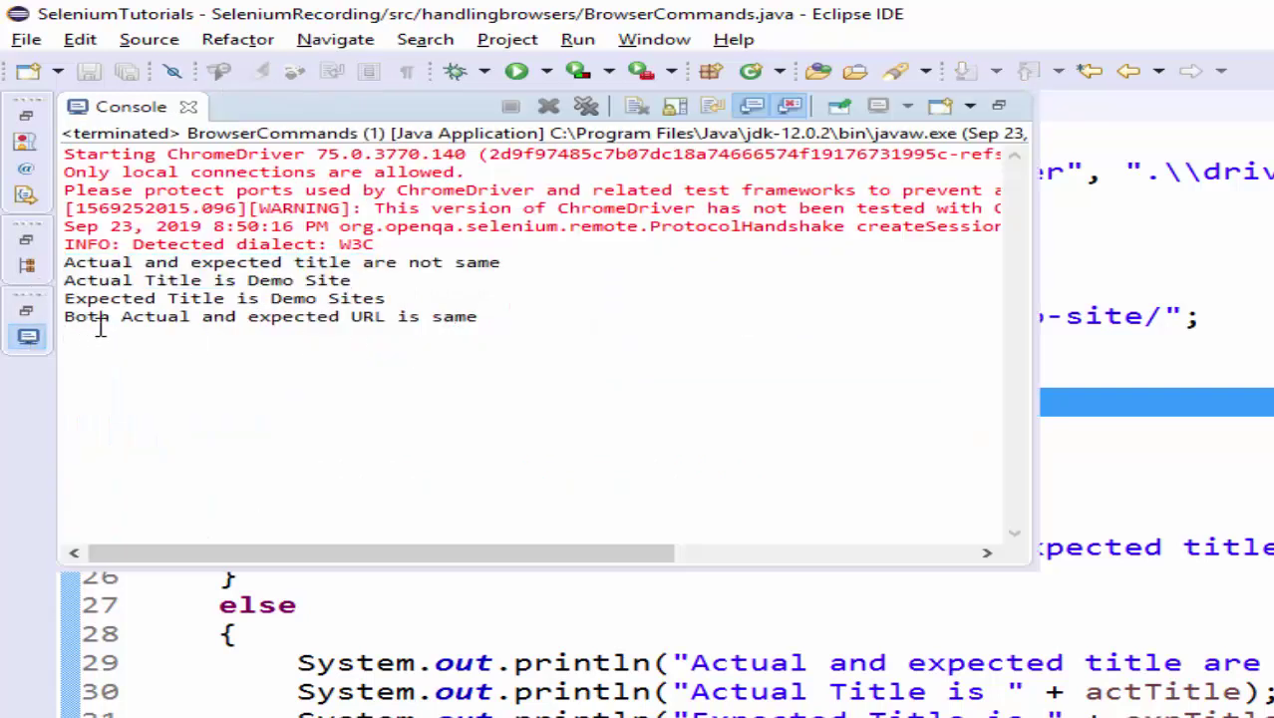
mouse_move(568, 318)
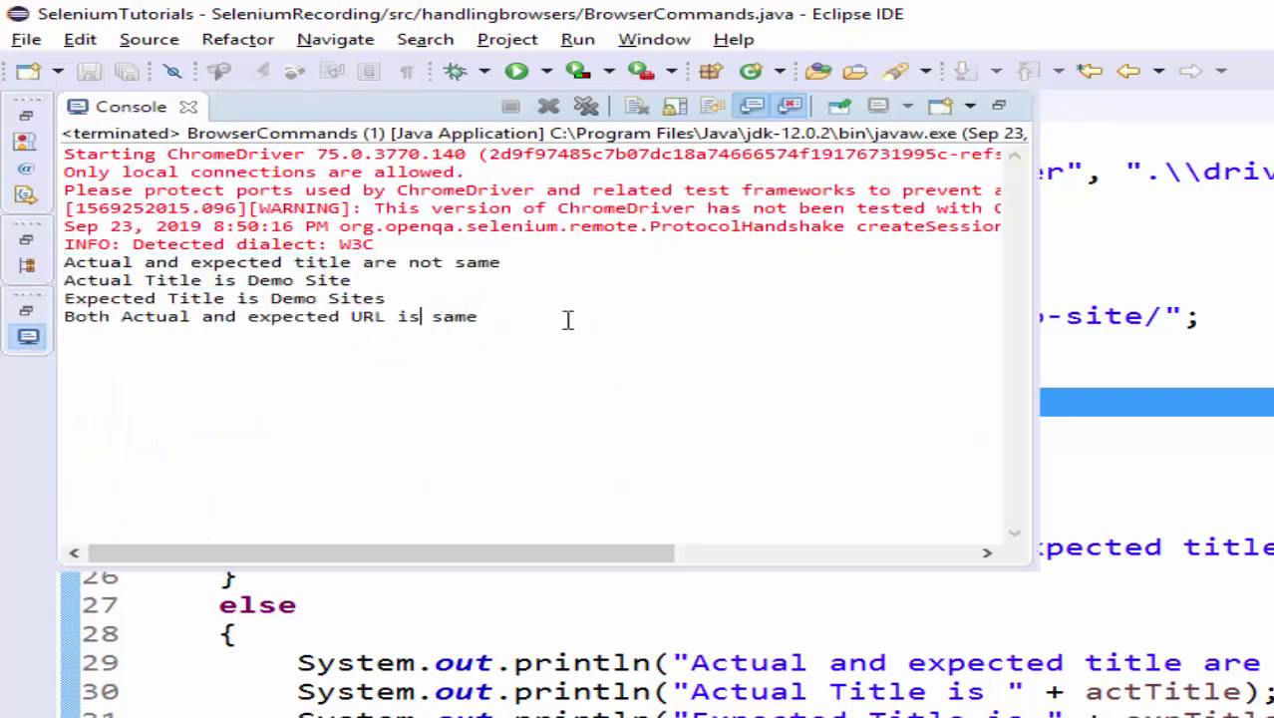